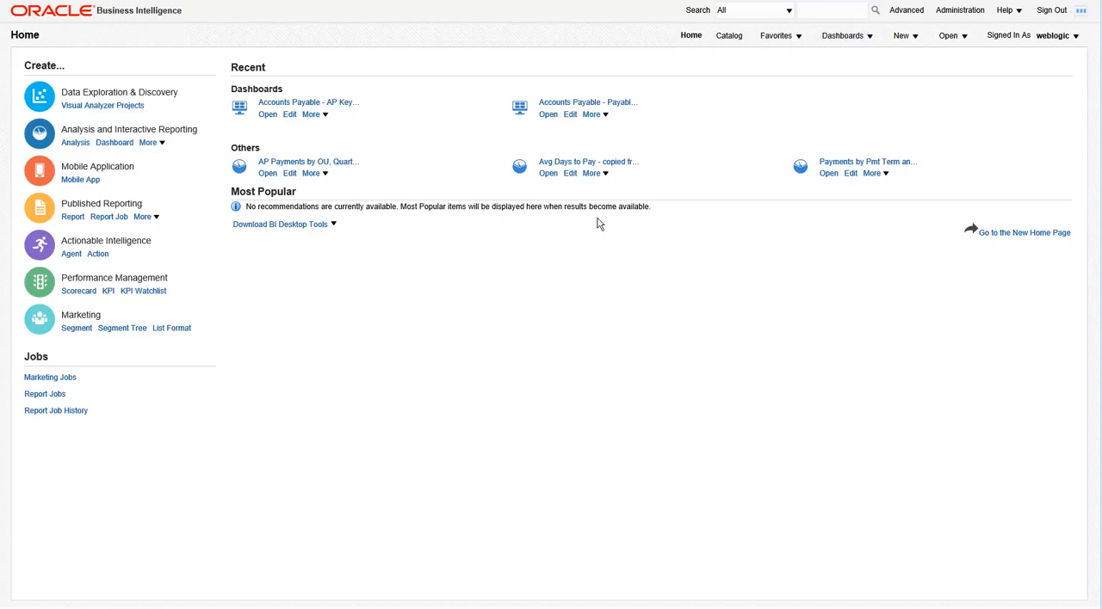
Step: Open My Dashboard from the Dashboards menu on the Home page
left_click(844, 35)
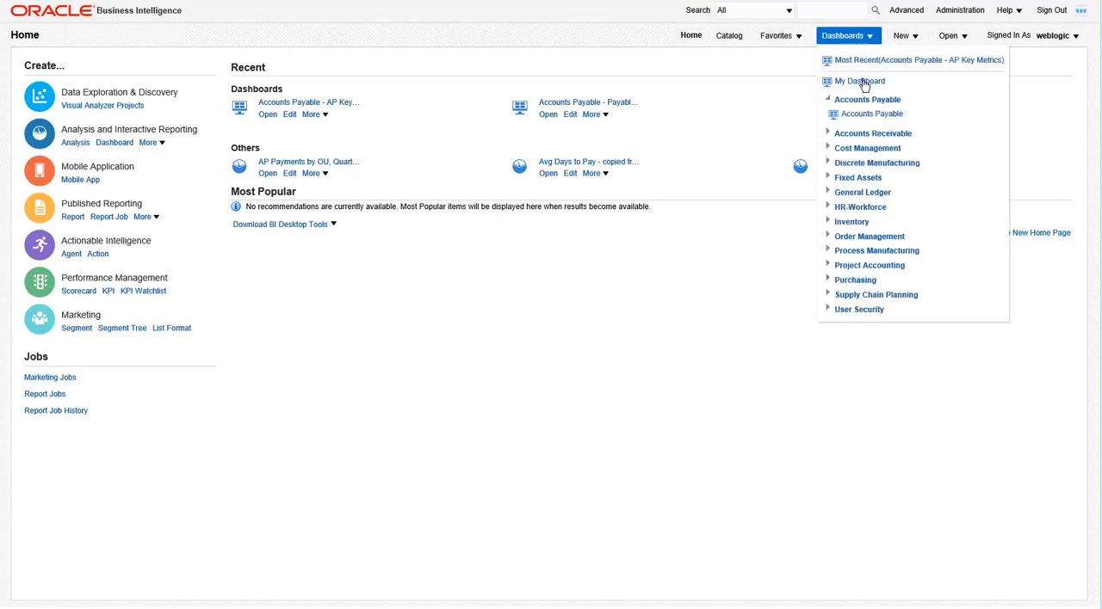
left_click(859, 81)
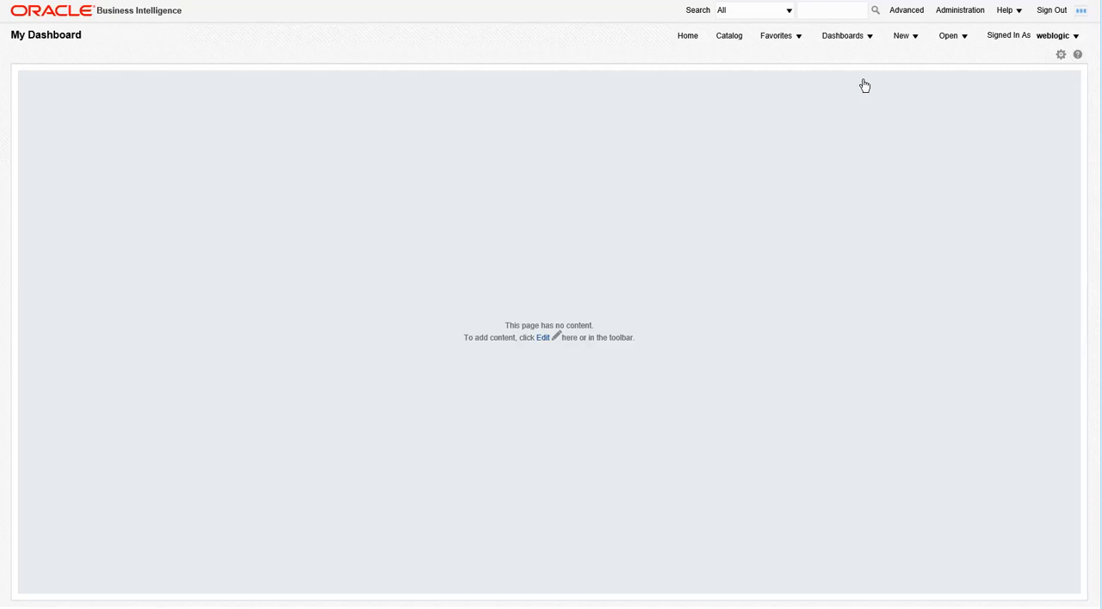
Step: Start editing the empty dashboard and add a first Column to page 1
left_click(544, 338)
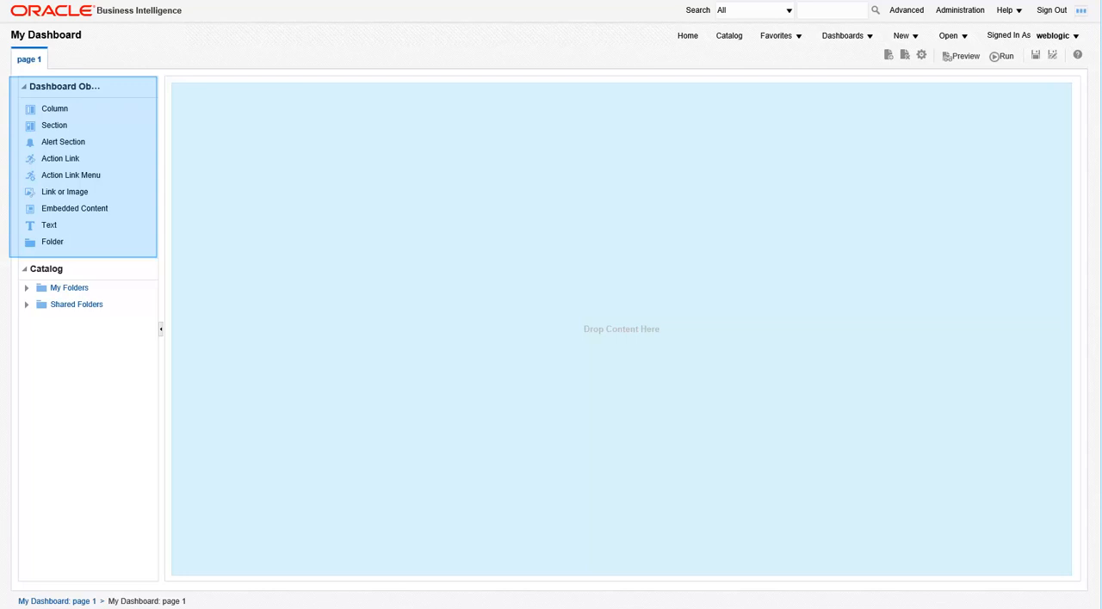
left_click(47, 269)
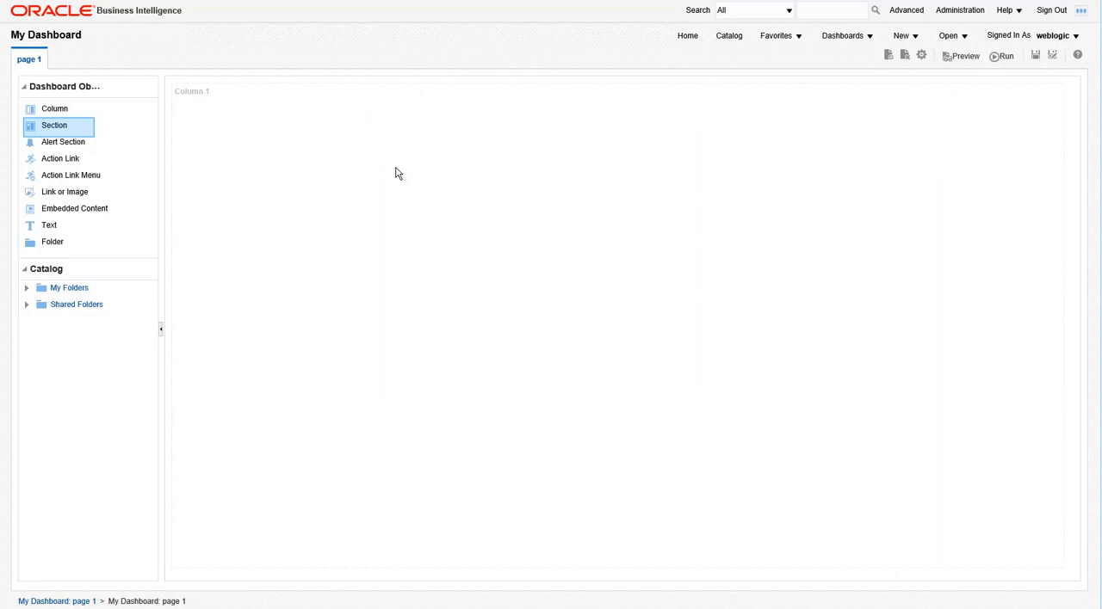
mouse_move(82, 134)
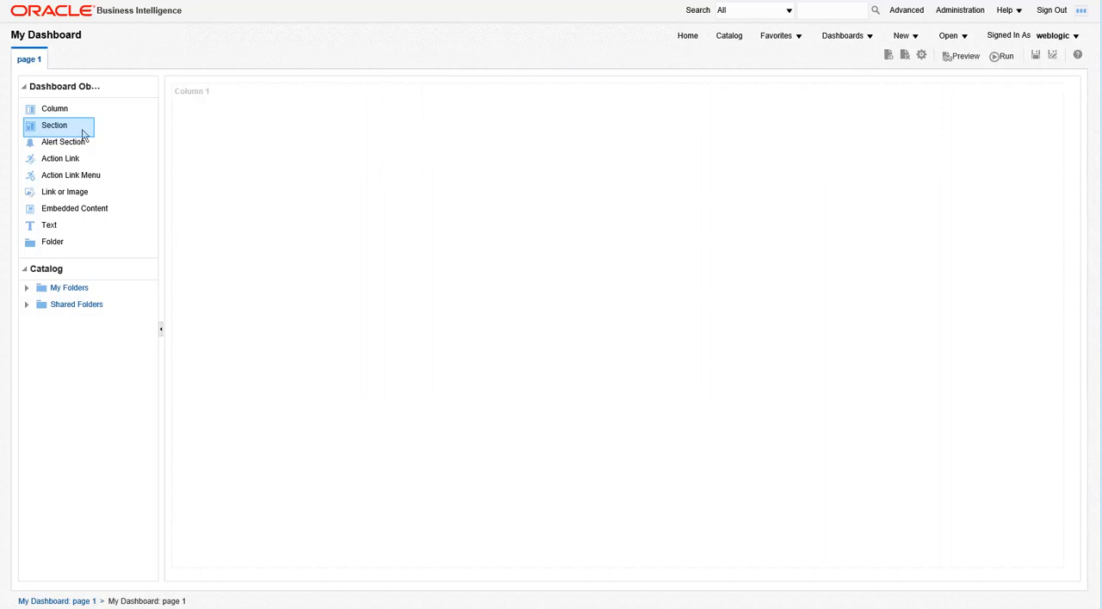
Step: Add a Section to Column 1, make it non-collapsible and rename it 'Dashboard Prompts'
left_click_drag(55, 124, 292, 156)
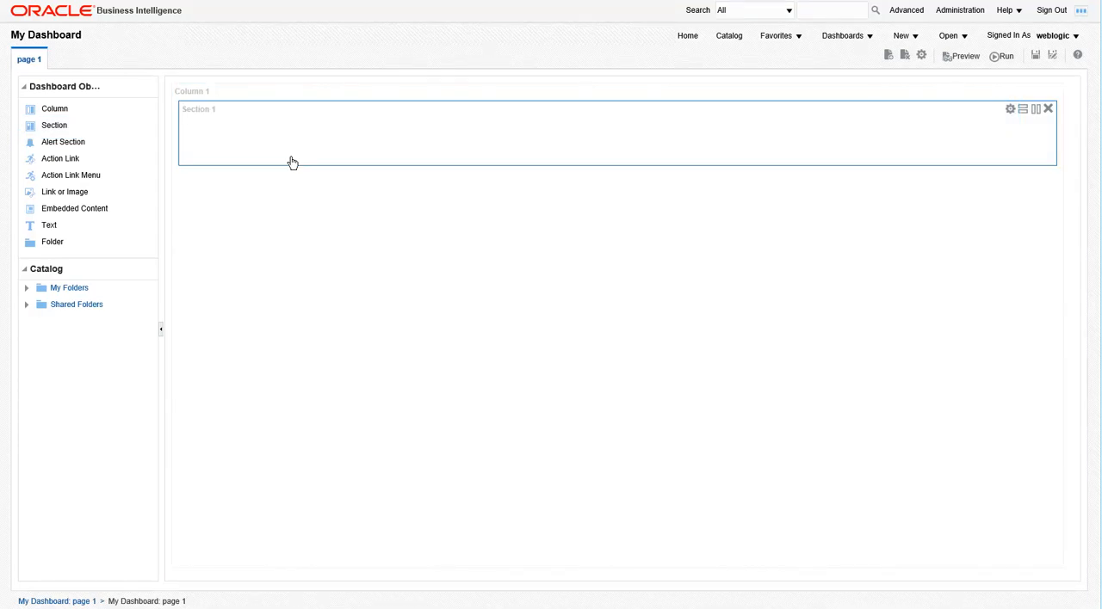
left_click(1009, 108)
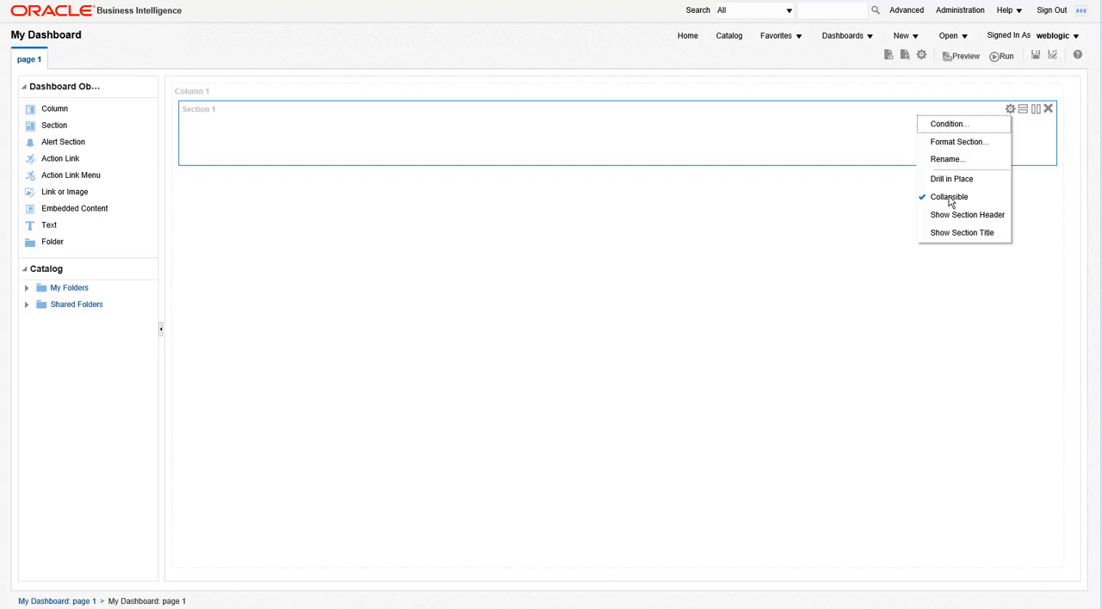
left_click(949, 196)
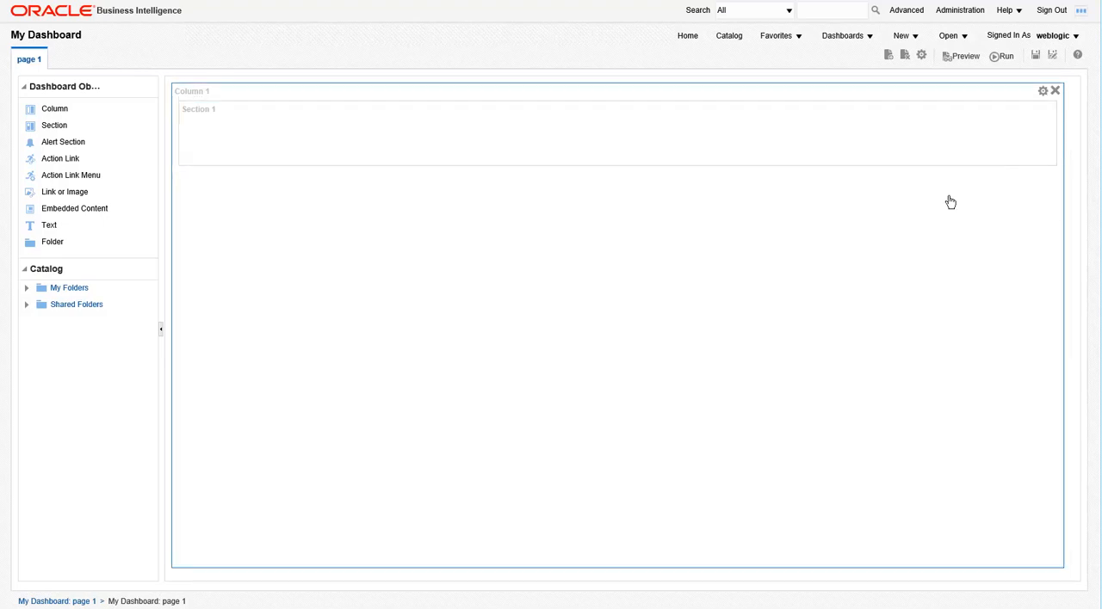
left_click(1009, 108)
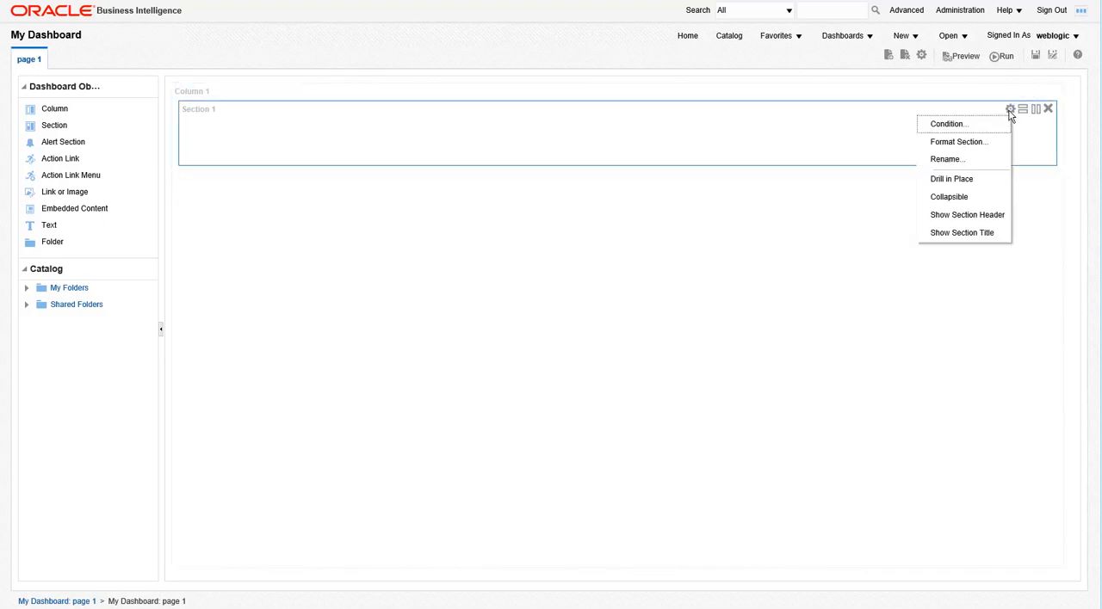
left_click(947, 158)
type("Dashboard Prompts")
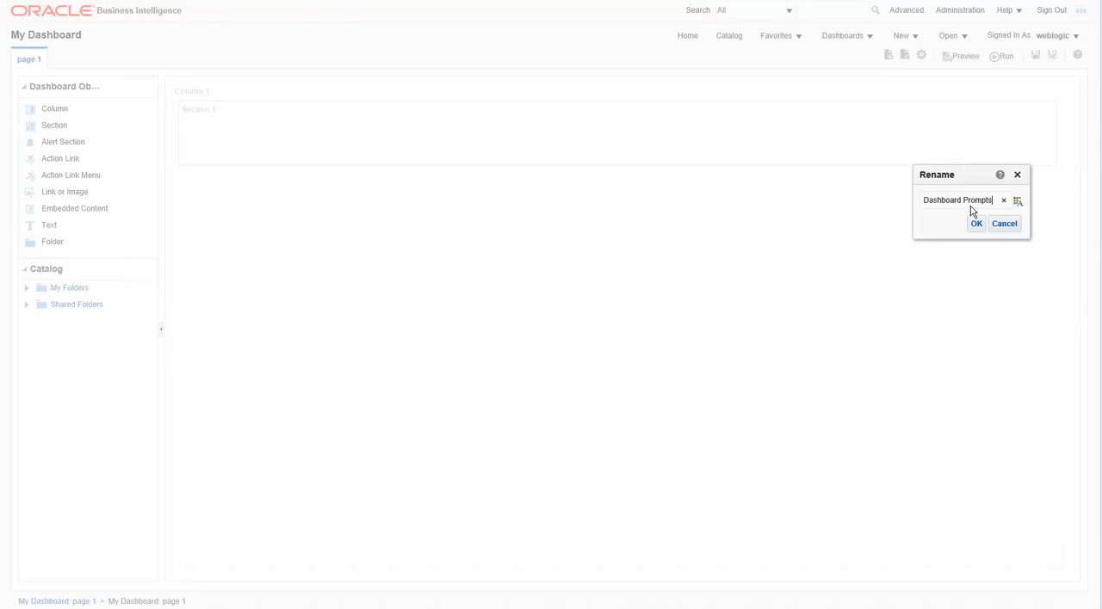
left_click(976, 224)
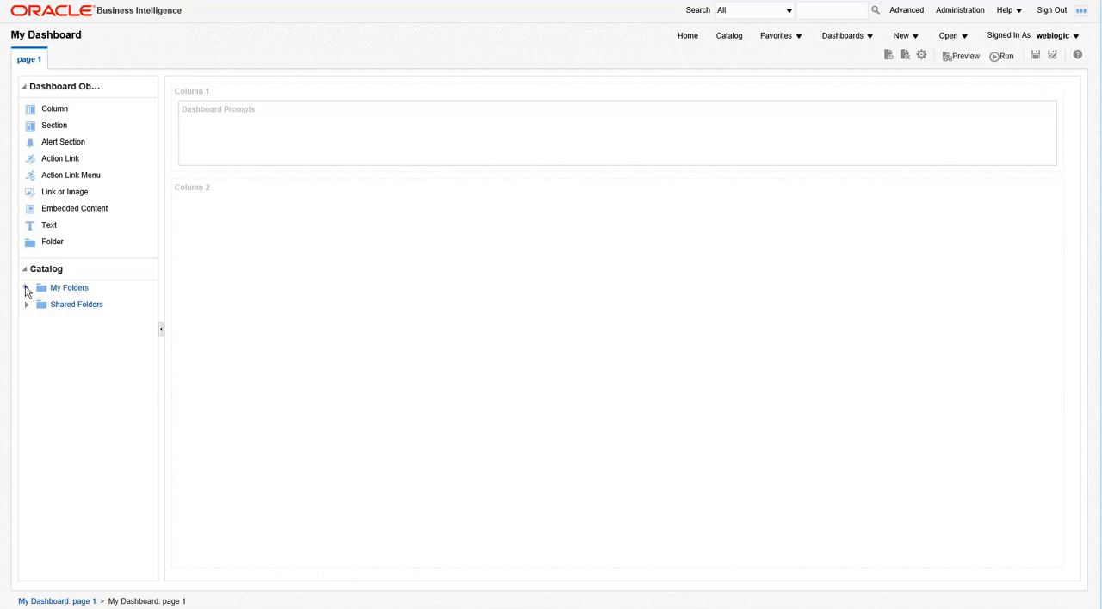
Step: Expand My Folders and Training Reports to reach the AP Payments report for Column 2
left_click(27, 287)
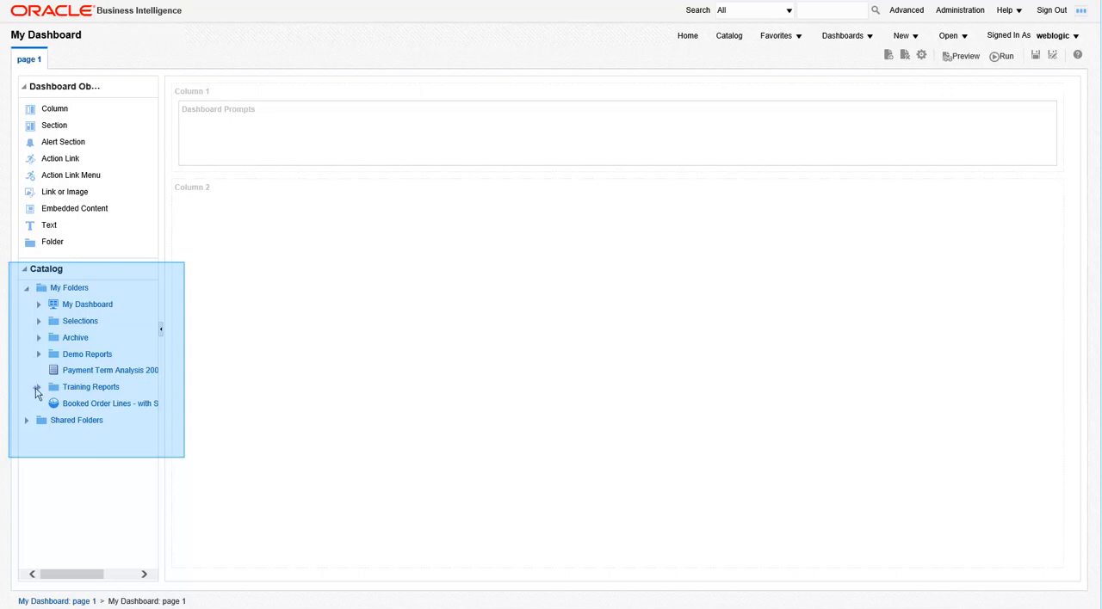
left_click(38, 386)
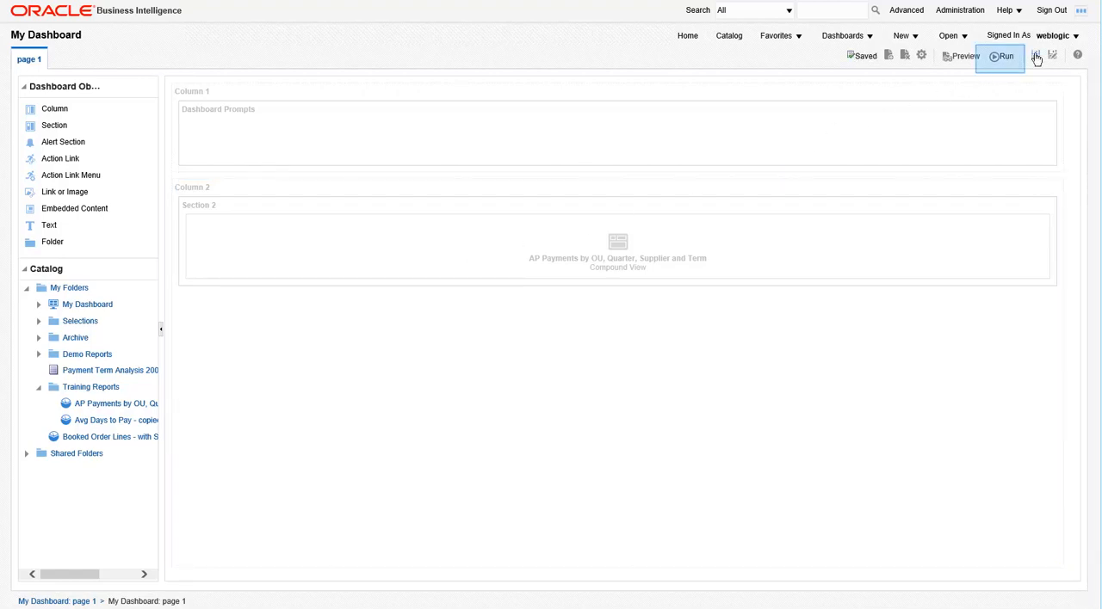
Step: Run the dashboard and switch the AP Payments report through Table, Filters and back to Pivot Table
left_click(999, 57)
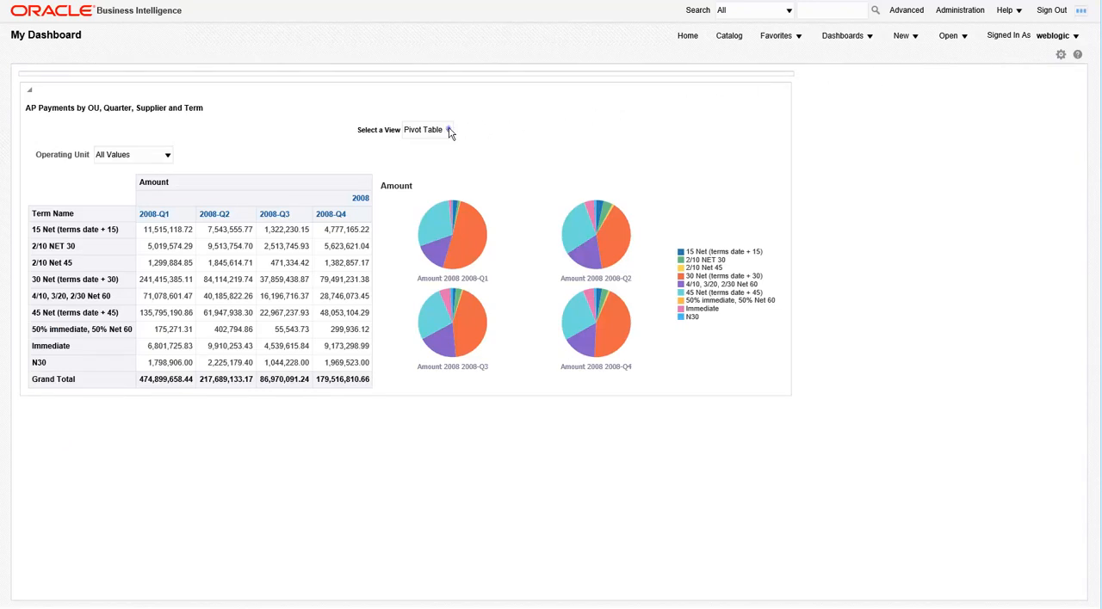
left_click(448, 130)
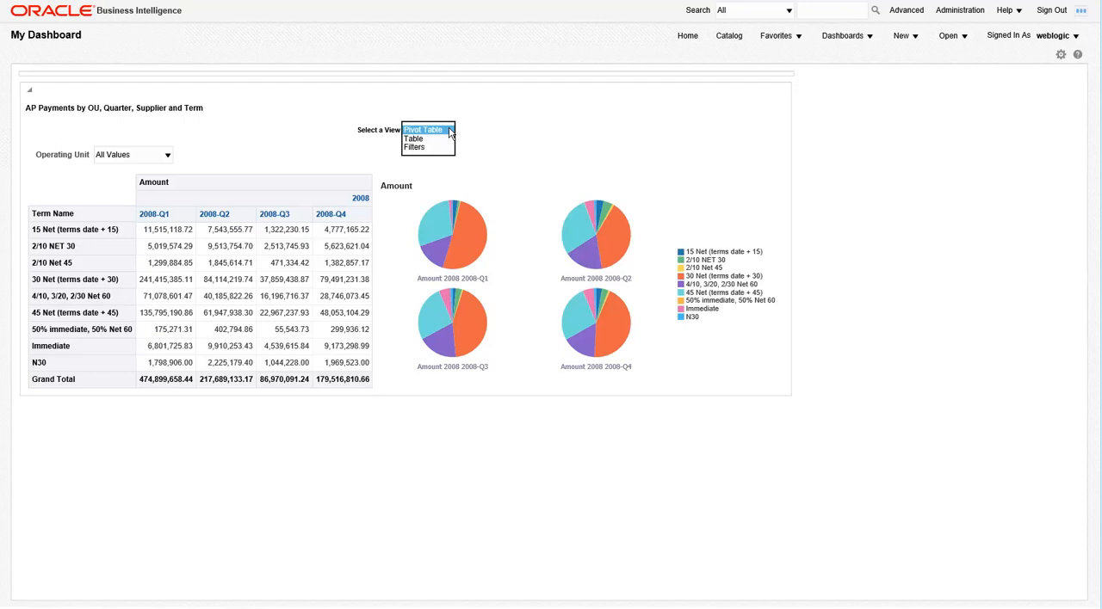
left_click(413, 138)
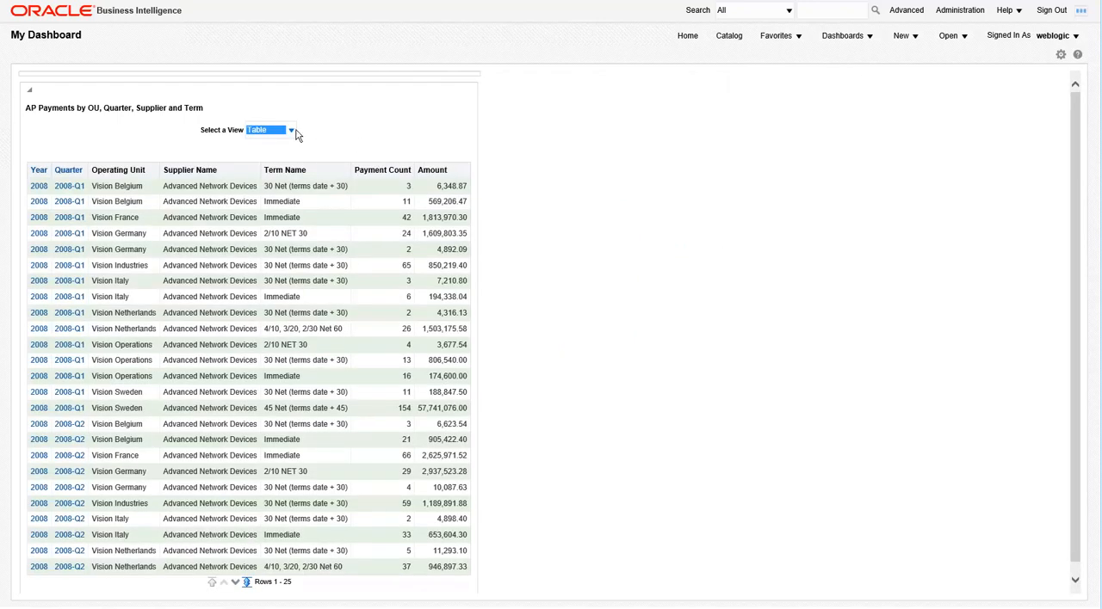
left_click(291, 131)
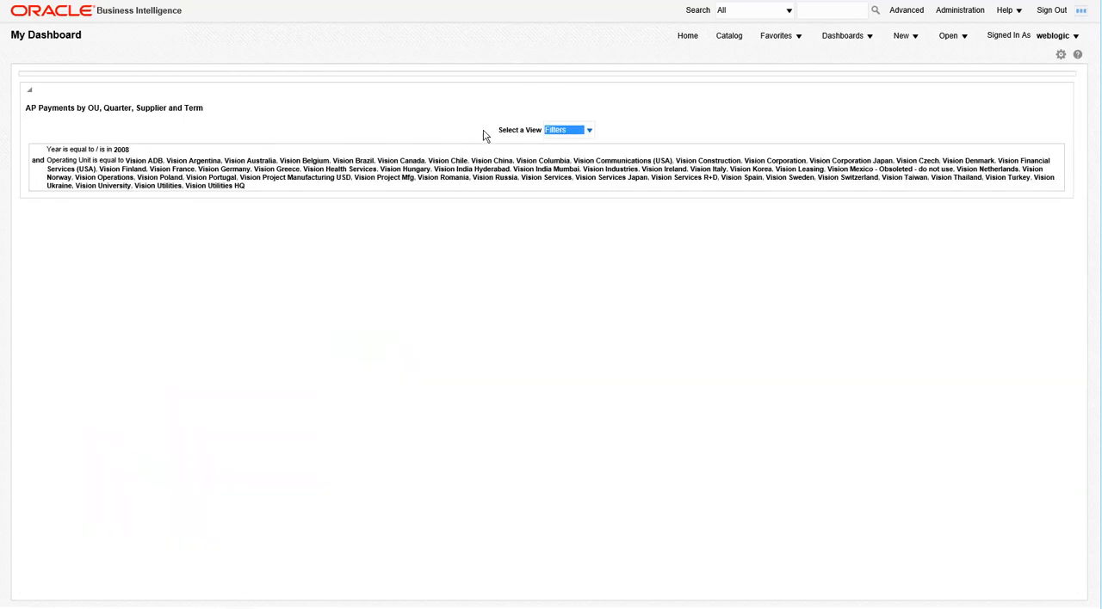
left_click(589, 131)
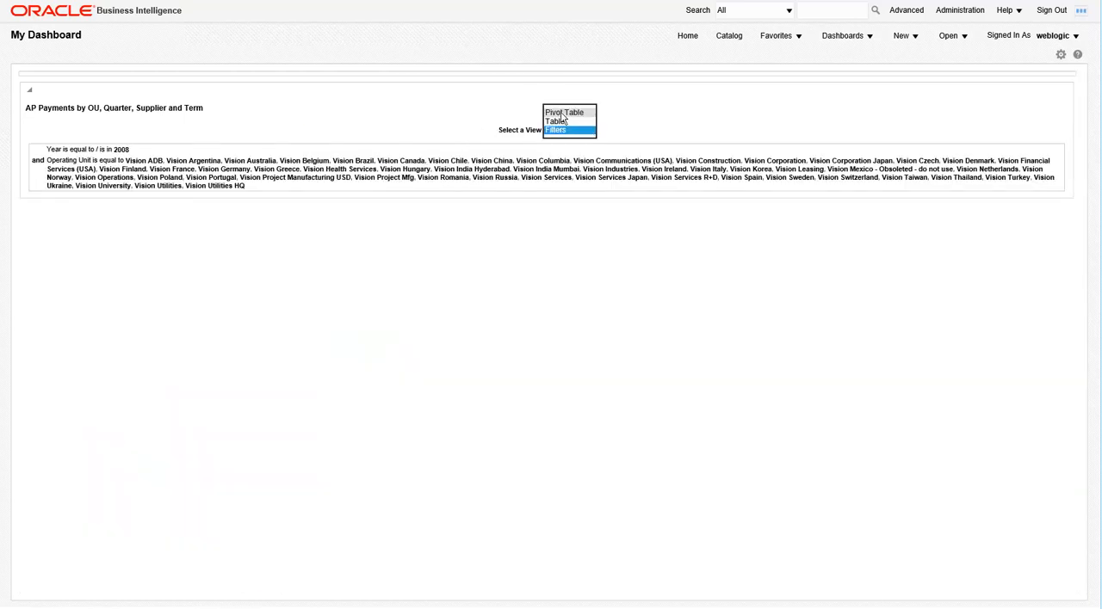
left_click(564, 112)
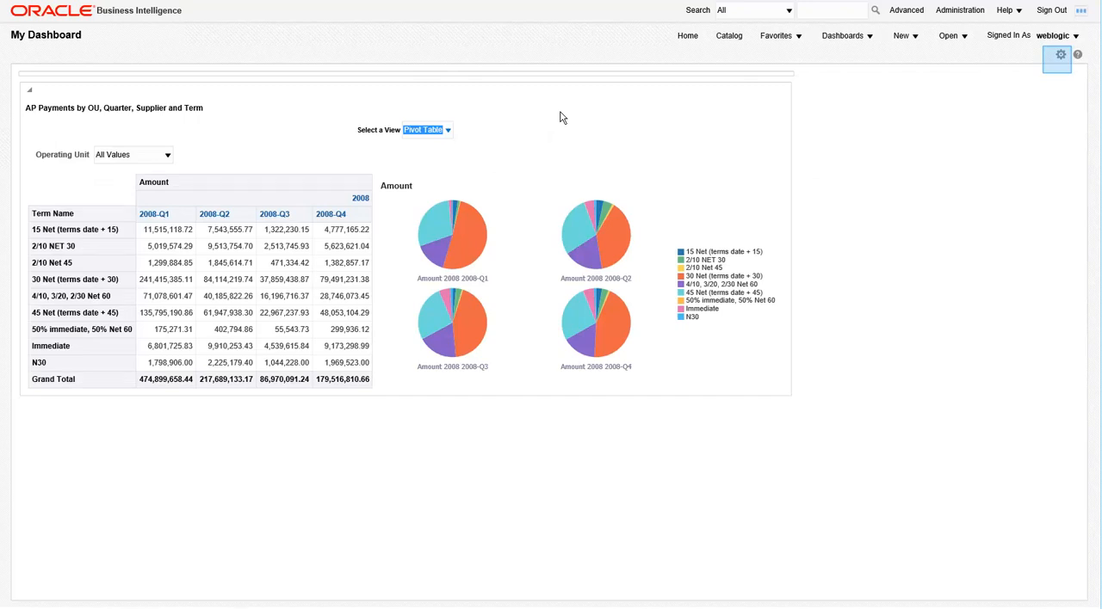
Step: Return to editing and set the dashboard's report links in Dashboard Properties
left_click(1061, 55)
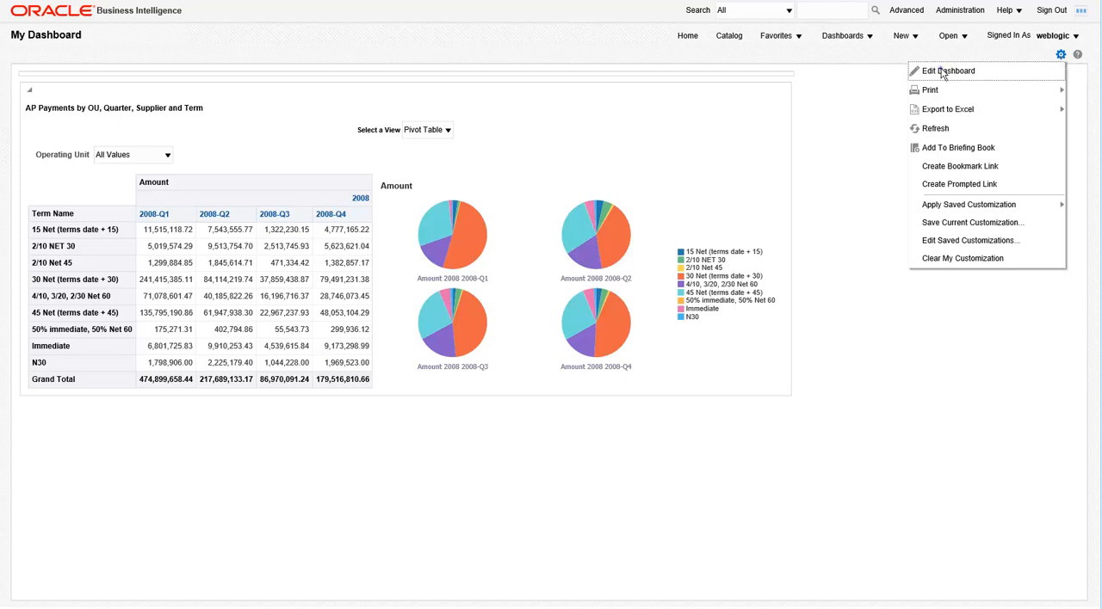
left_click(947, 71)
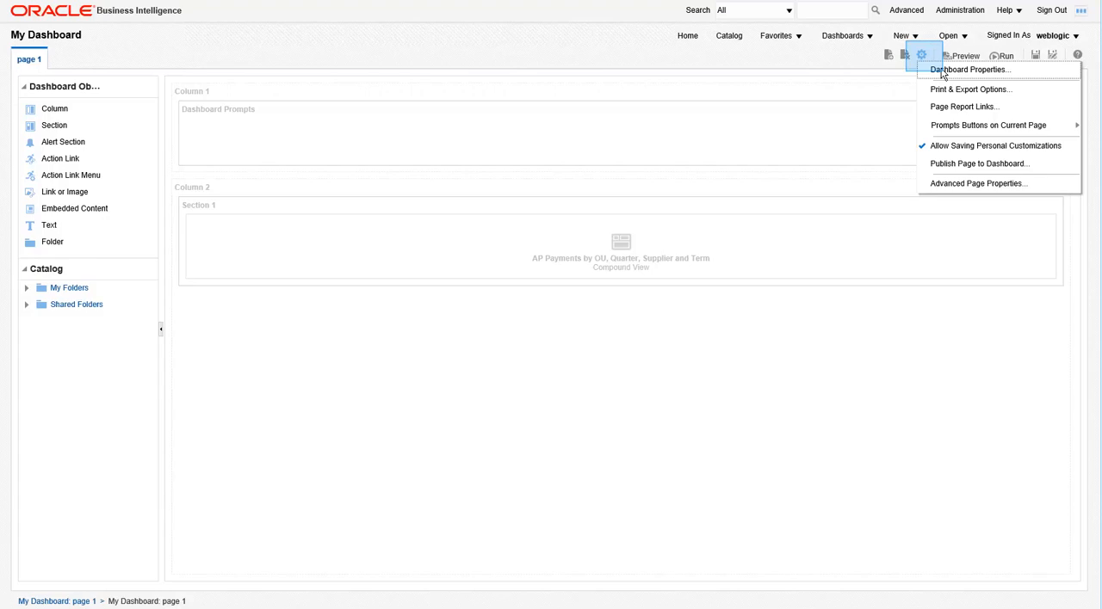
left_click(967, 69)
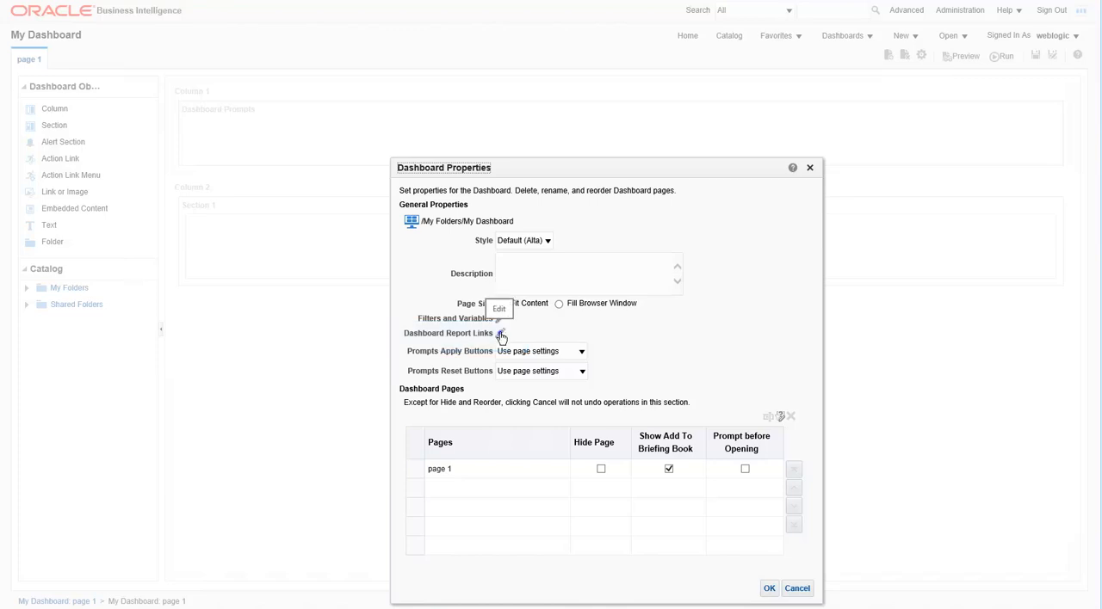
left_click(499, 334)
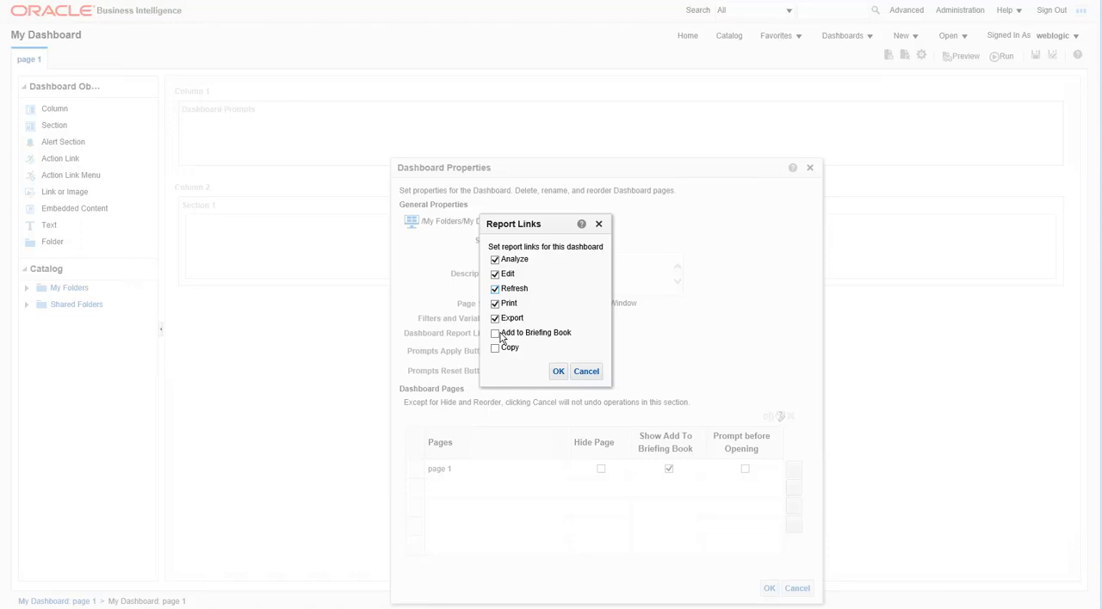
left_click(558, 372)
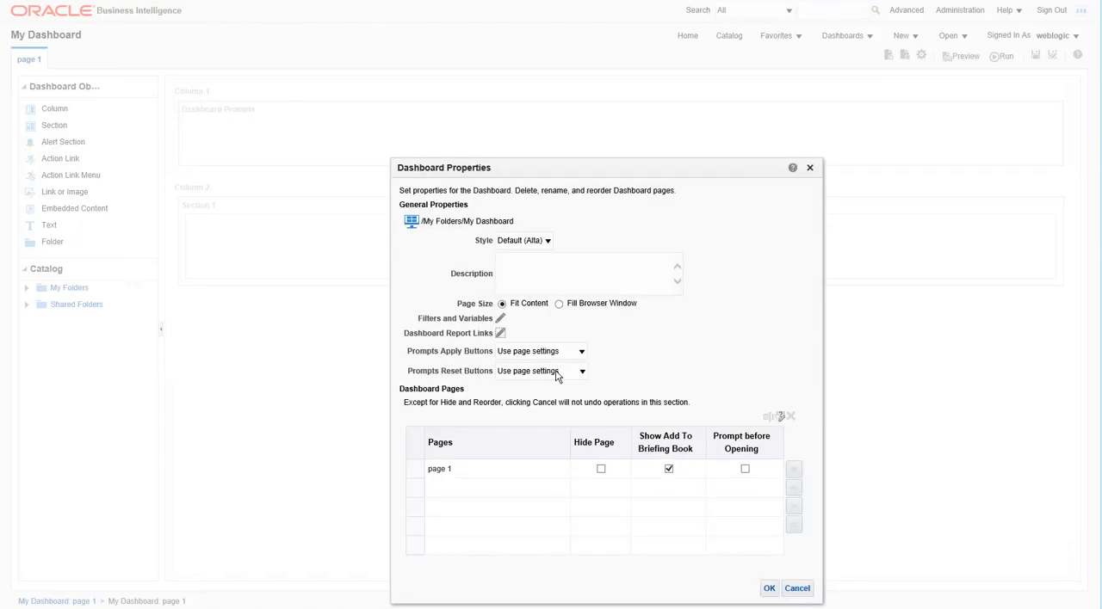
Step: Turn off Add To Briefing Book on page 1 and rename it 'AP Payment Analysis'
left_click(668, 469)
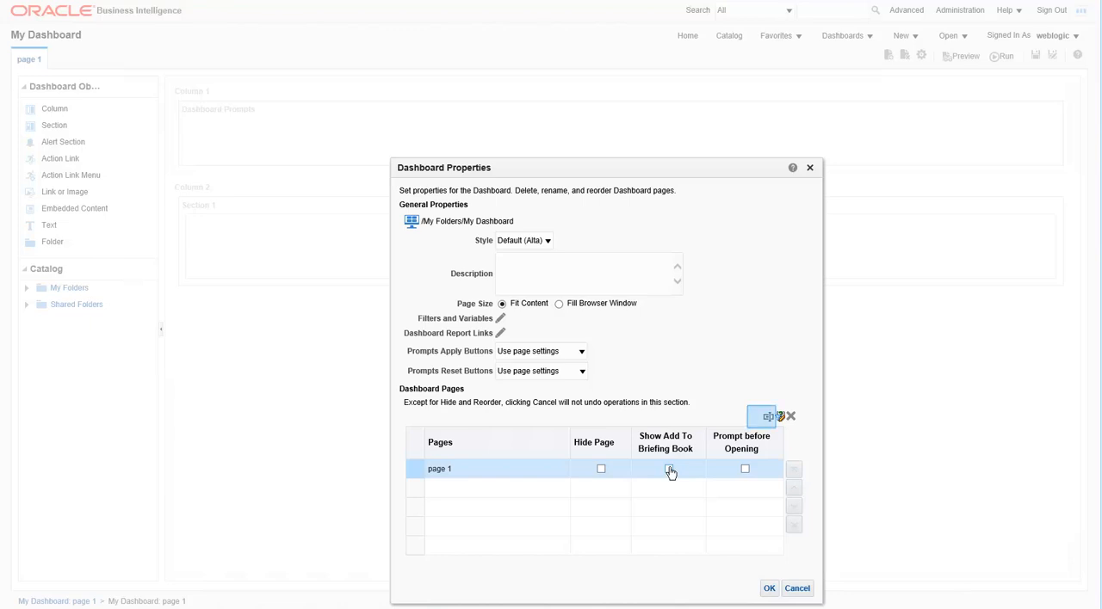
left_click(765, 417)
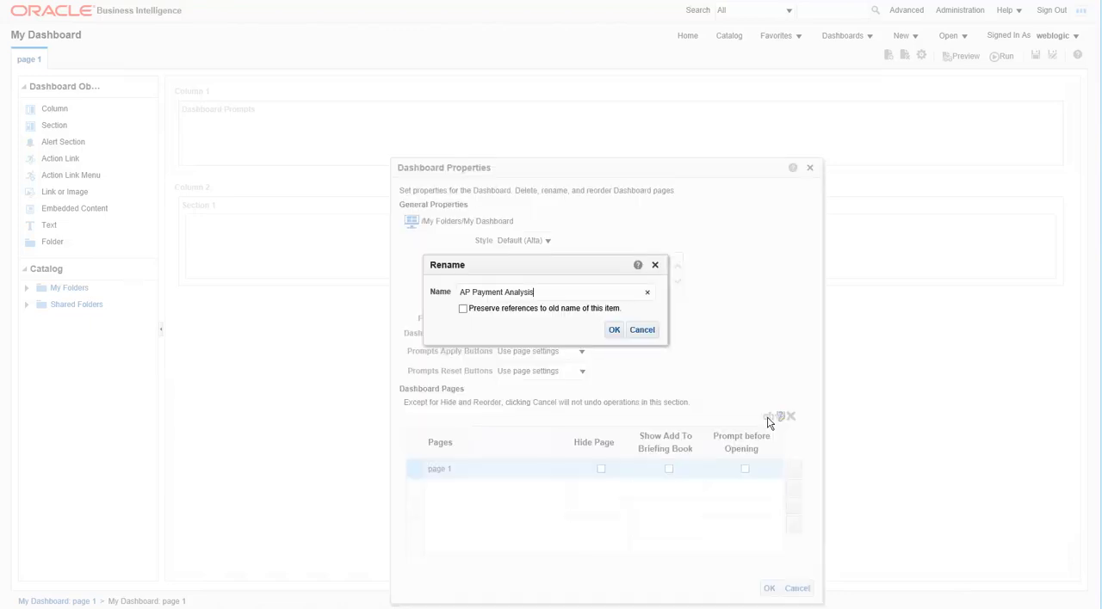
left_click(614, 330)
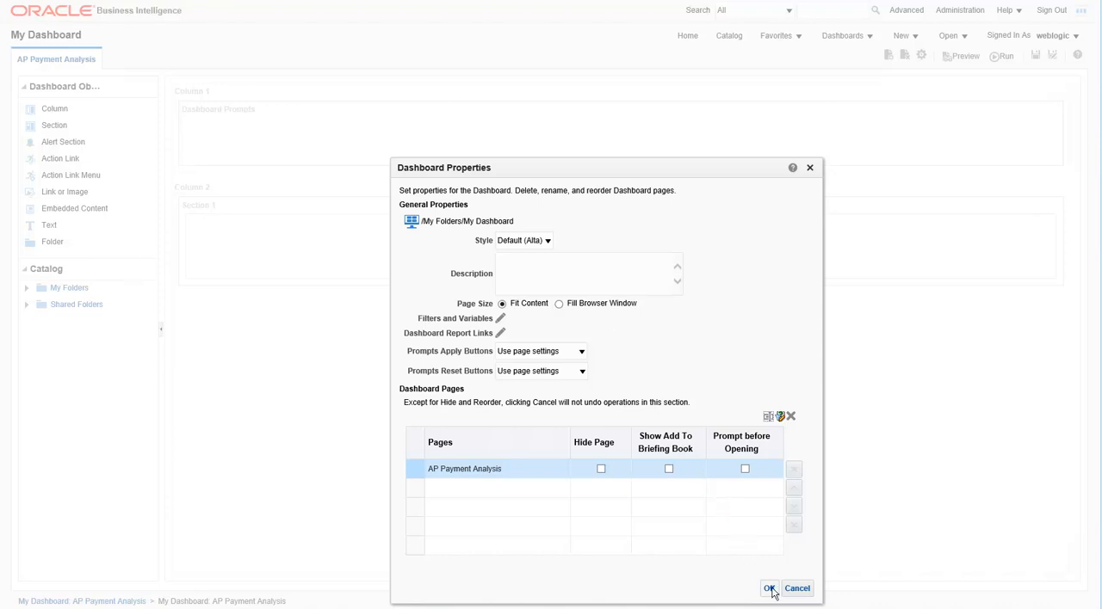
Step: Add Page 2 described 'Blank for now', save the dashboard and run it
left_click(768, 589)
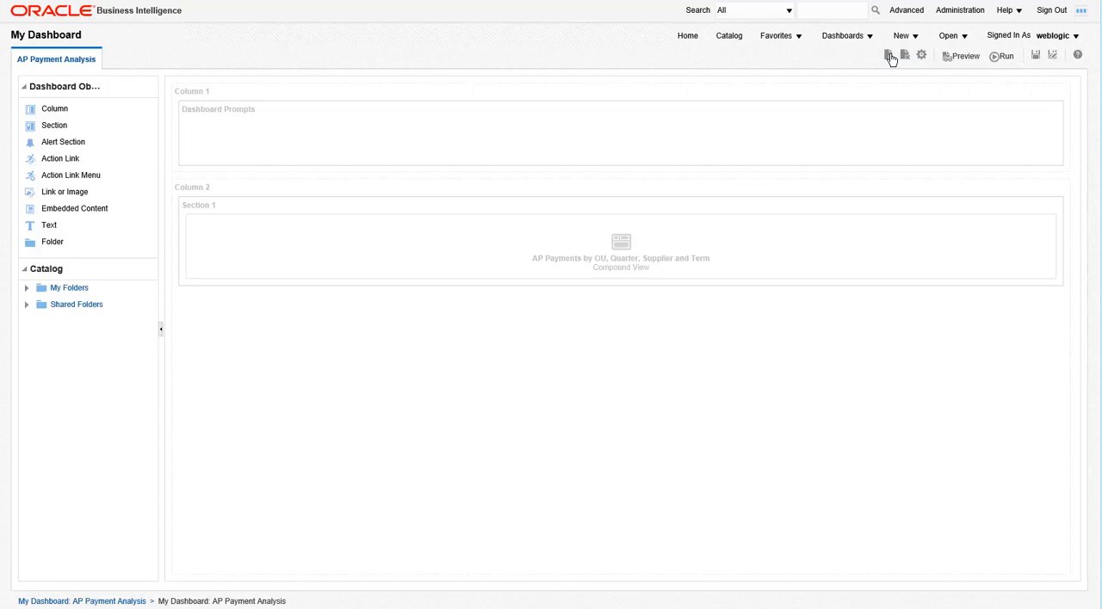
left_click(888, 55)
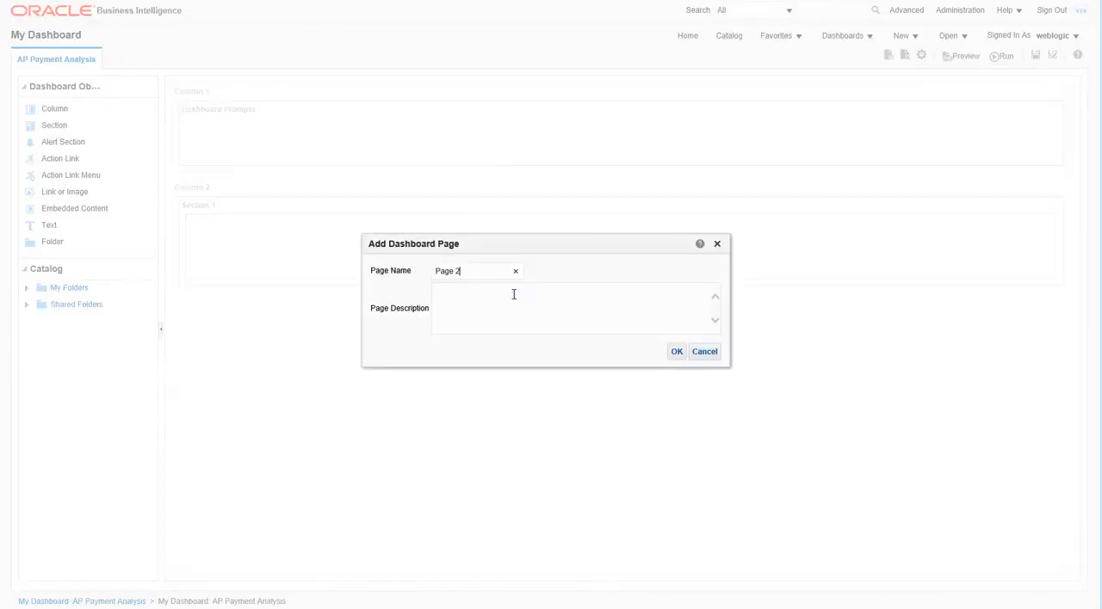
type("Blank for now")
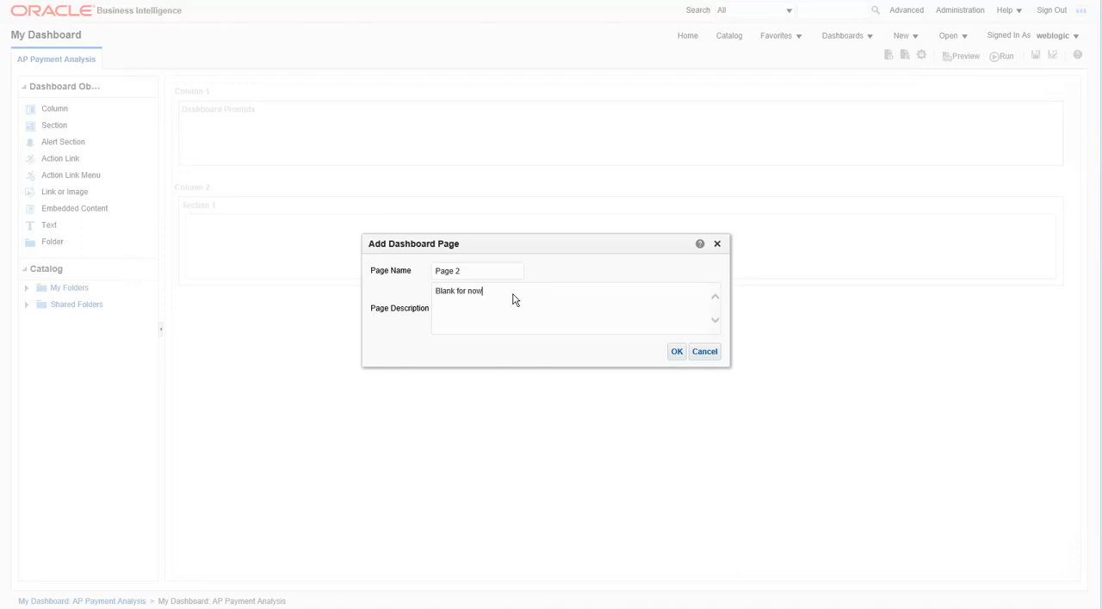
left_click(677, 351)
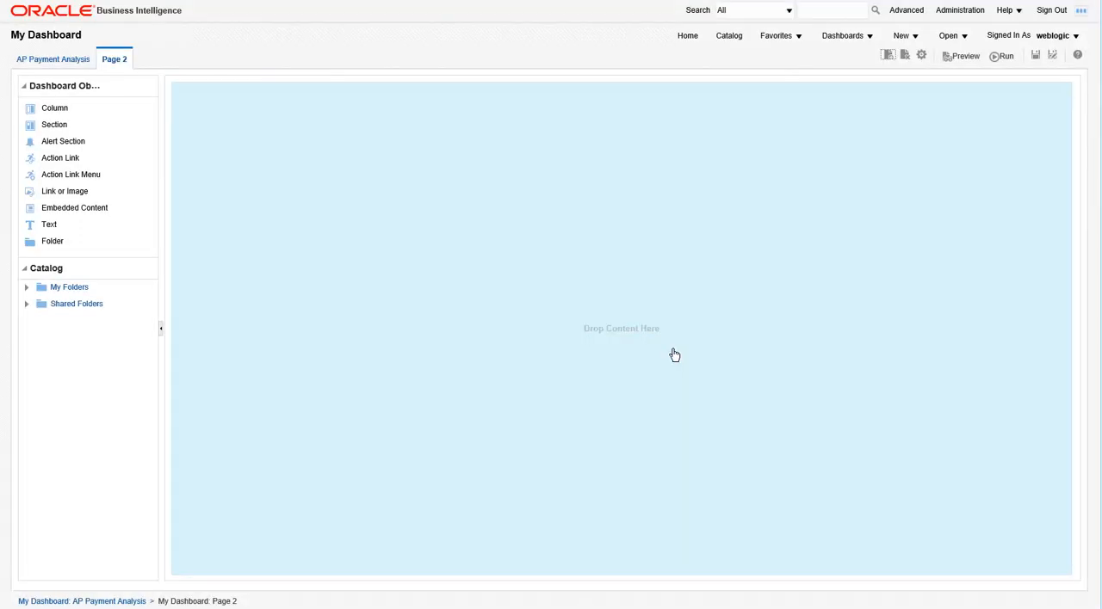
mouse_move(950, 131)
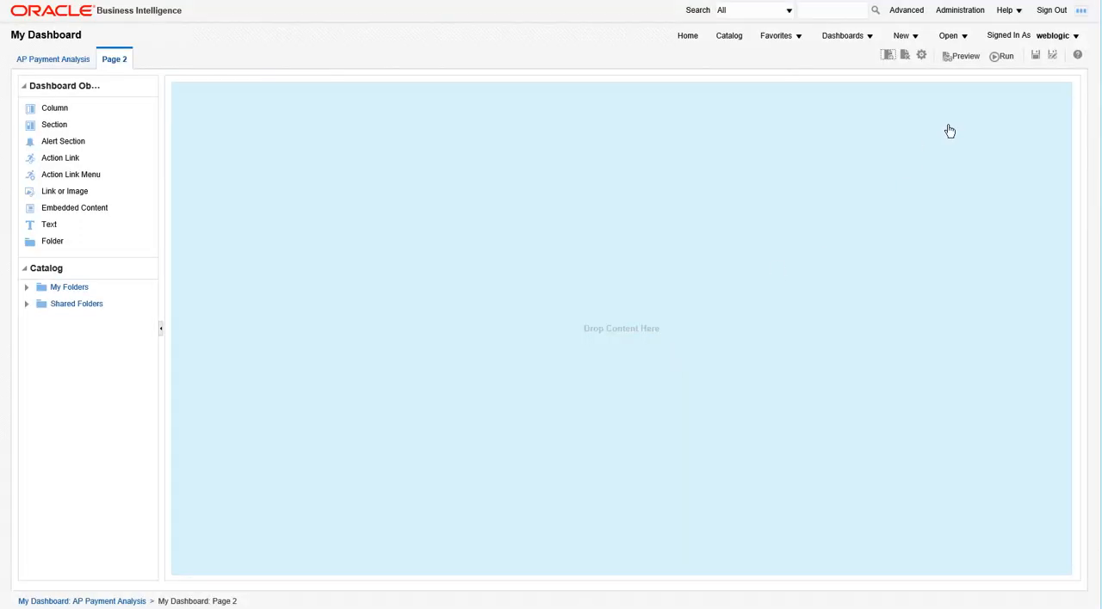
left_click(1036, 55)
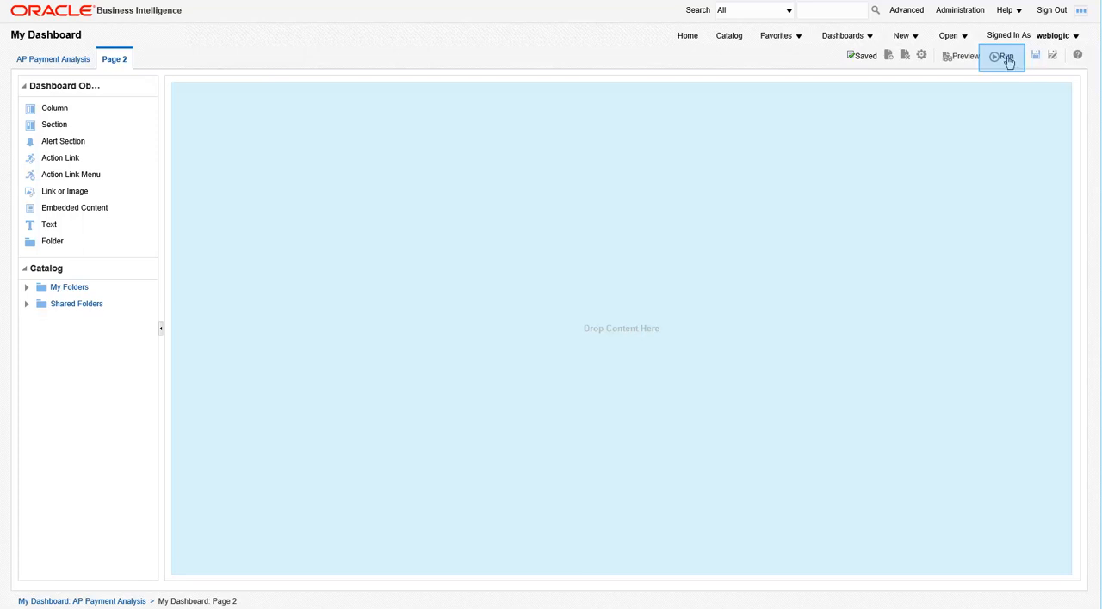
left_click(1002, 57)
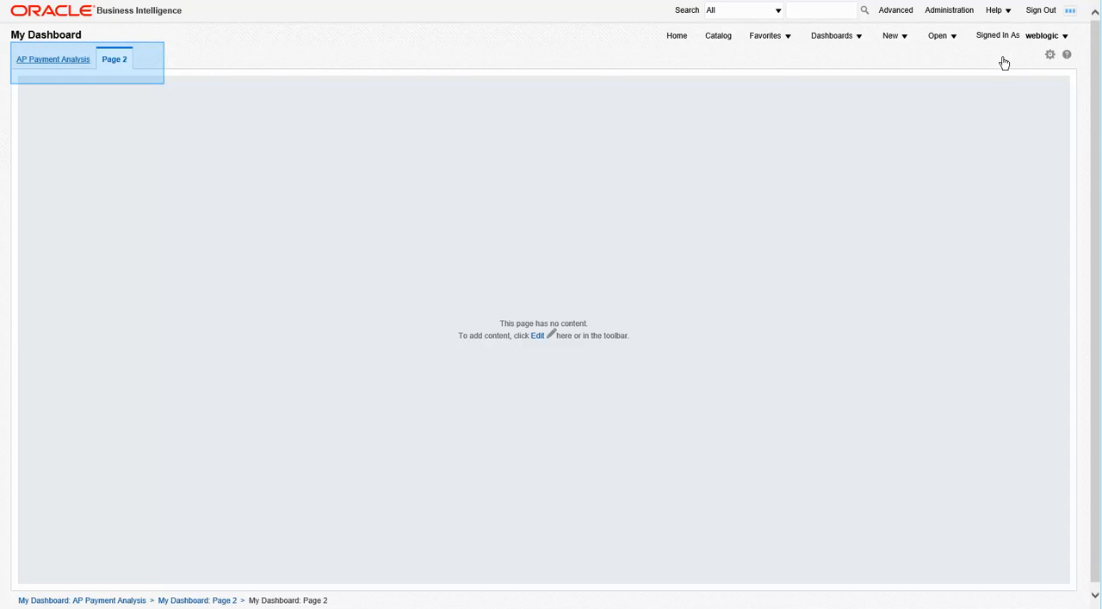
Step: Switch to the AP Payment Analysis page of the running dashboard
left_click(52, 59)
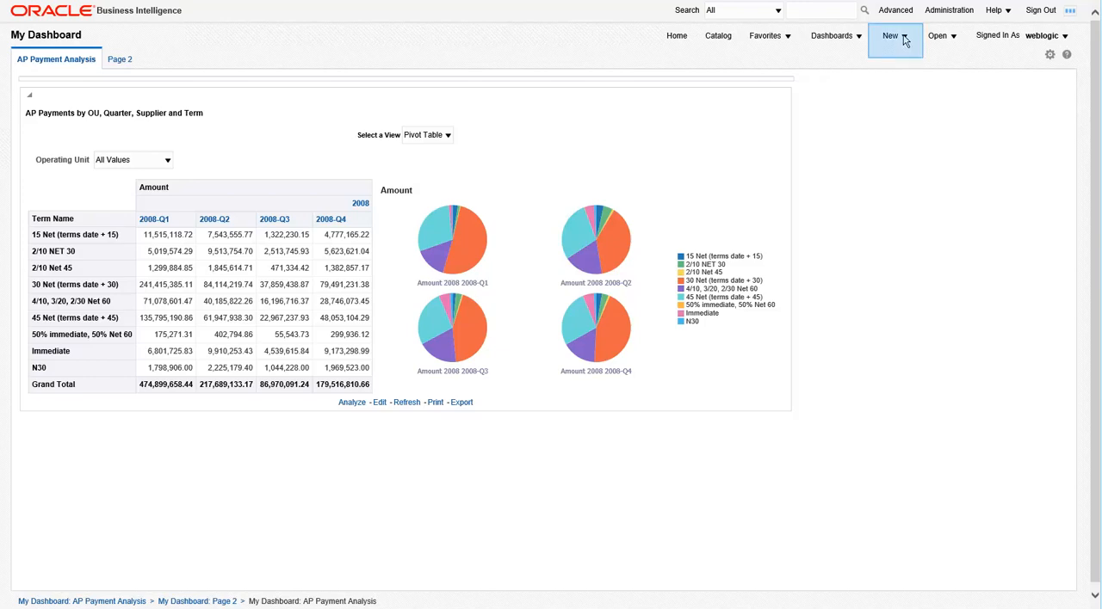
mouse_move(904, 39)
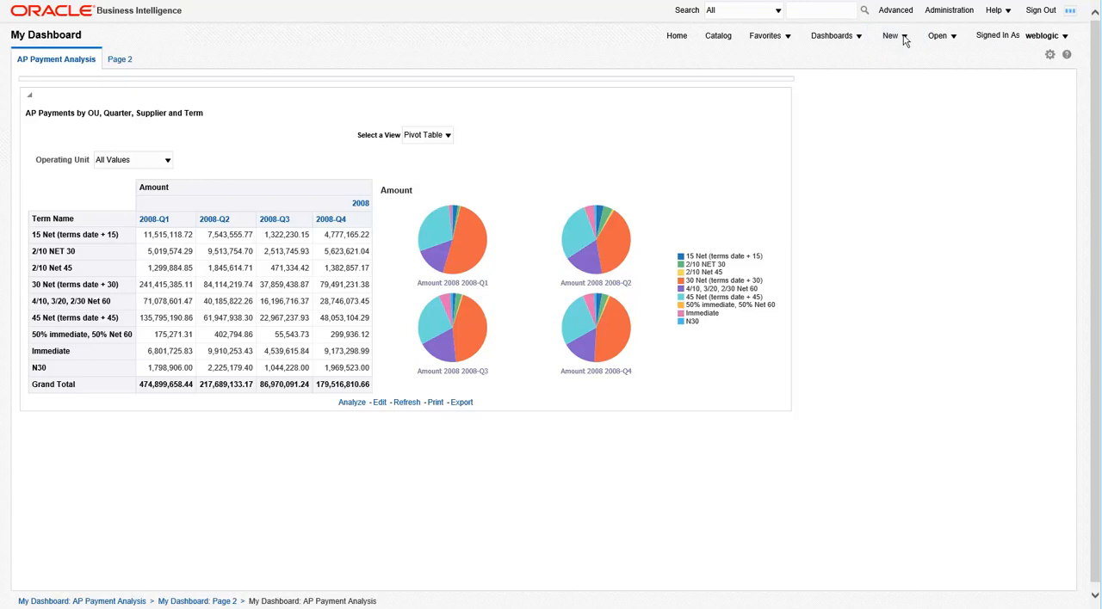
Step: Start creating a new Dashboard Prompt from the New menu
left_click(891, 35)
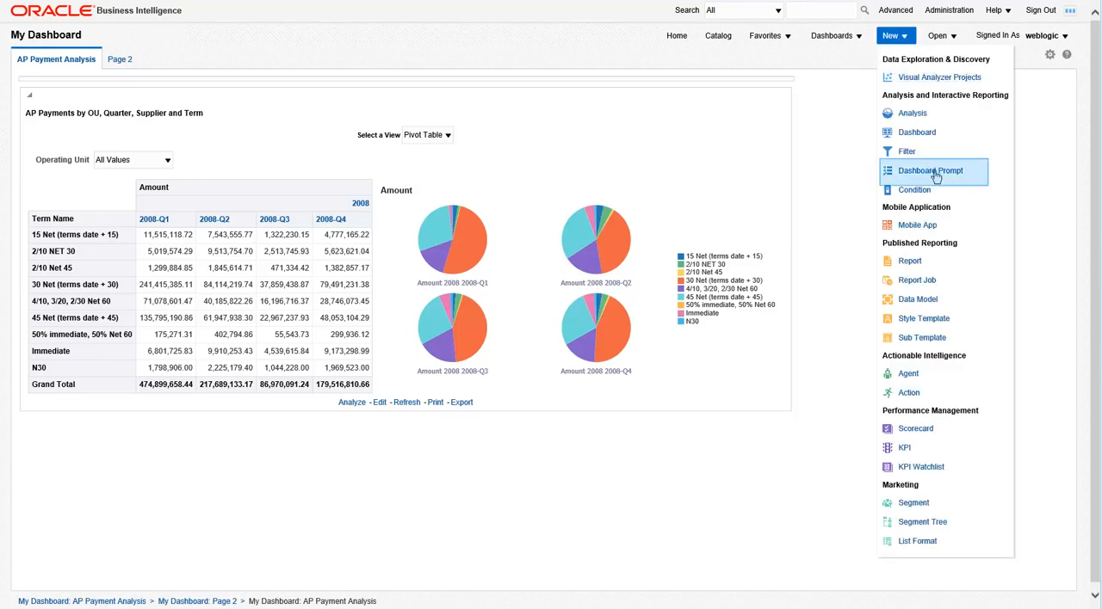
left_click(930, 171)
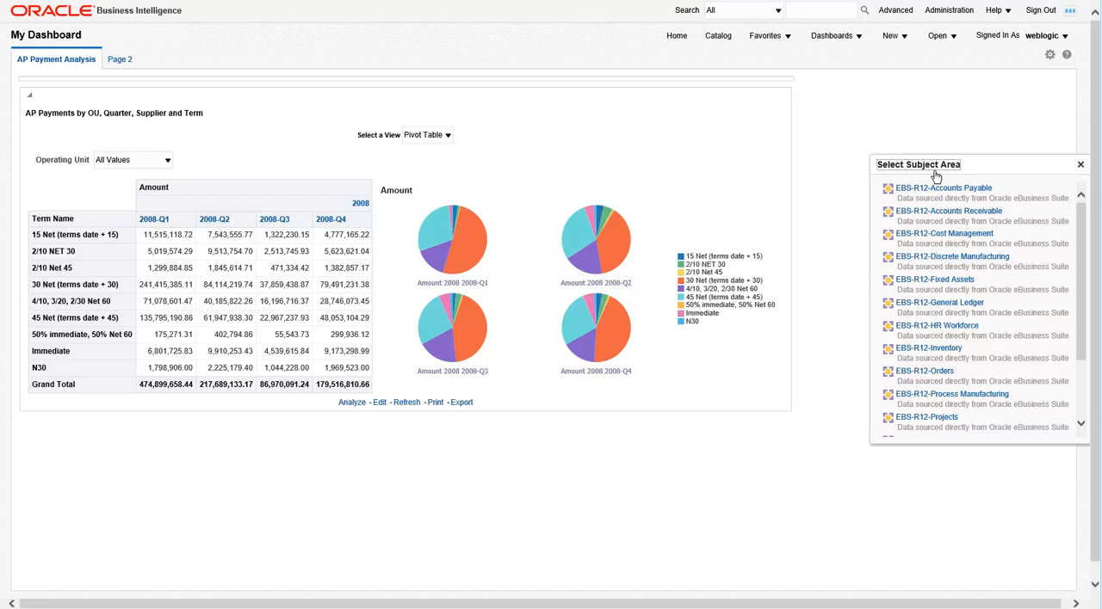
mouse_move(935, 191)
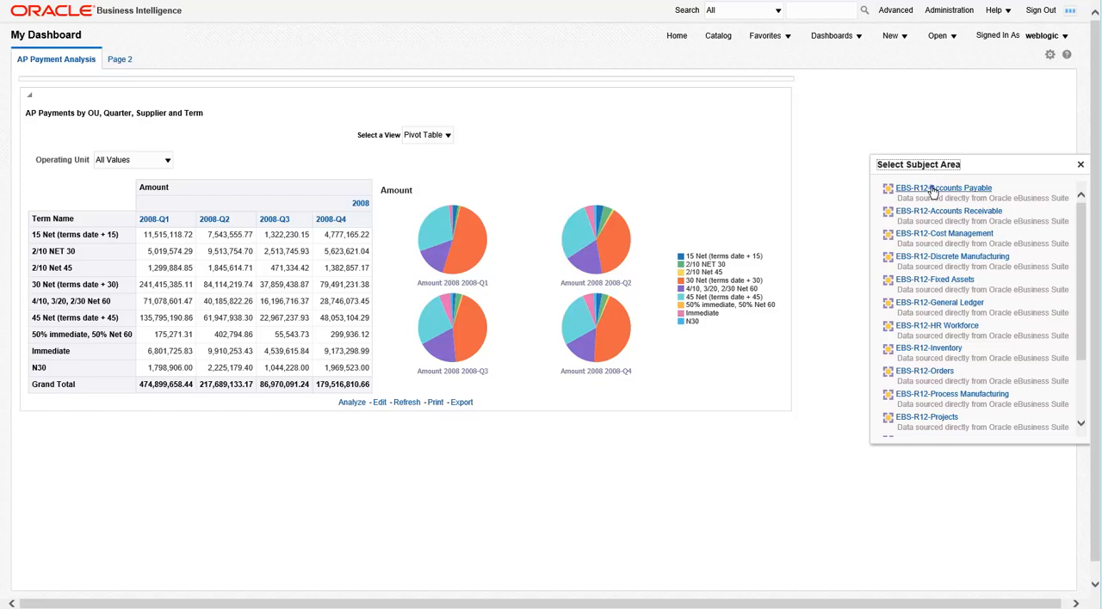
Step: Base the prompt on EBS-R12-Accounts Payable and add a Column Prompt
left_click(943, 188)
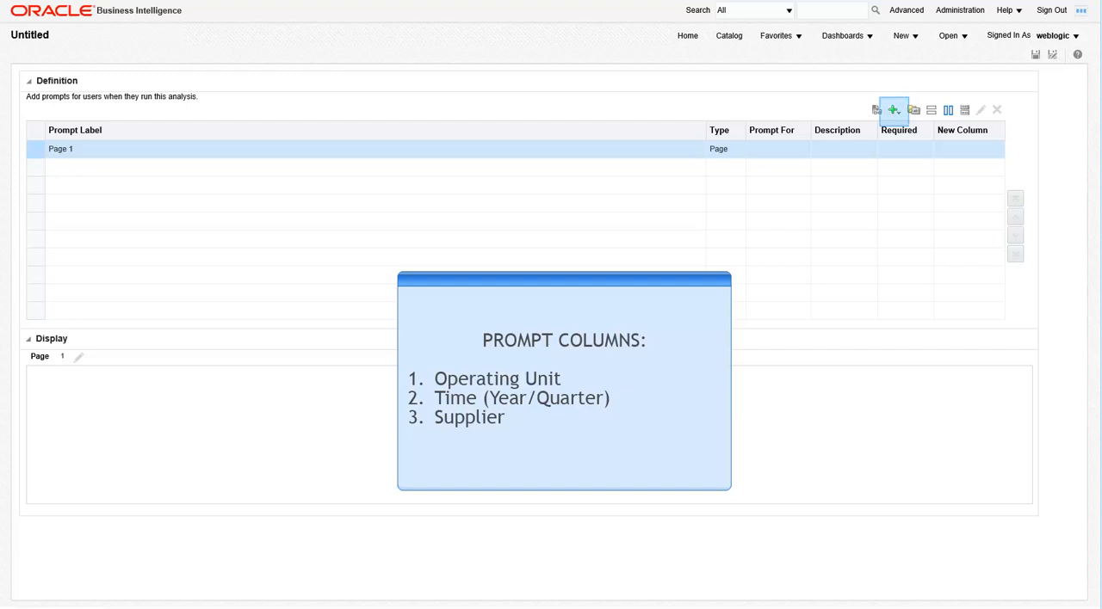
left_click(892, 110)
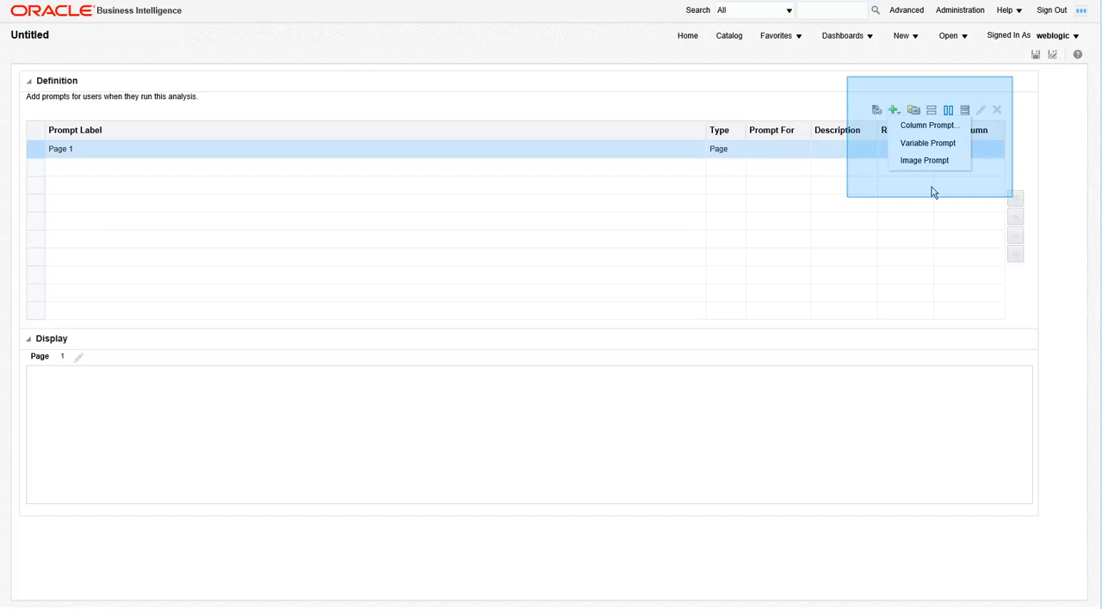
mouse_move(909, 132)
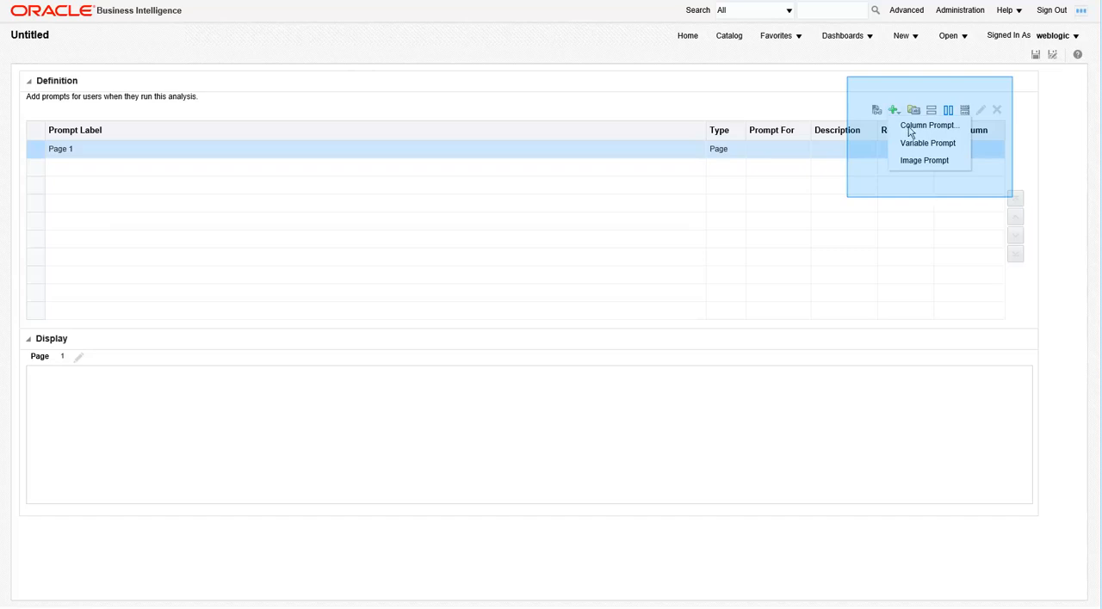
left_click(928, 124)
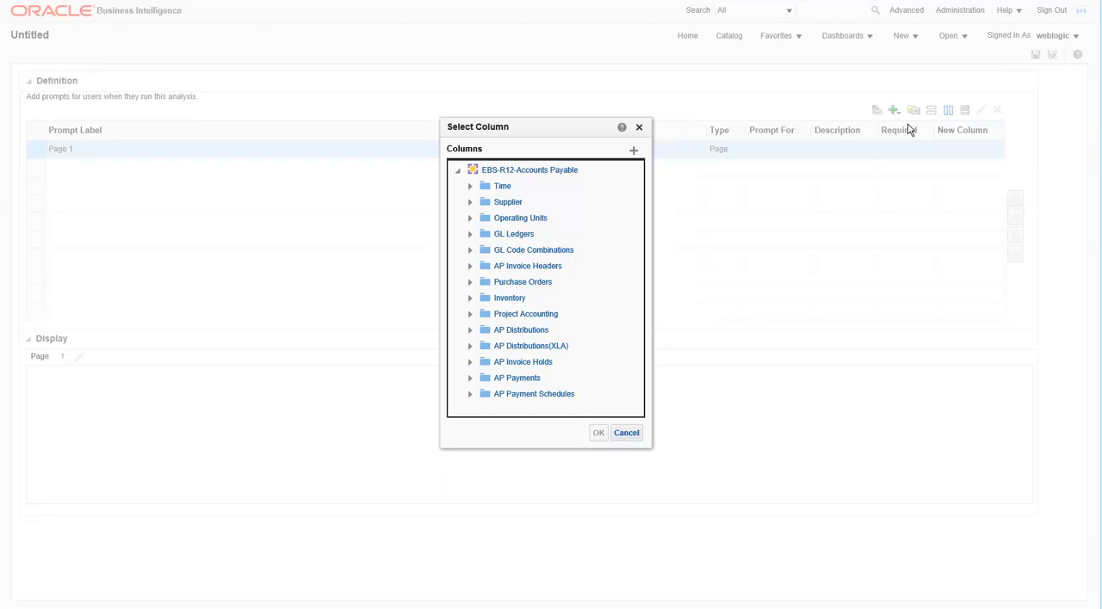
Step: Base the new column prompt on Operating Units > Operating Unit
left_click(470, 217)
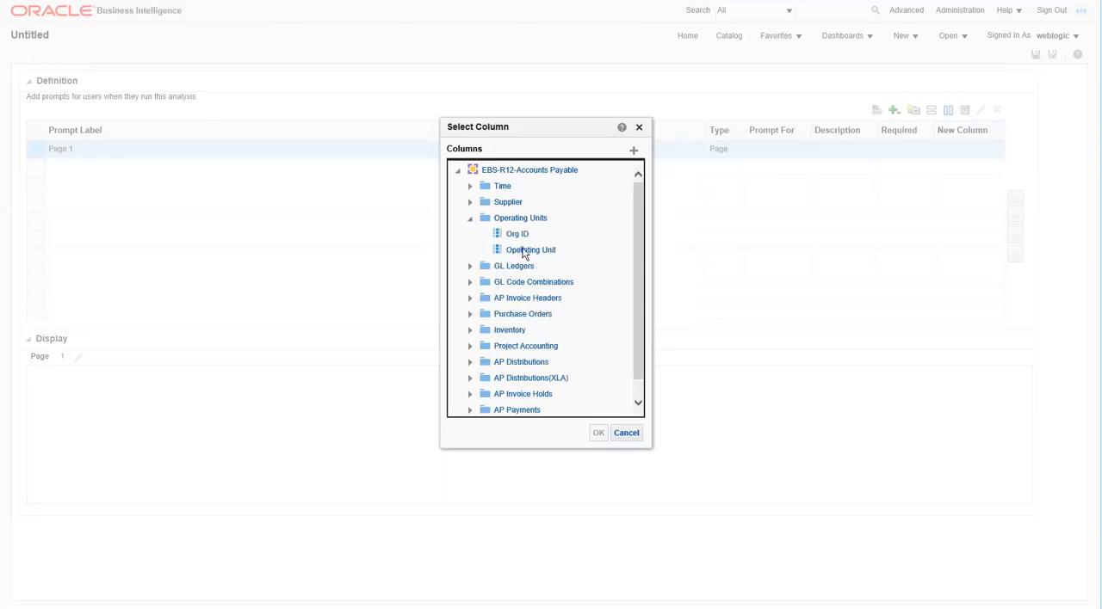
left_click(530, 250)
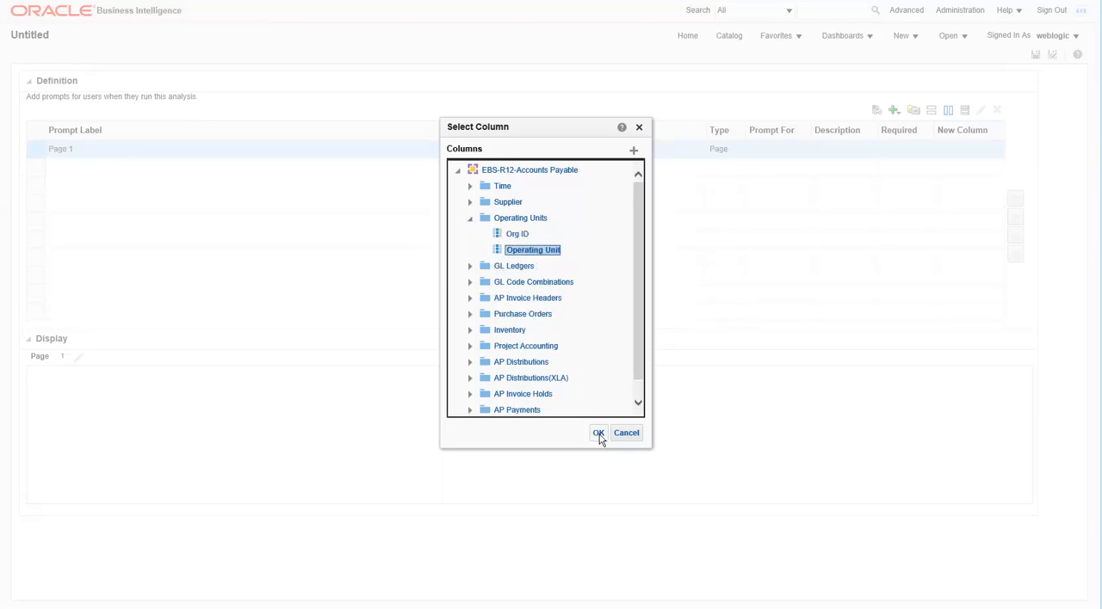
left_click(599, 434)
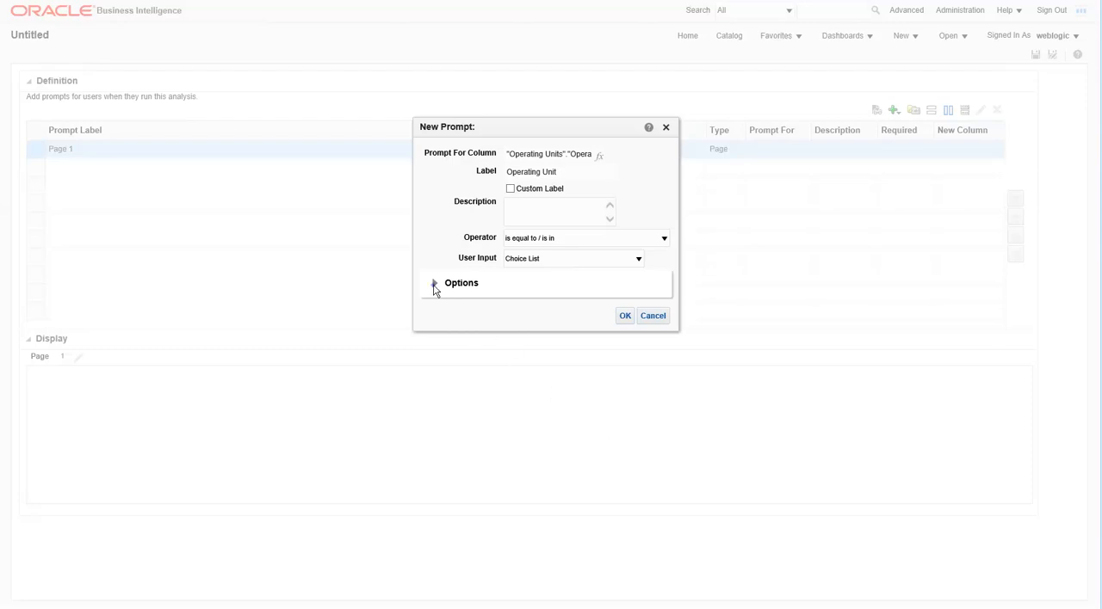
Step: Include an All Column Values choice and default the prompt to Specific Values
left_click(433, 284)
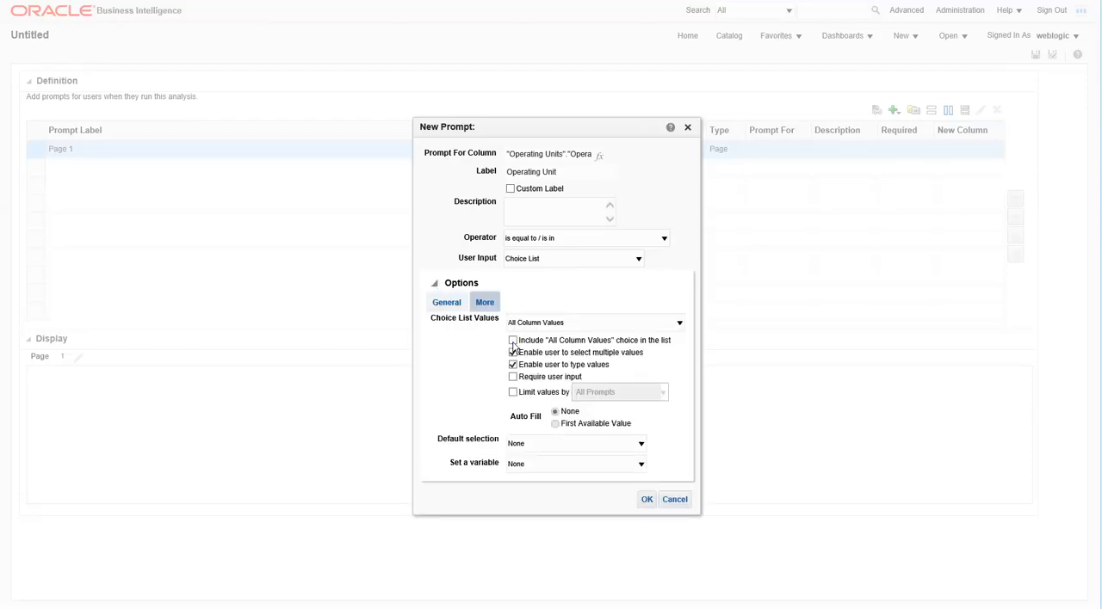
left_click(513, 341)
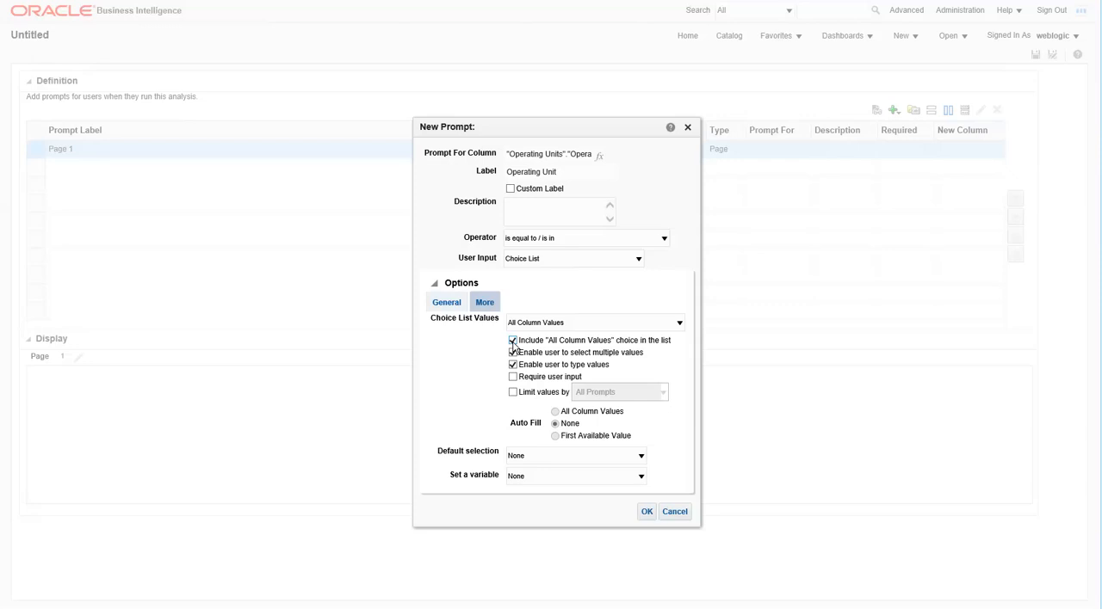
left_click(513, 341)
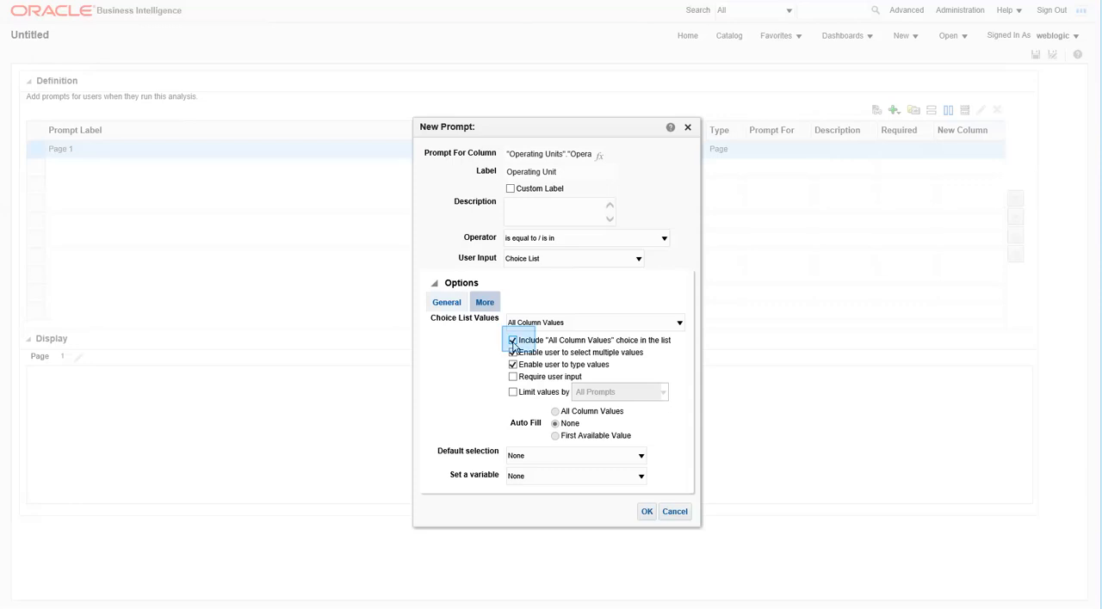
mouse_move(627, 448)
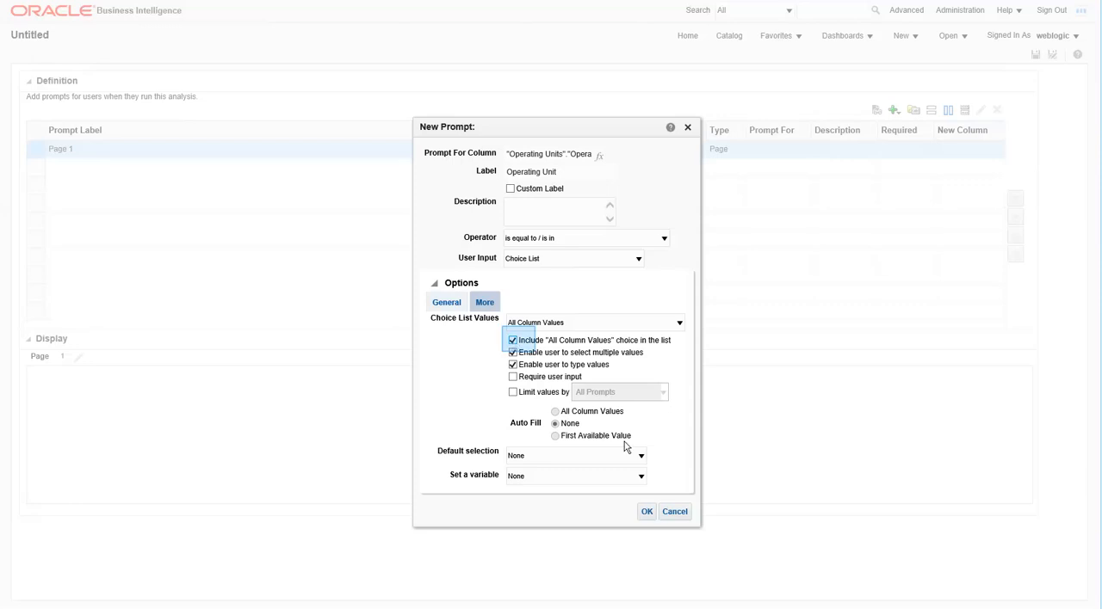
left_click(641, 455)
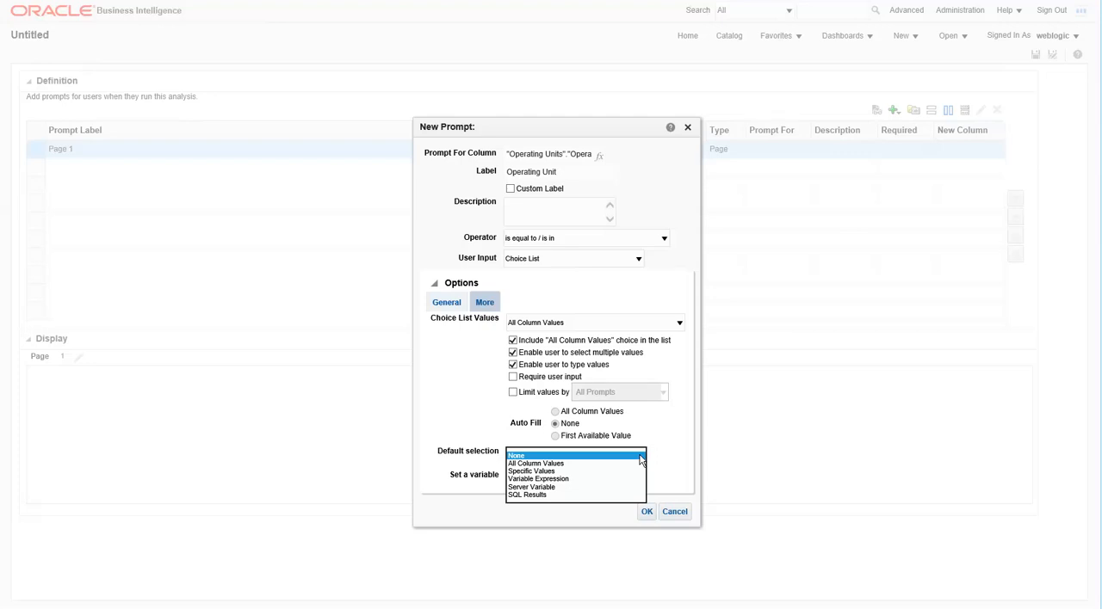
mouse_move(560, 472)
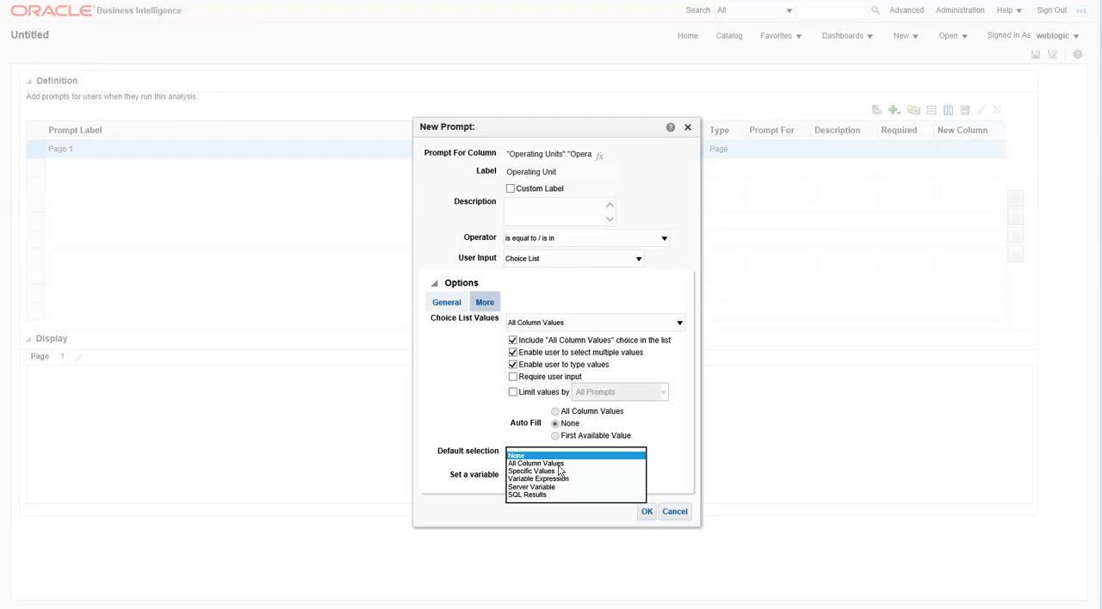
left_click(535, 464)
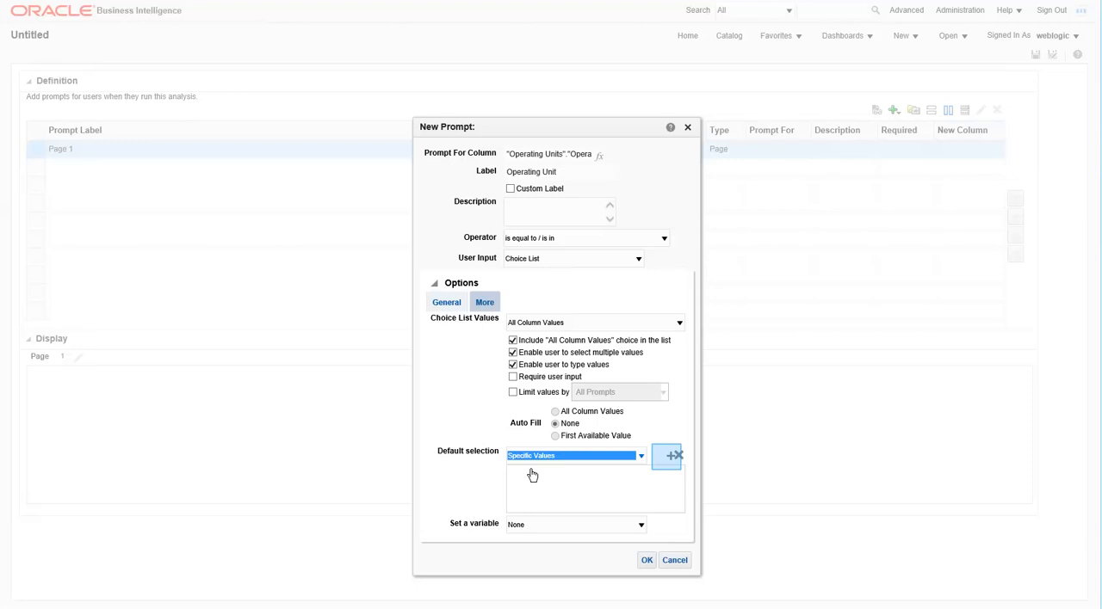
Step: Default the Operating Unit prompt to the operating units whose names start with Vision and finish it
left_click(665, 455)
type("Vision")
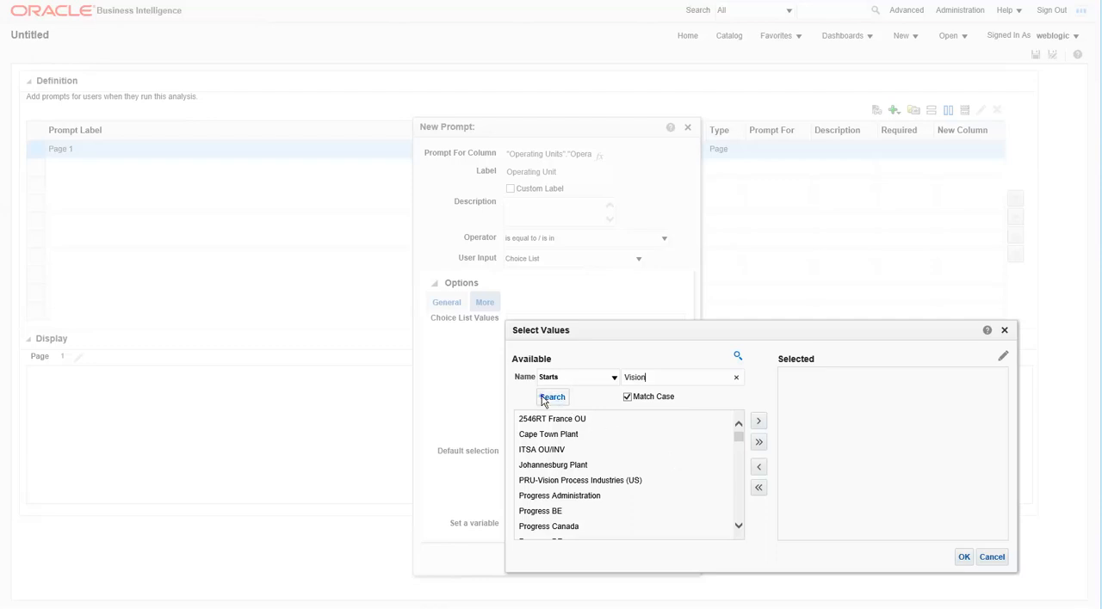
left_click(551, 396)
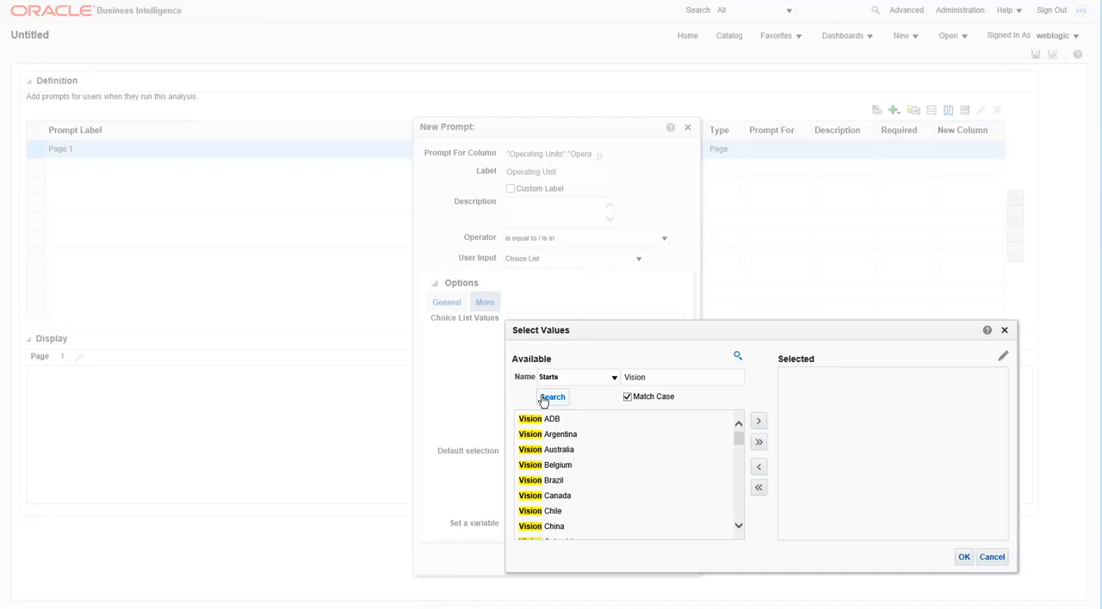
left_click(992, 557)
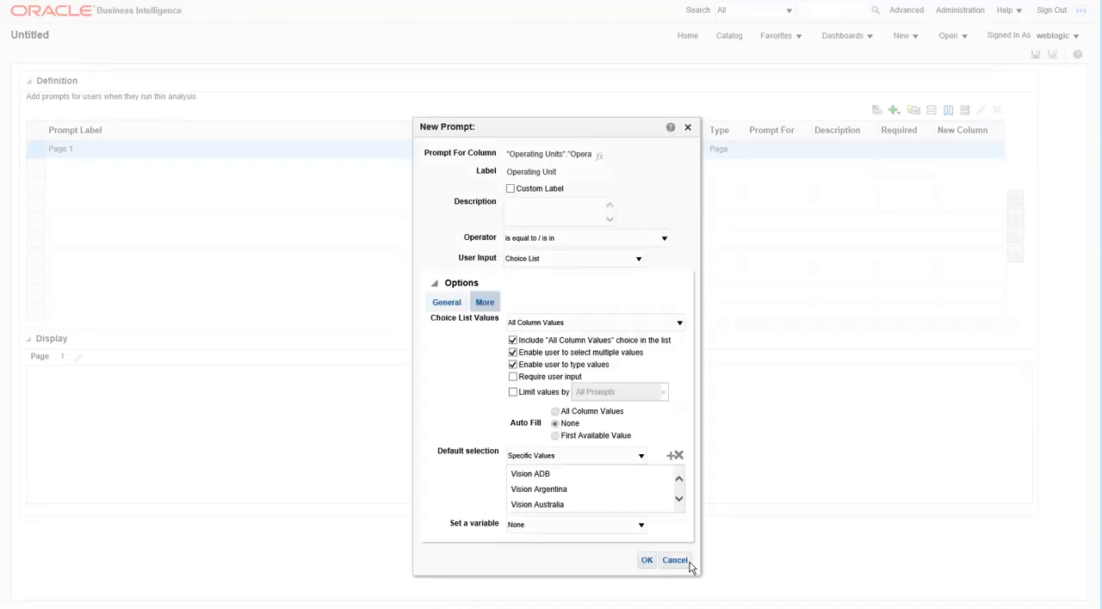
left_click(647, 562)
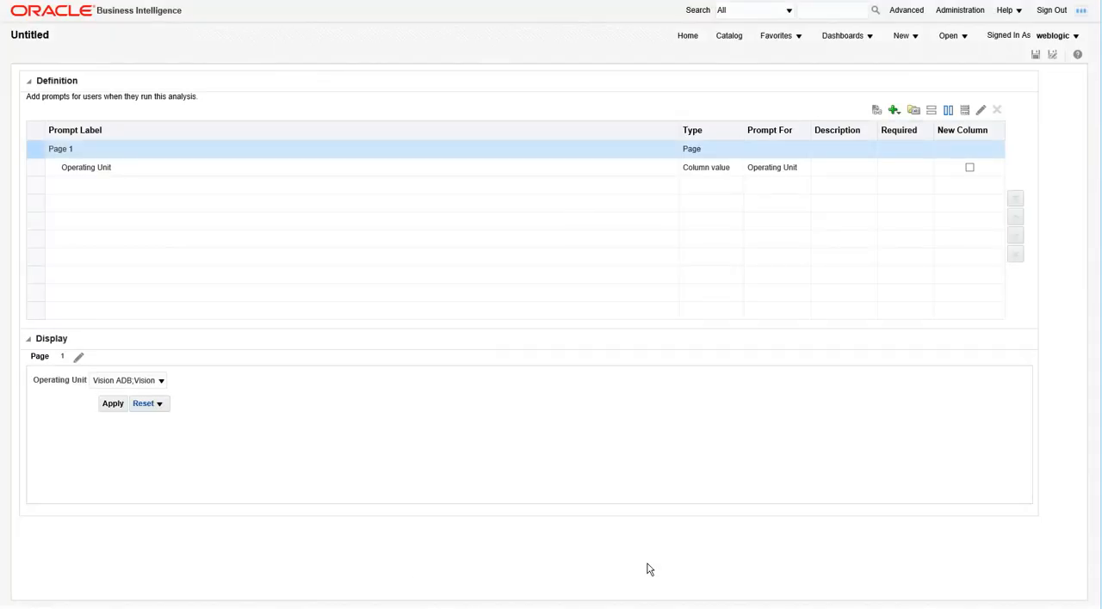
Step: Add a column prompt on Time > Year after Operating Unit
left_click(894, 110)
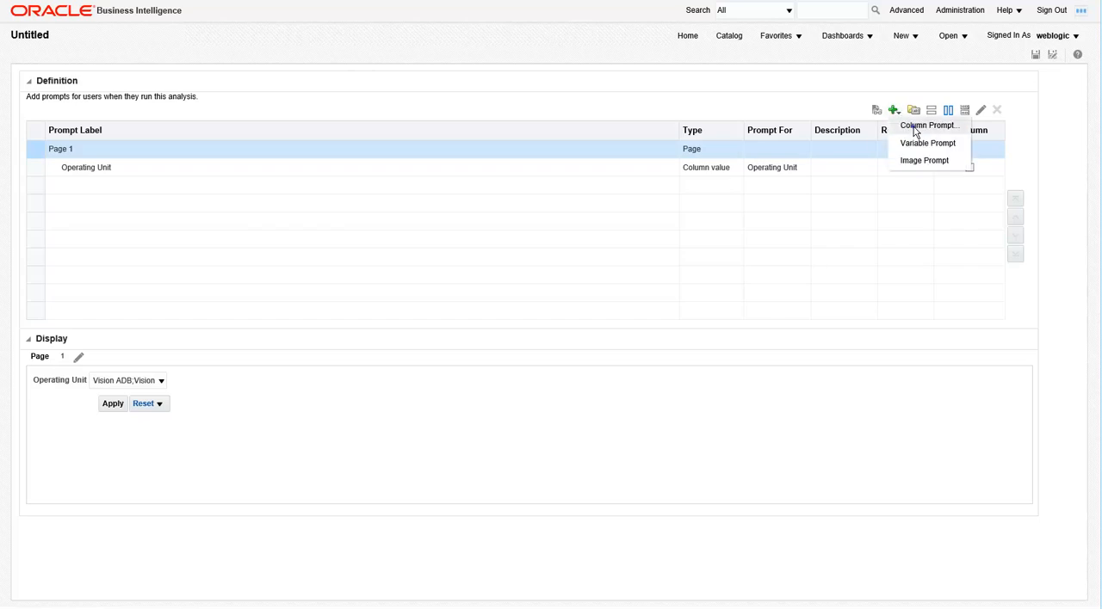
left_click(928, 126)
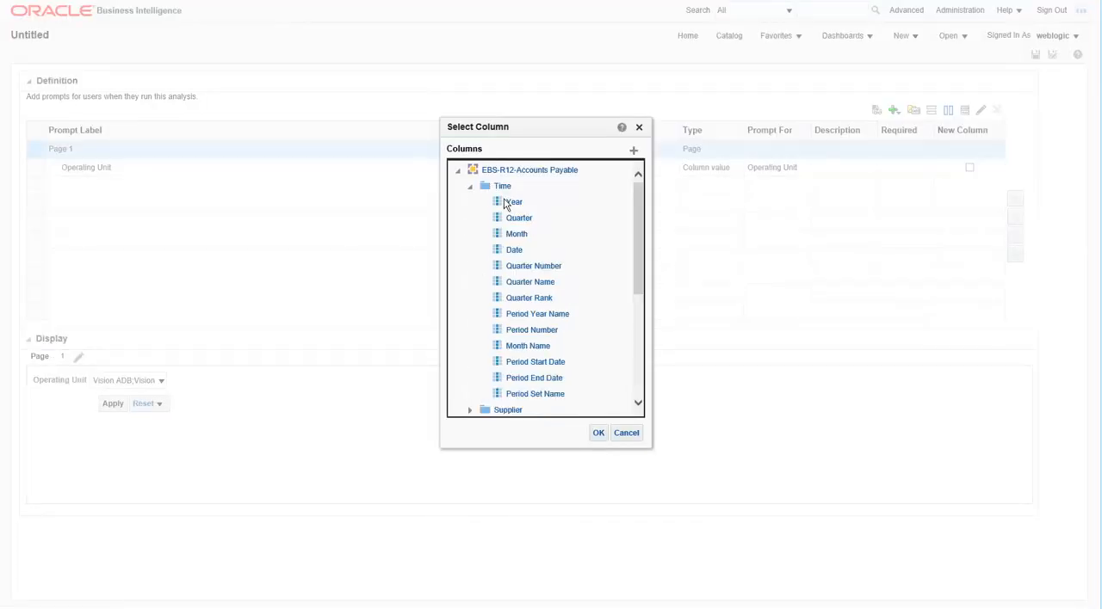
left_click(513, 202)
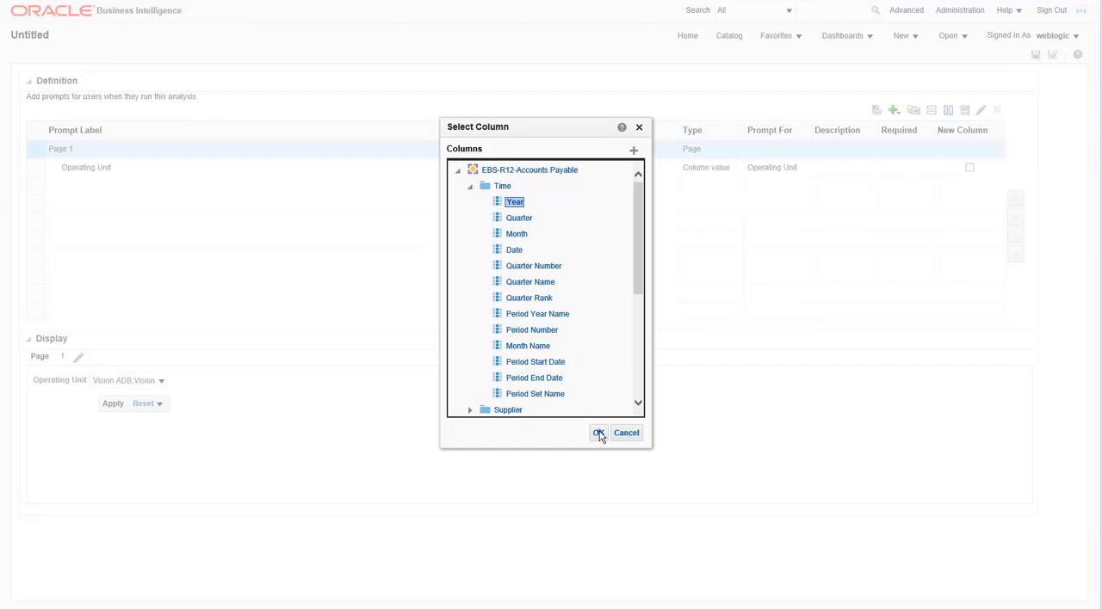
left_click(599, 434)
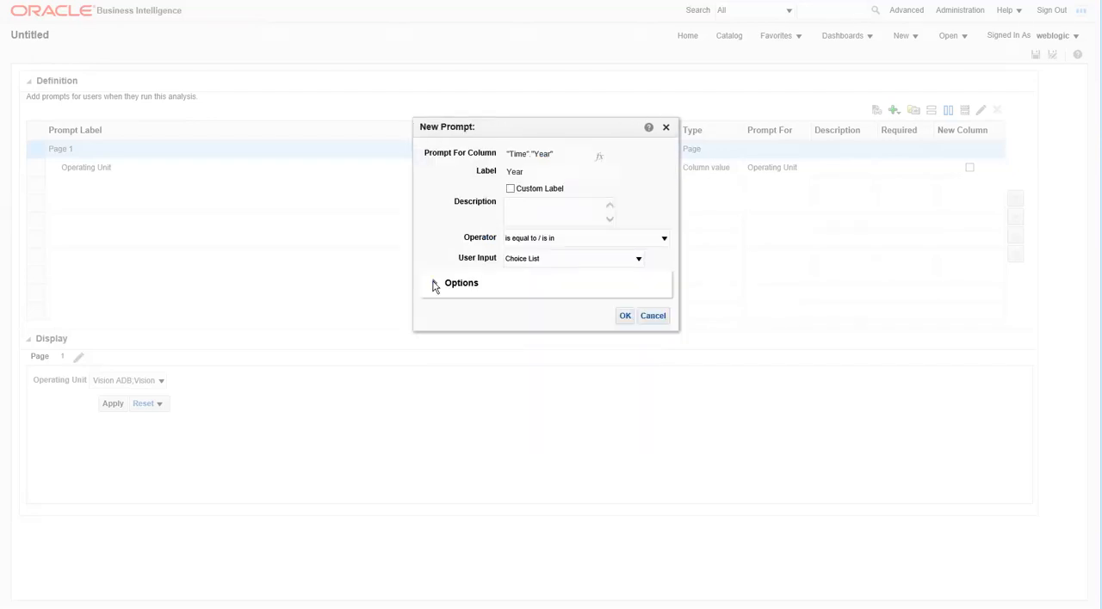
left_click(625, 317)
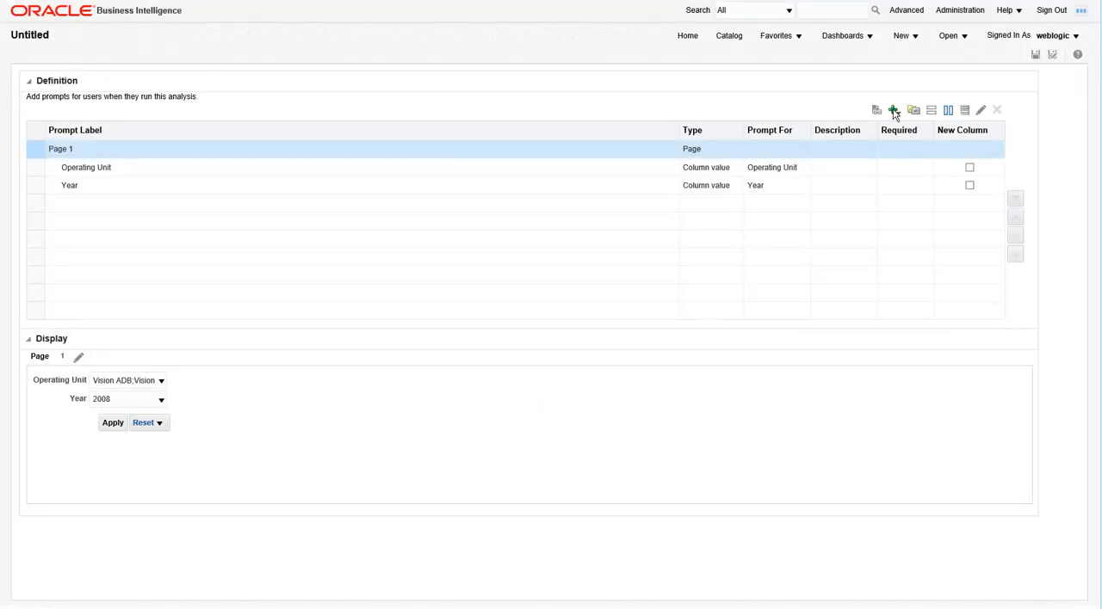
Step: Start another column prompt on the Time > Quarter column
left_click(894, 110)
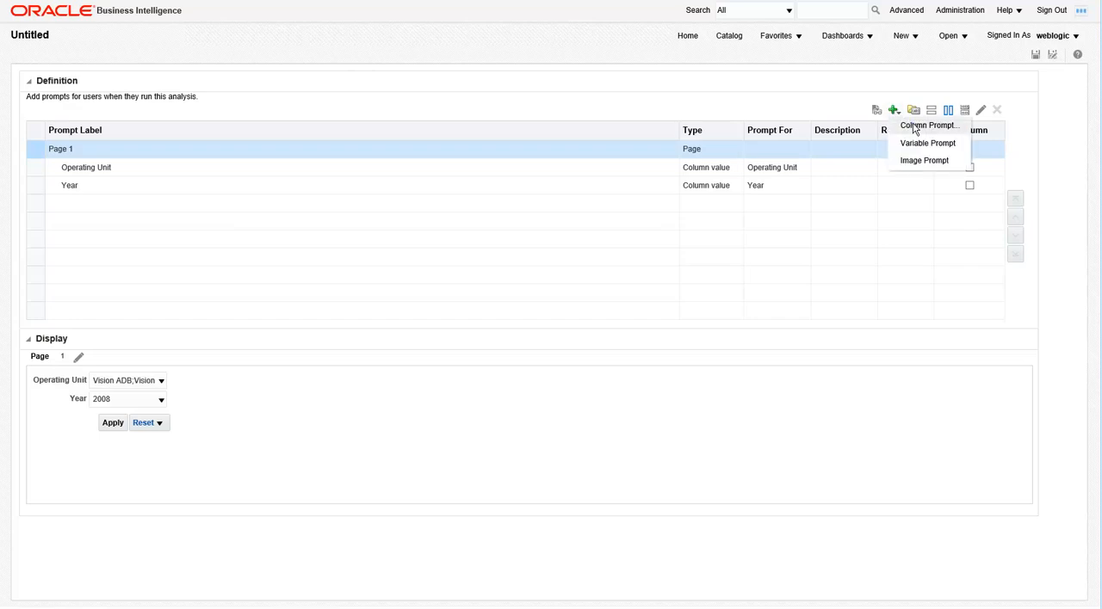
left_click(928, 124)
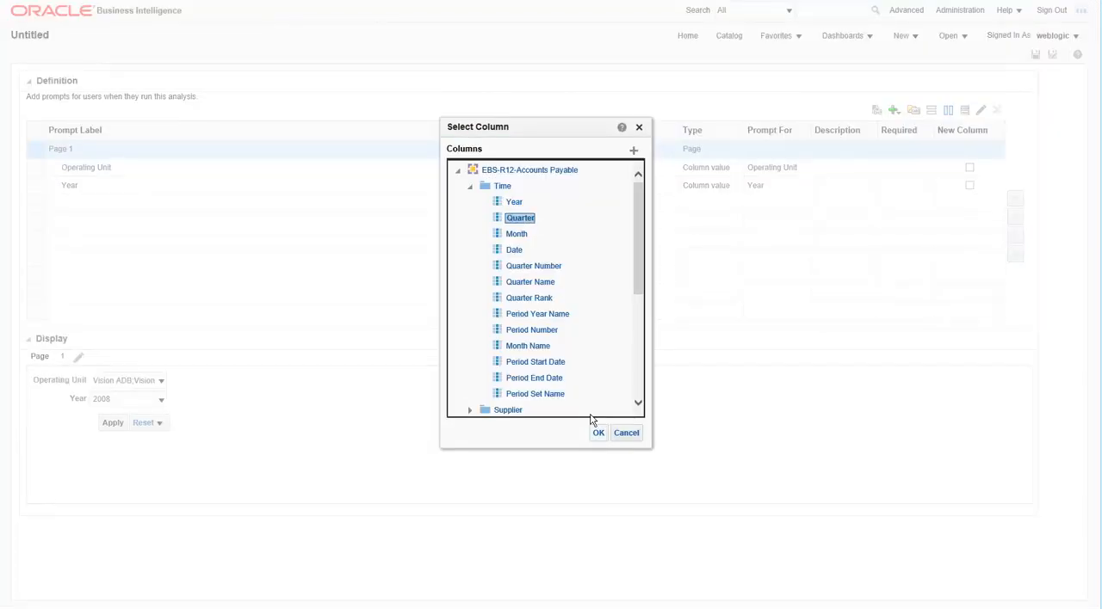
left_click(599, 433)
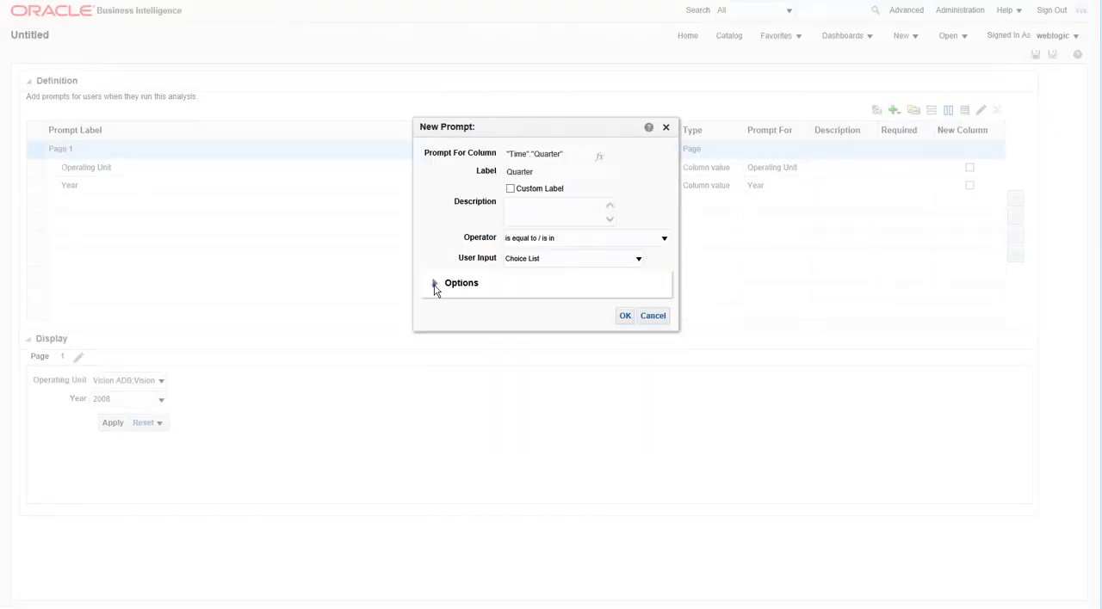
Step: Limit the Quarter prompt's values by the Year prompt only and accept it
left_click(434, 284)
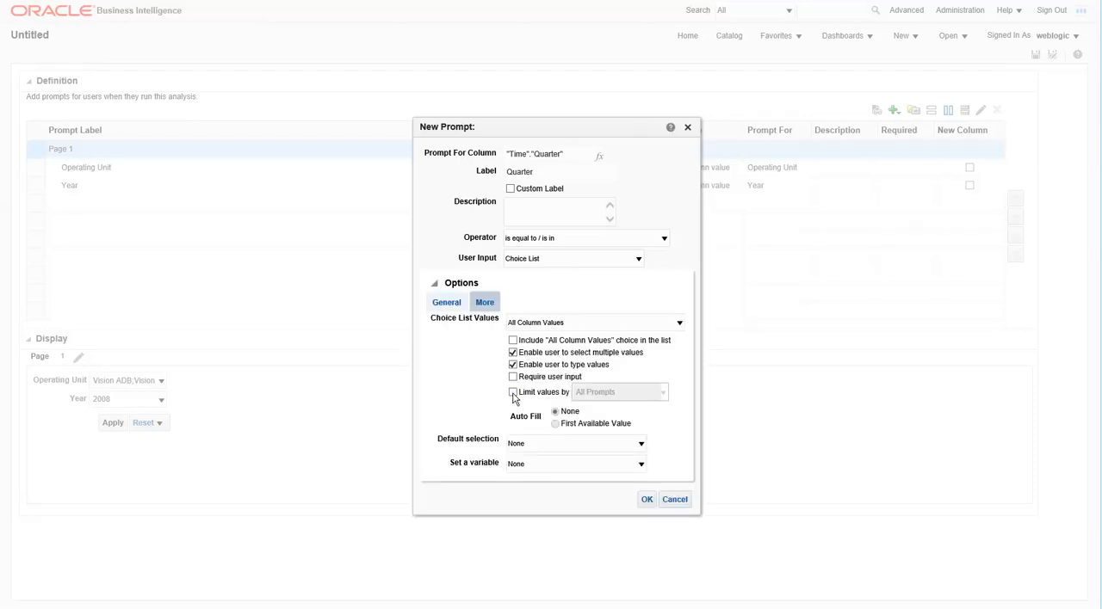
left_click(513, 392)
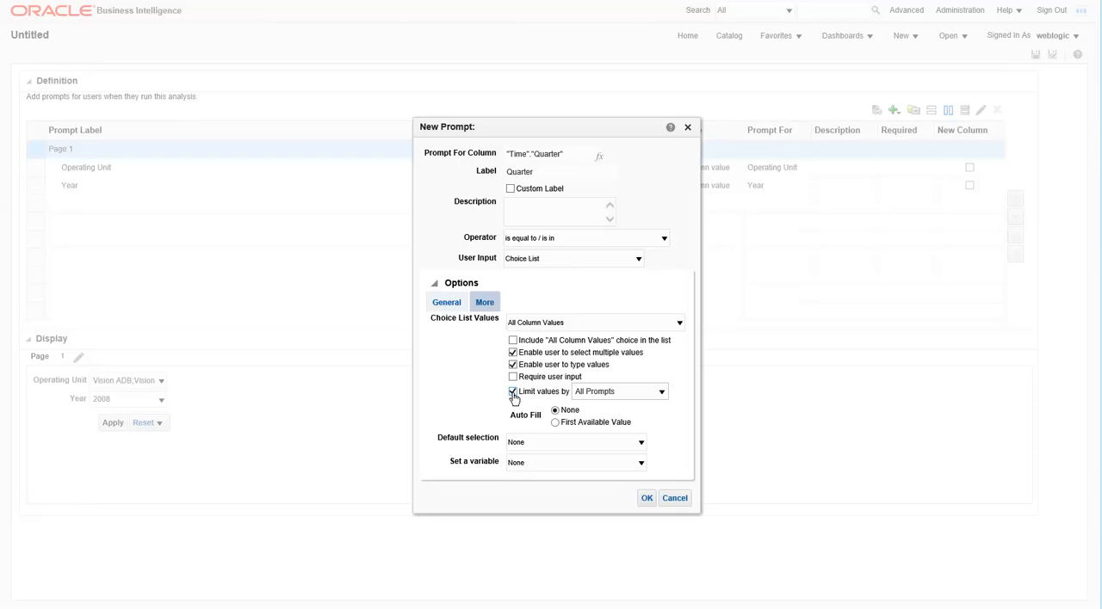
left_click(661, 393)
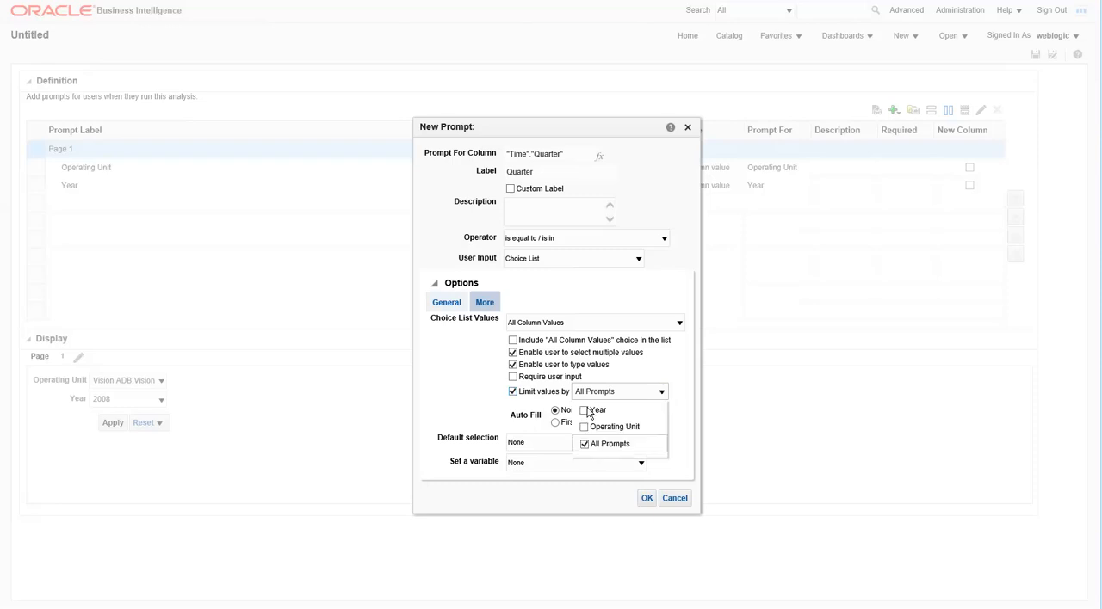
left_click(585, 409)
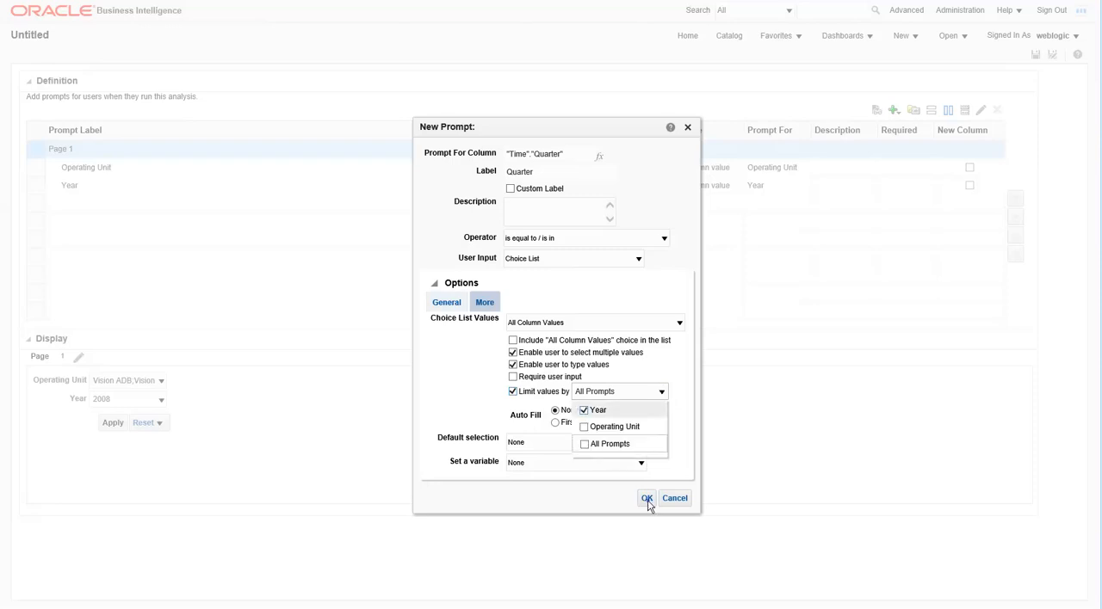
left_click(648, 499)
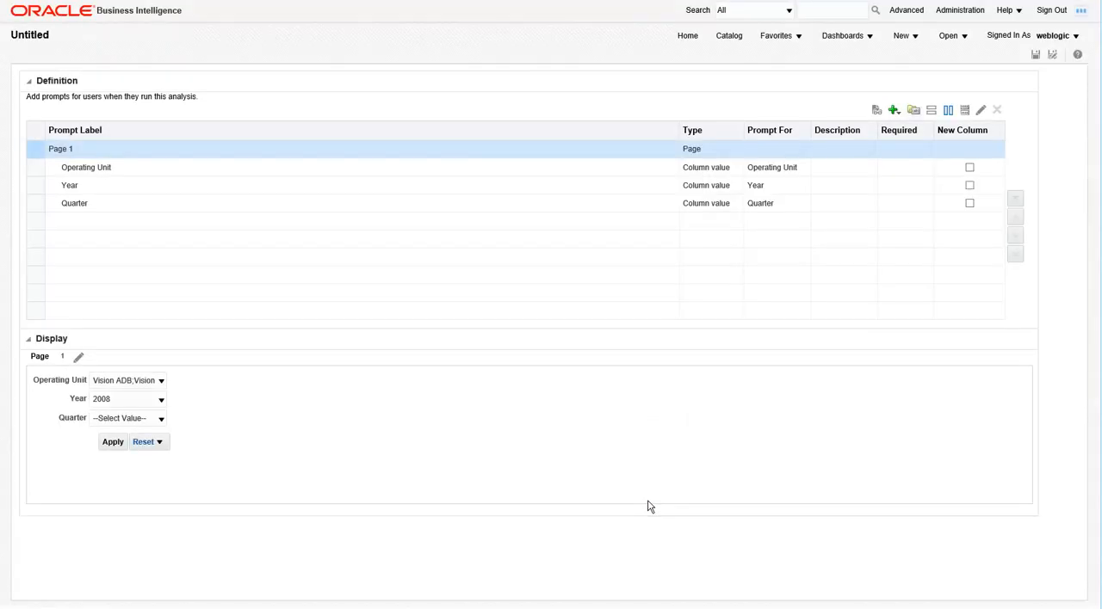
Step: Add a column prompt on Supplier > Supplier Name
left_click(894, 111)
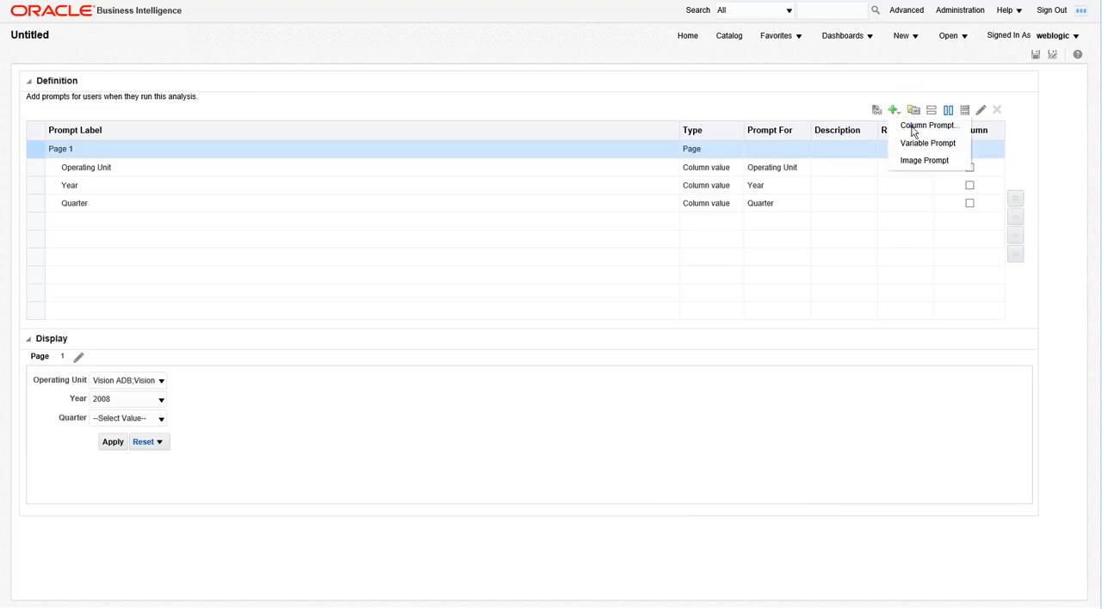
left_click(930, 125)
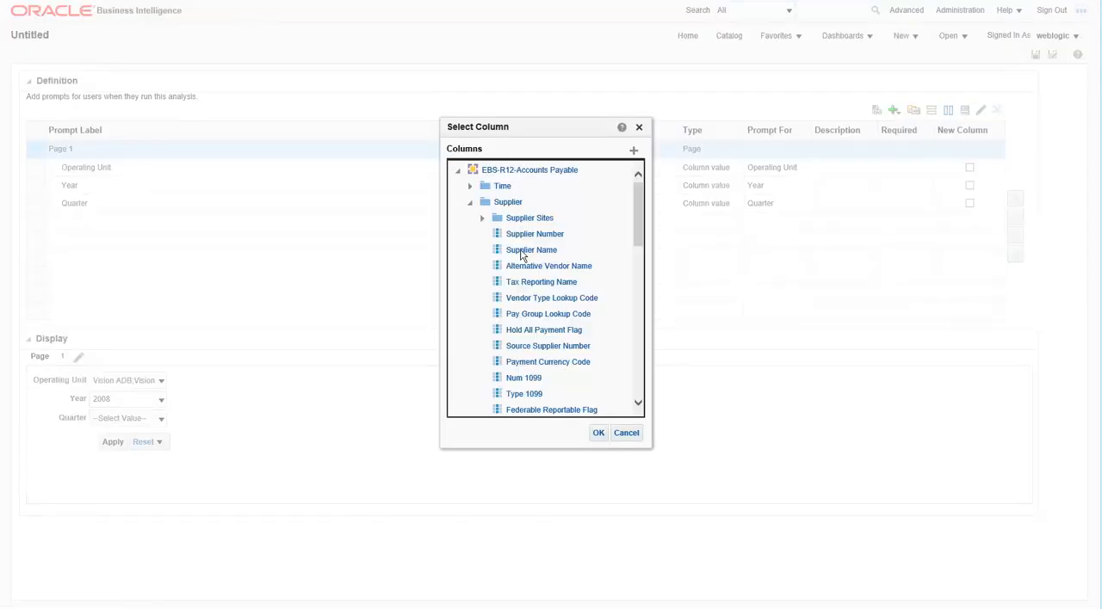
left_click(530, 250)
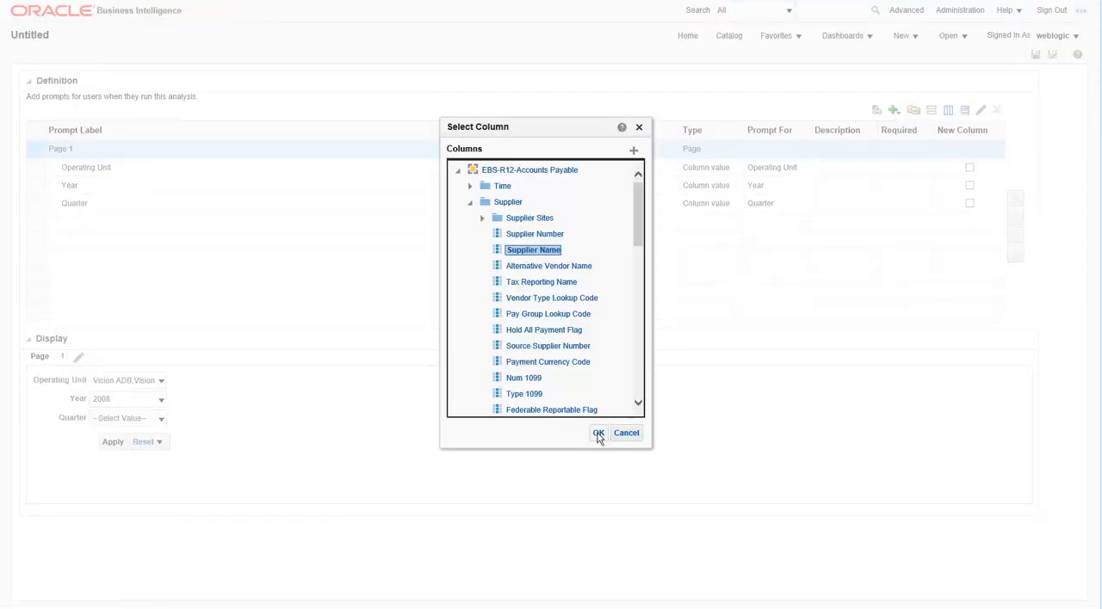
left_click(599, 434)
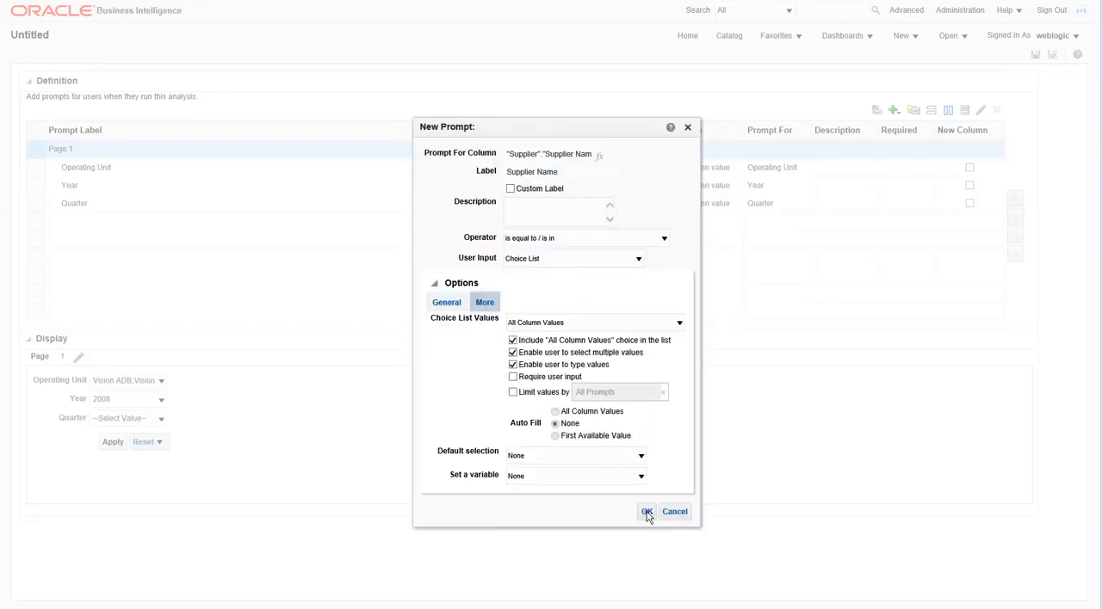
left_click(648, 511)
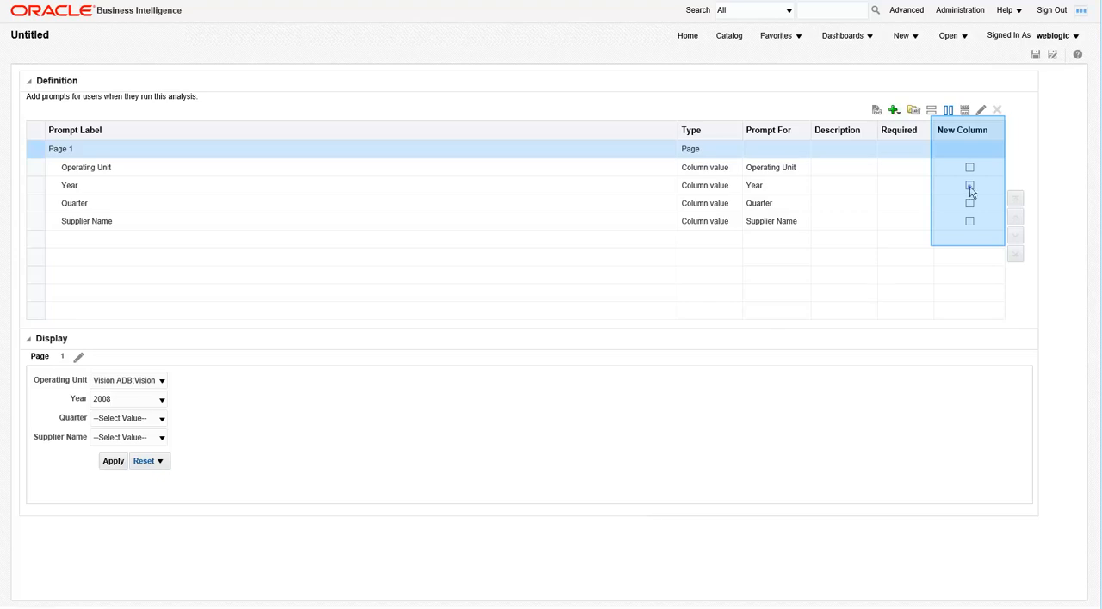
Step: Make Year and Supplier Name each start a new column in the prompt layout
left_click(970, 186)
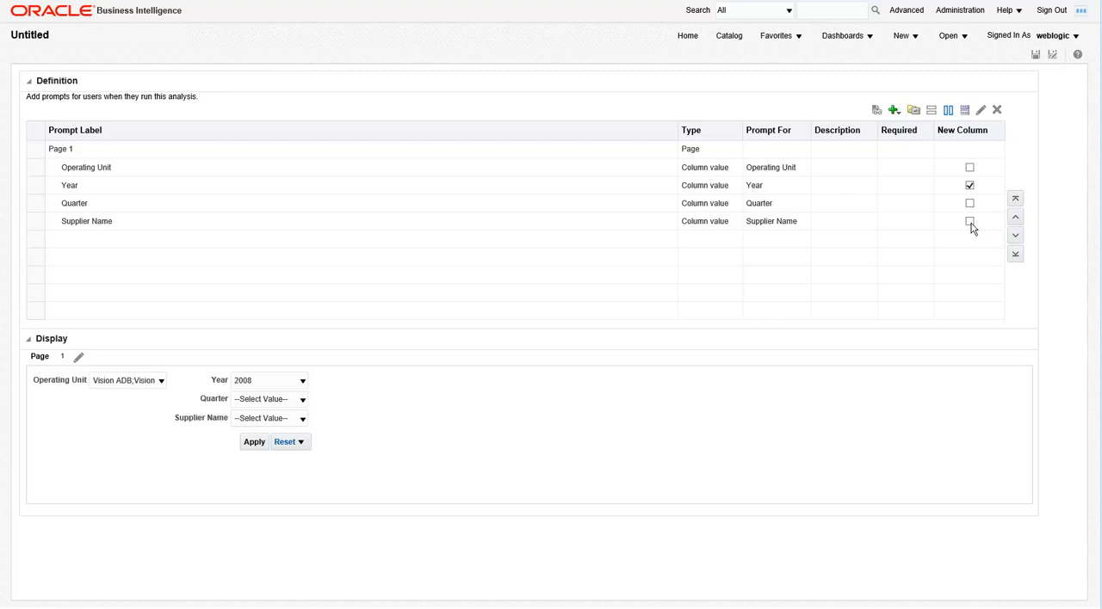
left_click(970, 220)
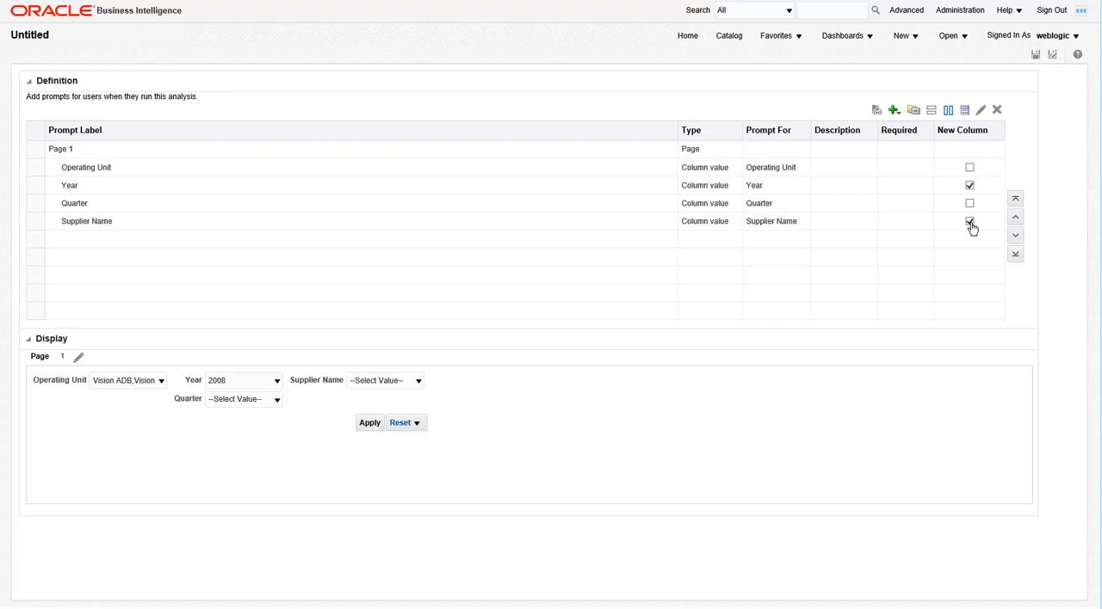
left_click(80, 356)
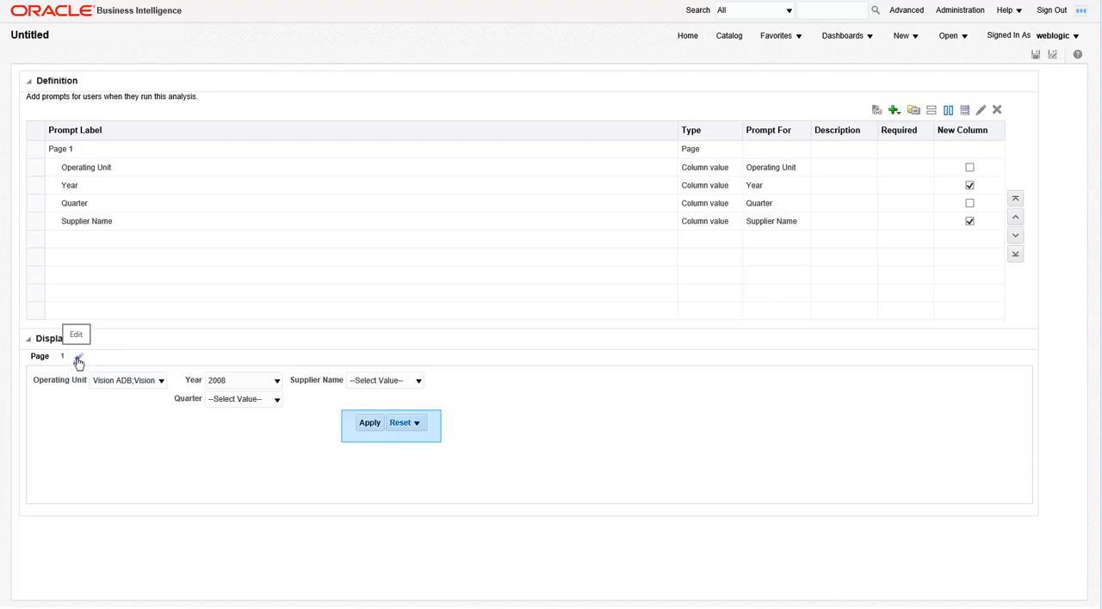
Step: Set Page 1's Prompt Buttons to place the buttons on the side of the prompts
left_click(78, 356)
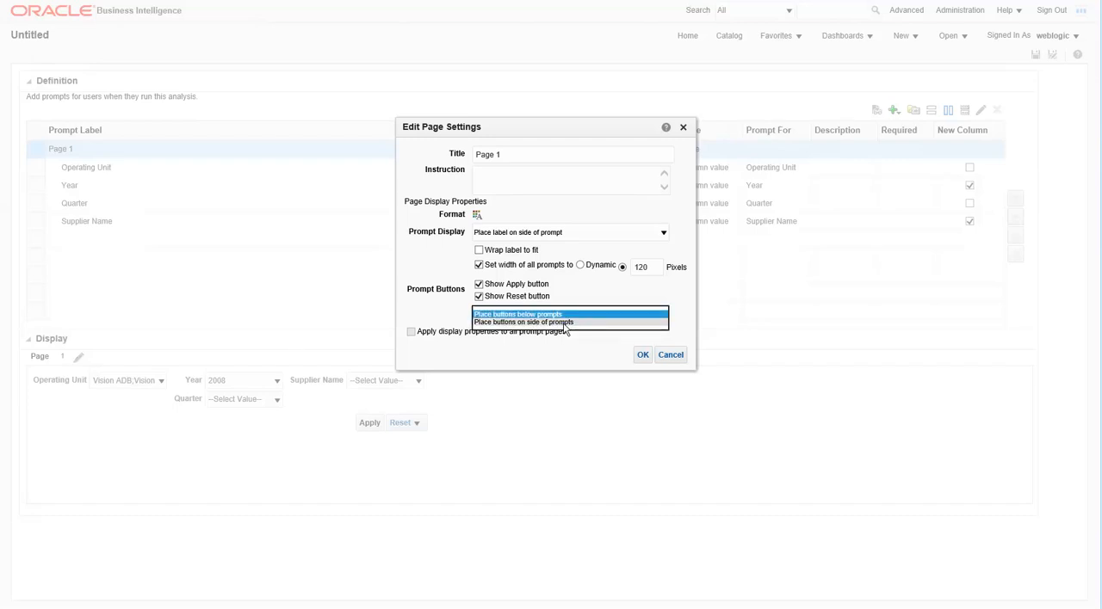
left_click(523, 322)
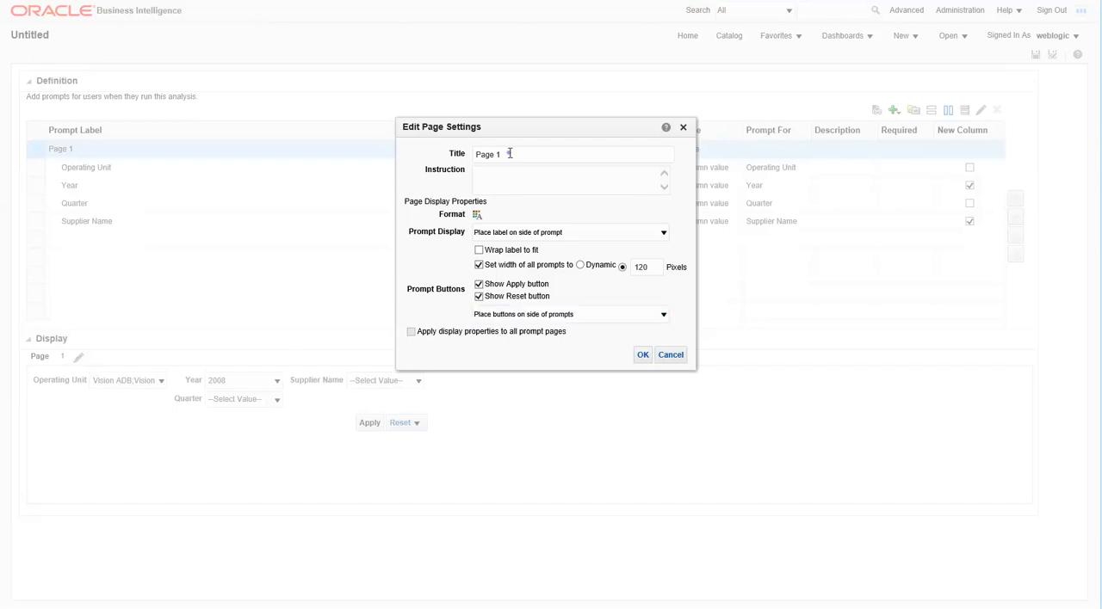
left_click(643, 355)
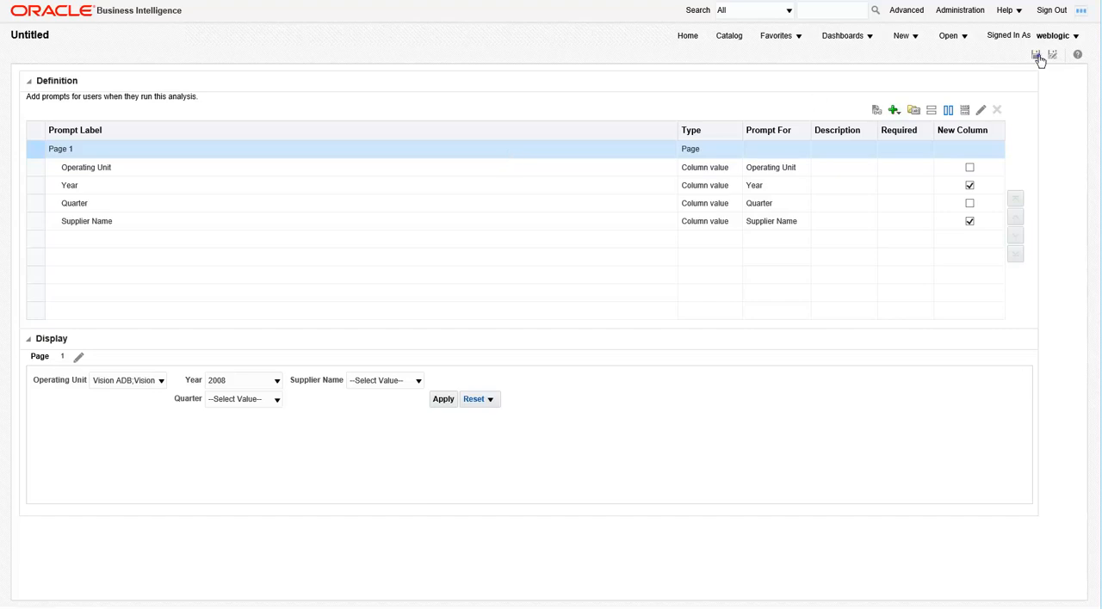
Step: Save the prompt as 'Prompt - AP Analysis' in My Folders > Training Reports
left_click(1036, 55)
type("Prompt - AP Analysis")
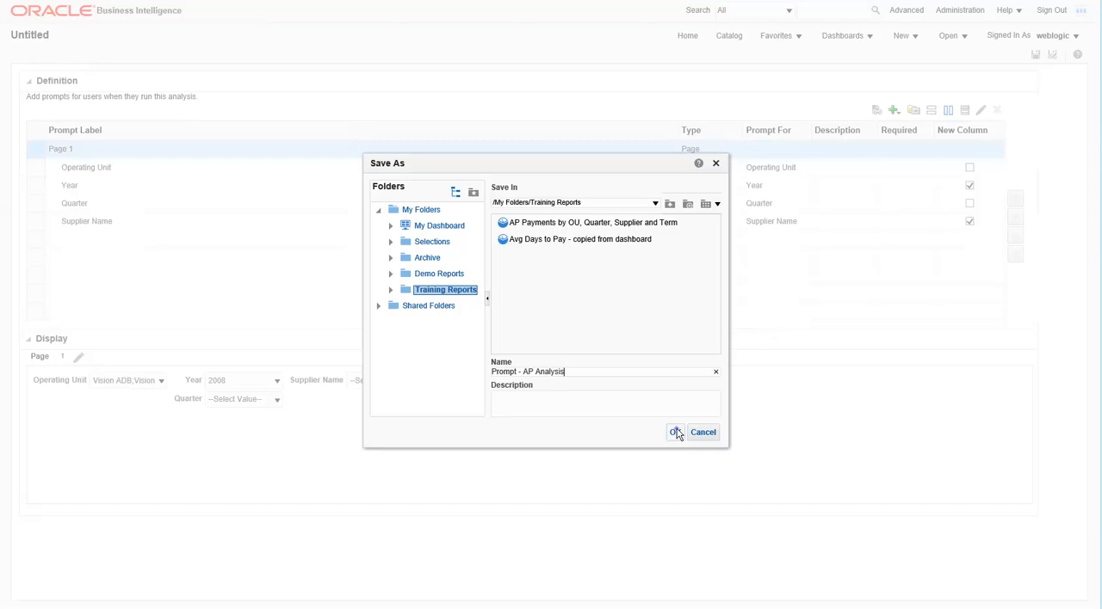
left_click(675, 432)
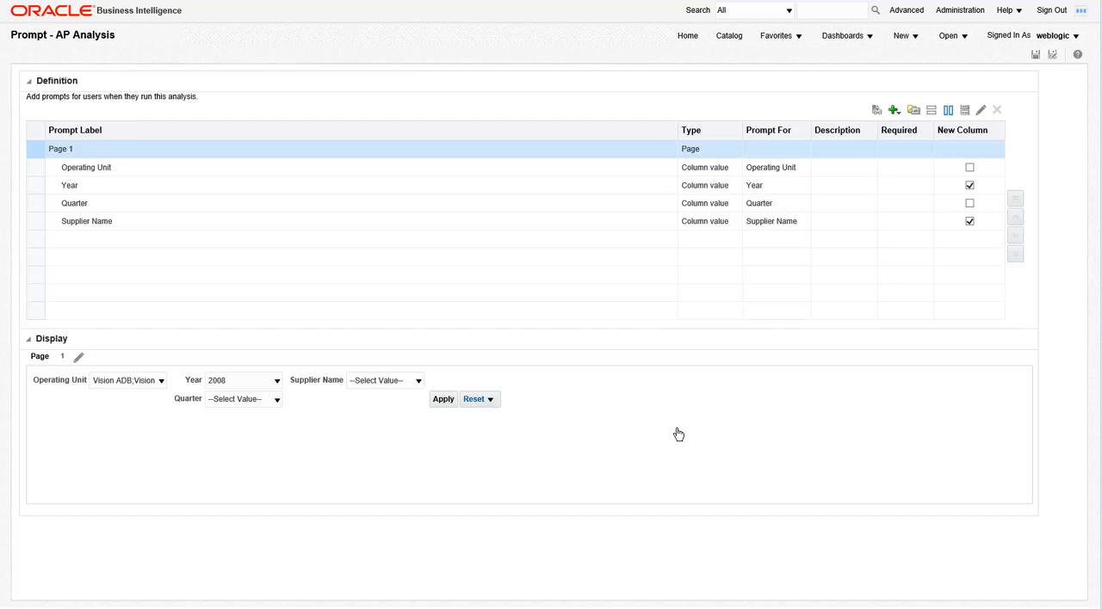
mouse_move(712, 165)
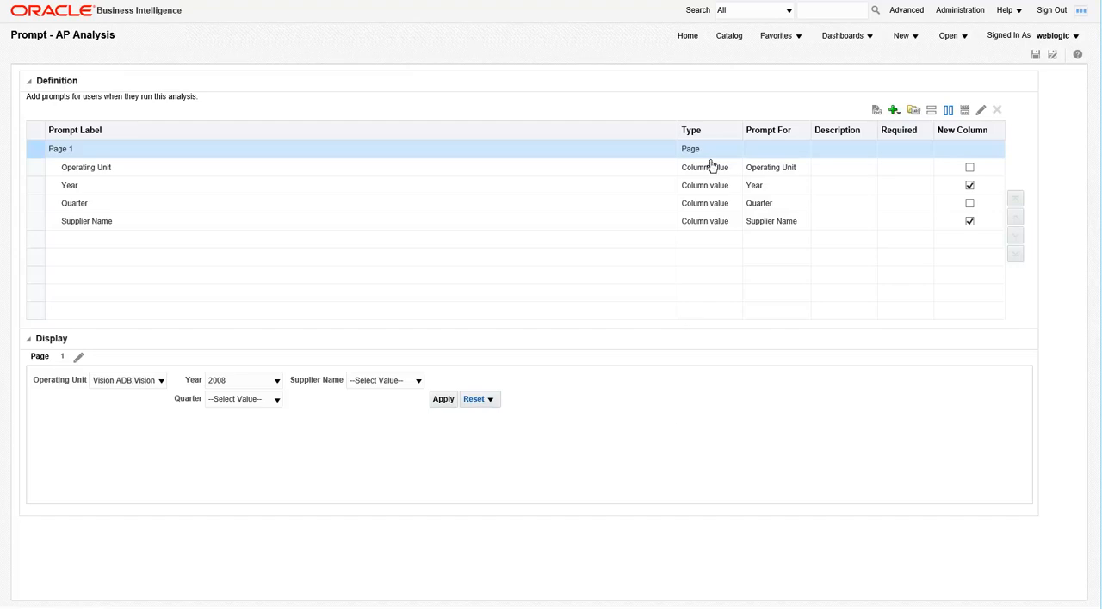
Step: Open the AP Payments by OU, Quarter, Supplier and Term analysis for editing from the catalog
left_click(730, 35)
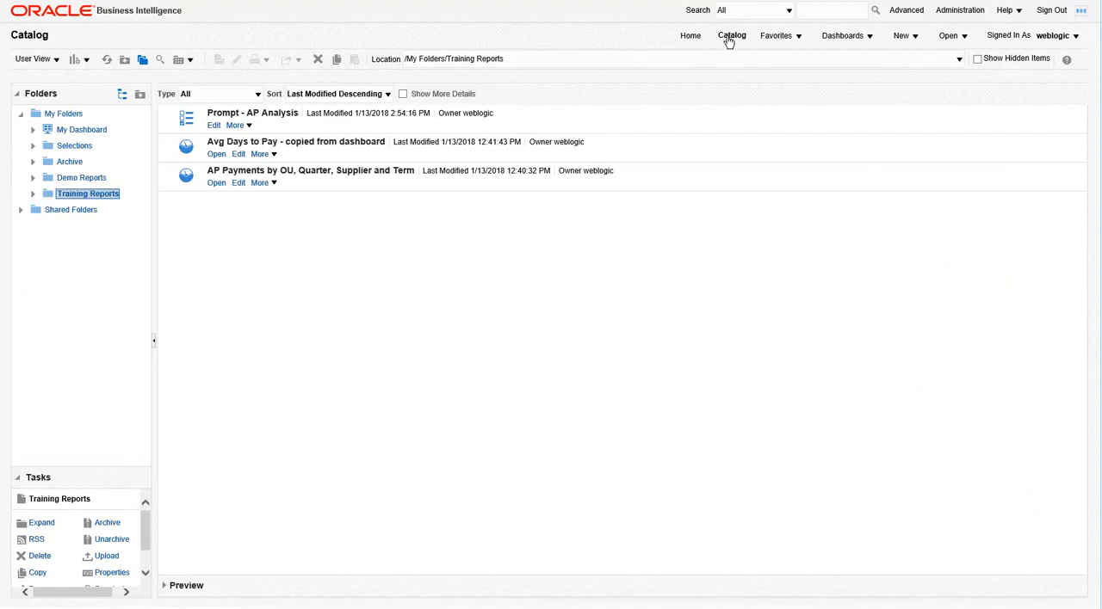
mouse_move(241, 186)
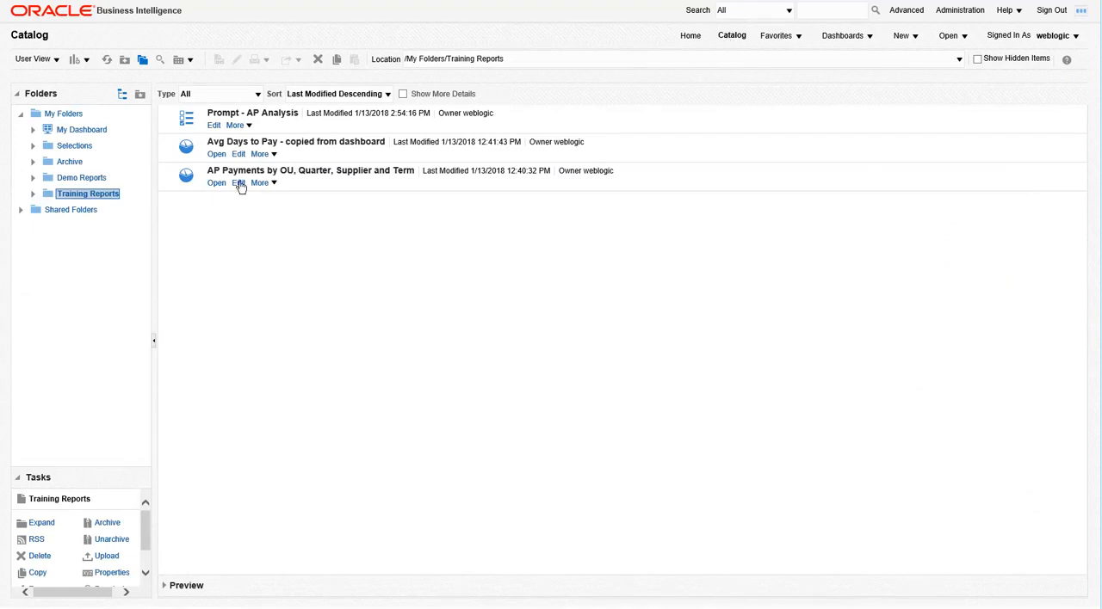
left_click(237, 183)
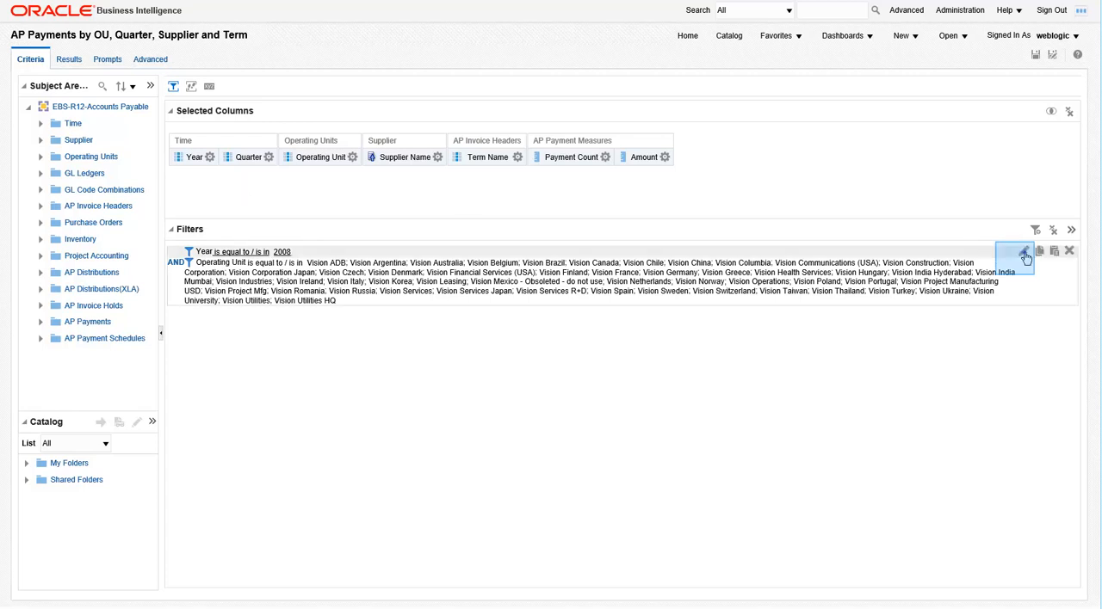
Step: Change the Year filter's operator to 'is prompted'
left_click(1025, 259)
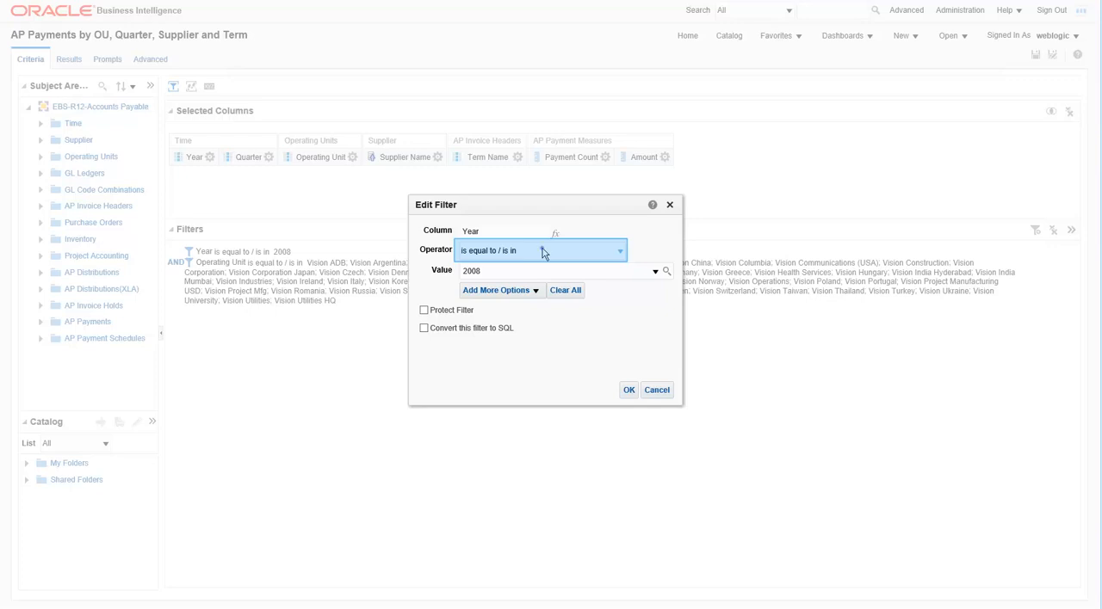
left_click(541, 250)
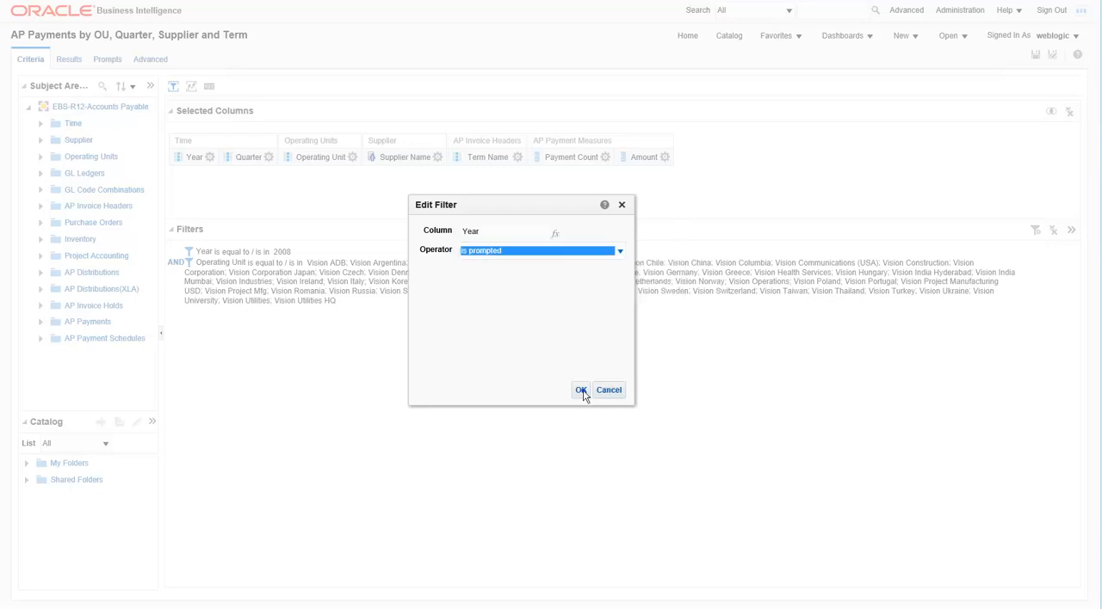
left_click(582, 389)
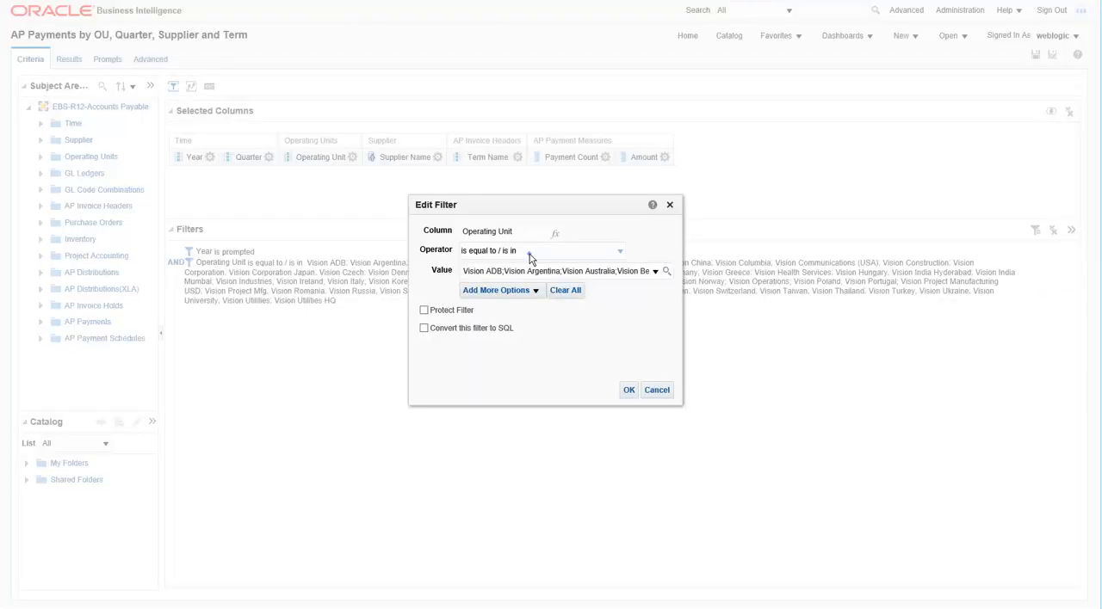
Step: Change the Operating Unit filter's operator to 'is prompted'
left_click(618, 252)
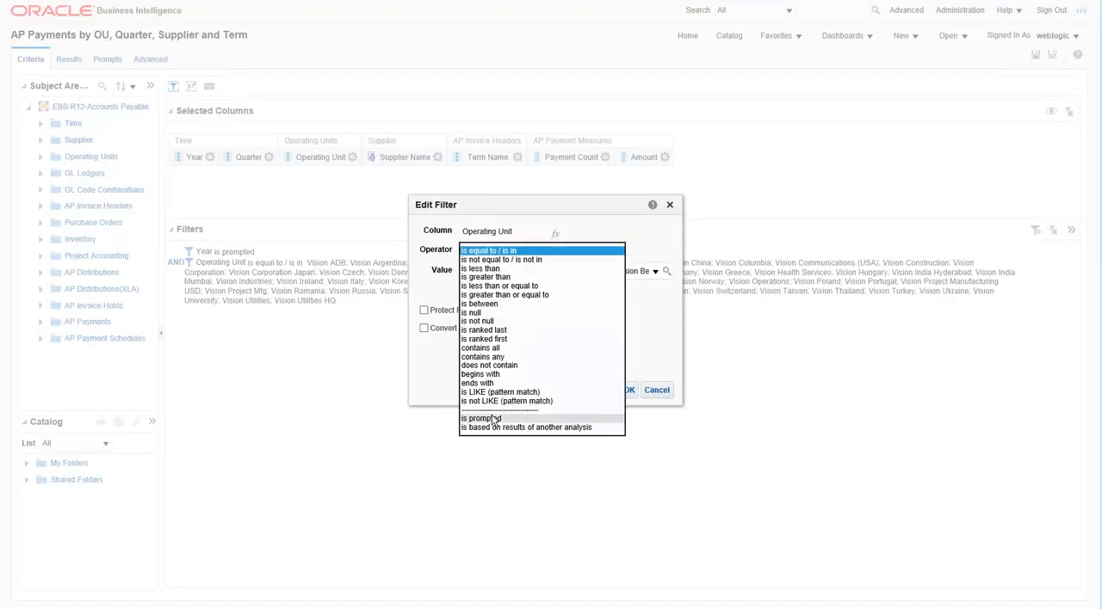
left_click(483, 419)
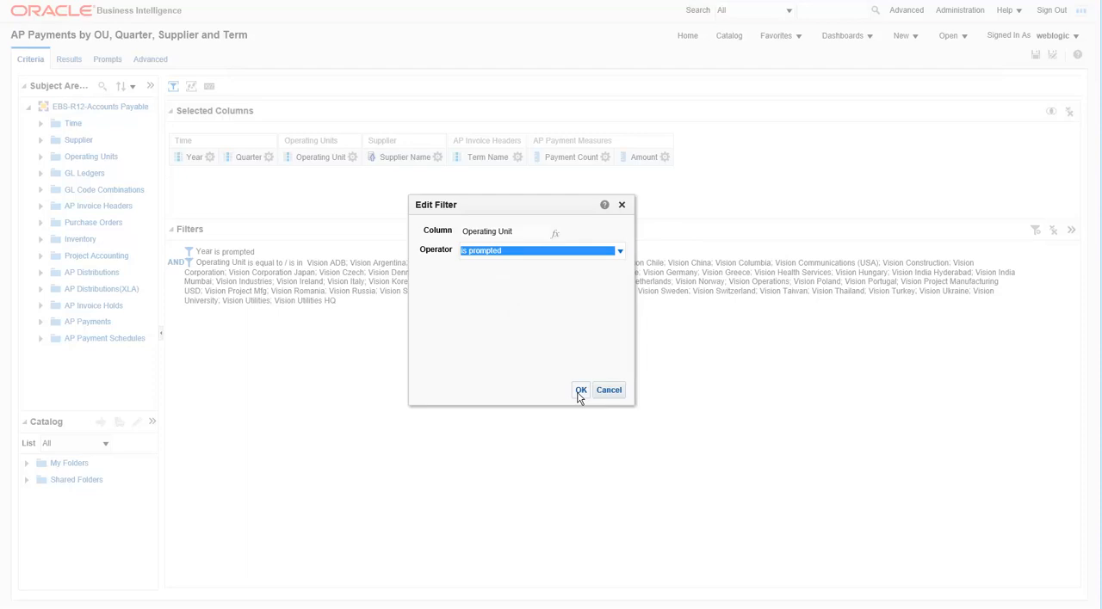
left_click(580, 389)
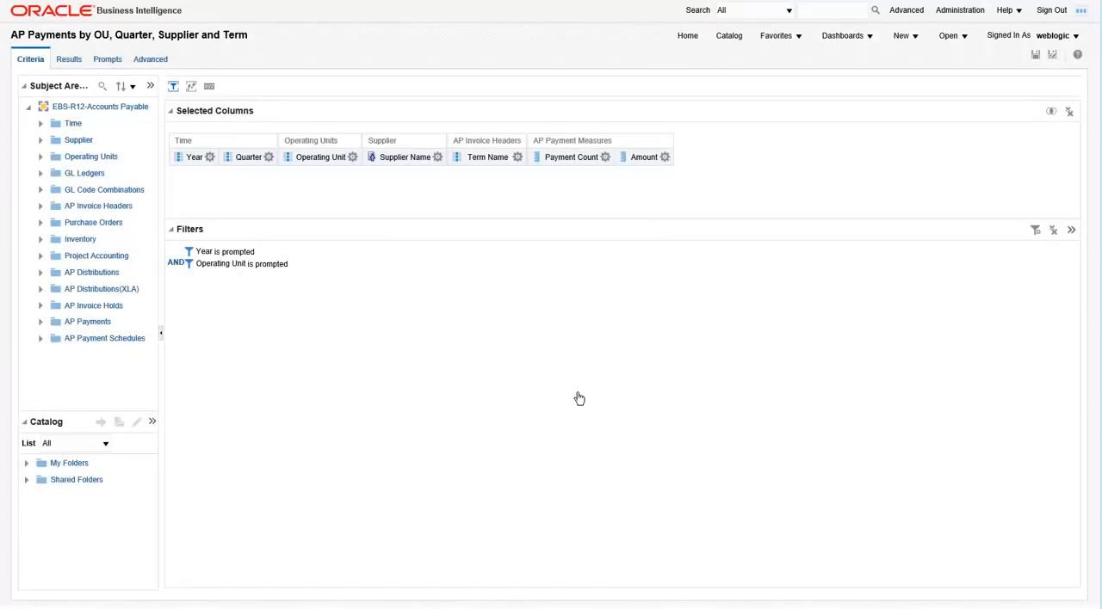
mouse_move(289, 175)
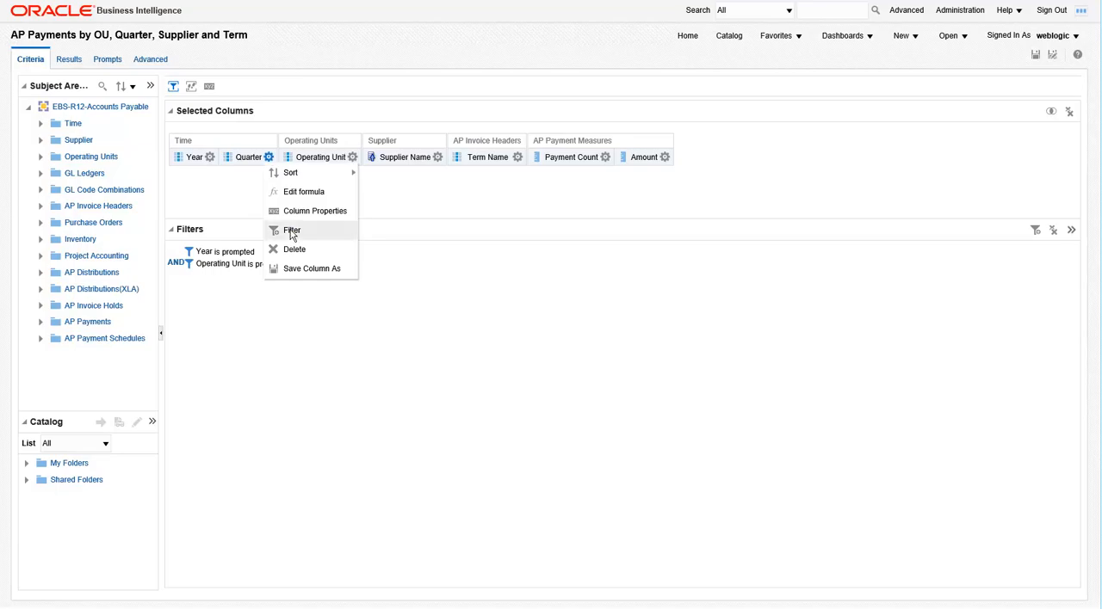
Step: Add a Quarter filter set to 'is prompted'
left_click(293, 231)
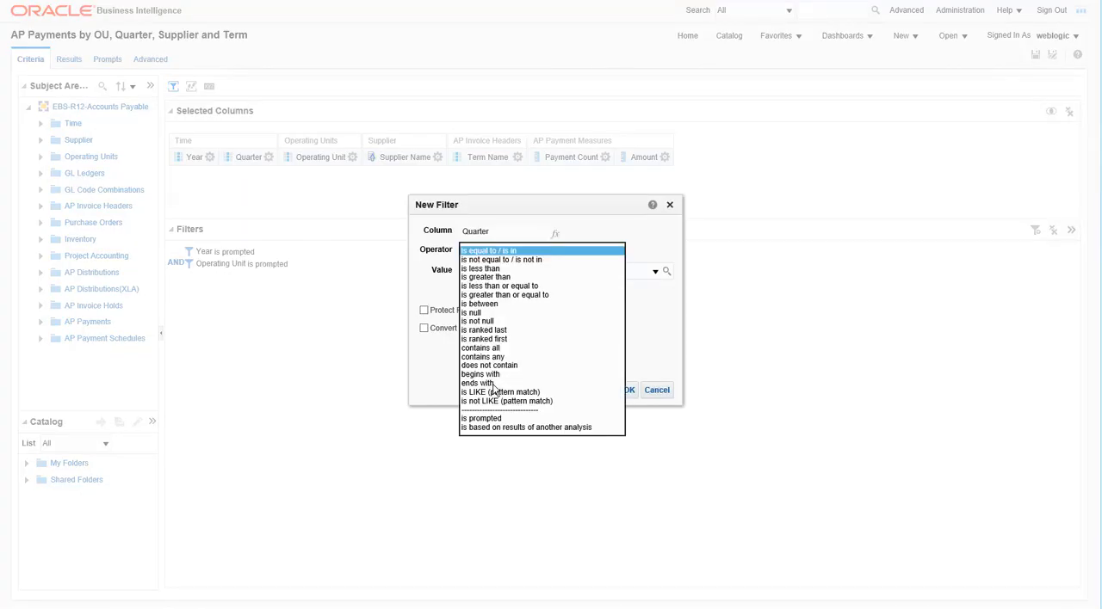
left_click(482, 419)
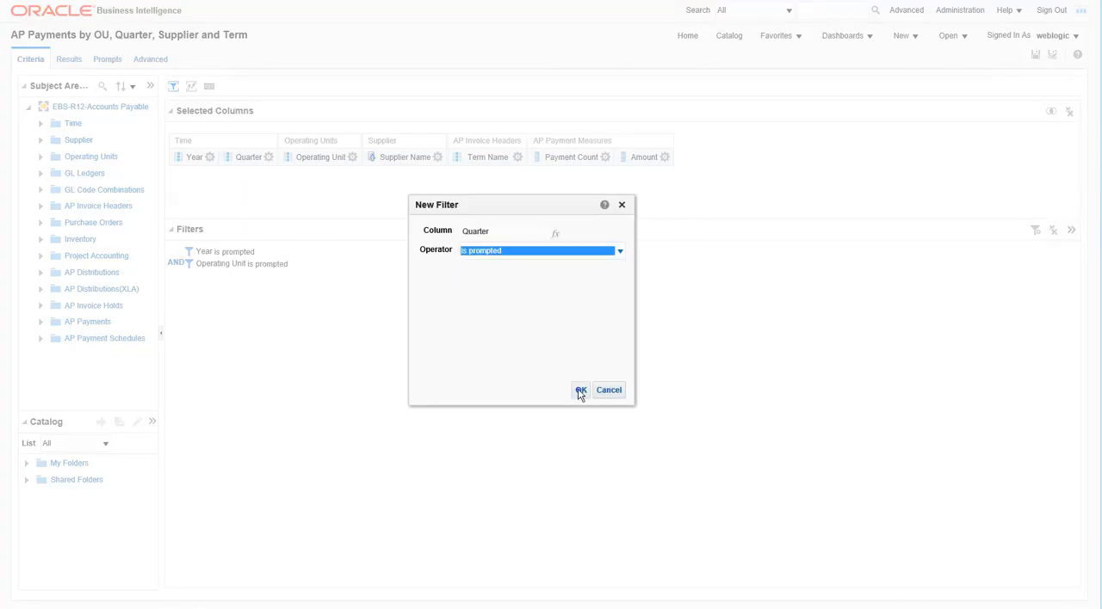
left_click(580, 389)
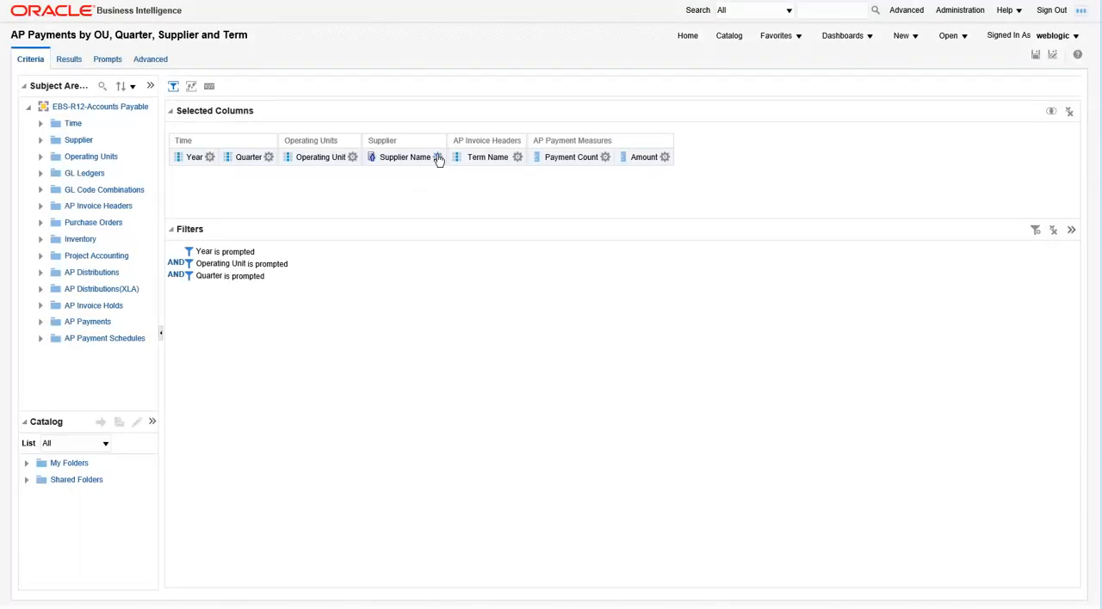
Step: Add a Supplier Name filter set to 'is prompted'
left_click(437, 156)
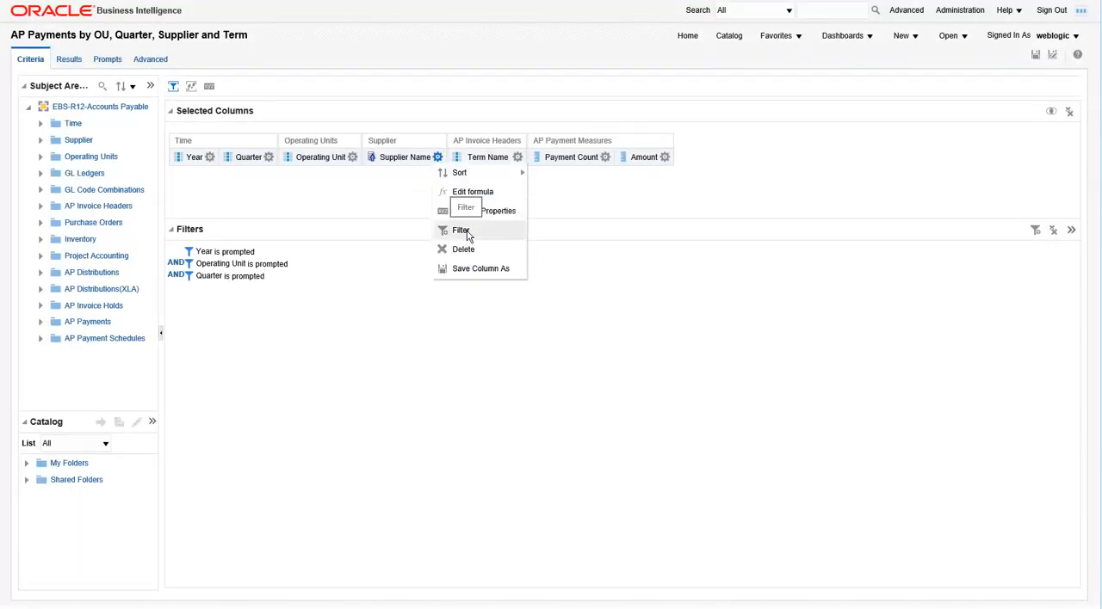
left_click(461, 231)
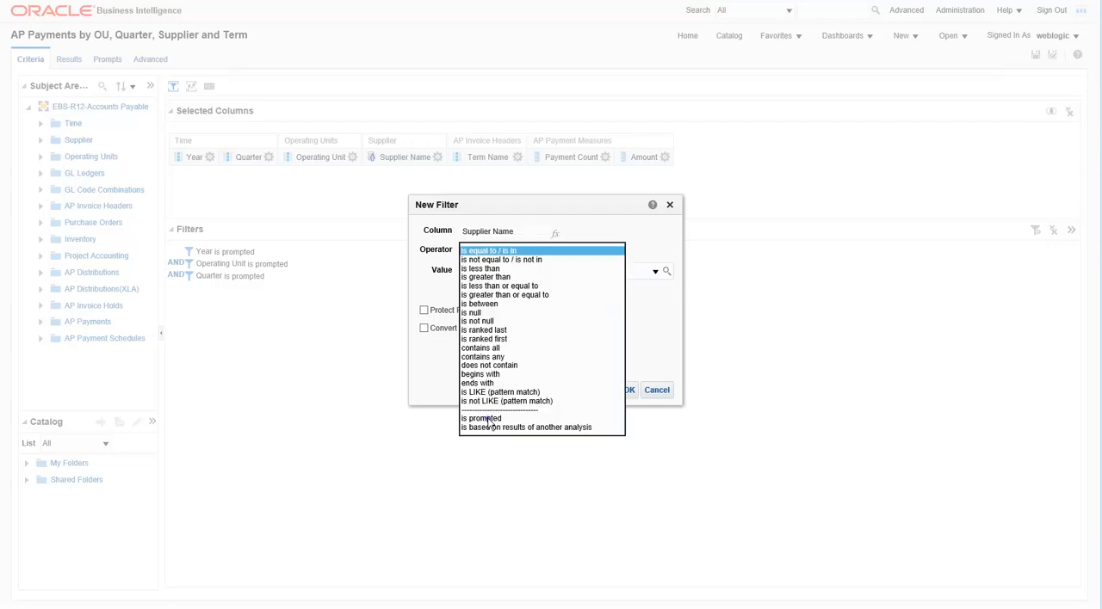
left_click(481, 418)
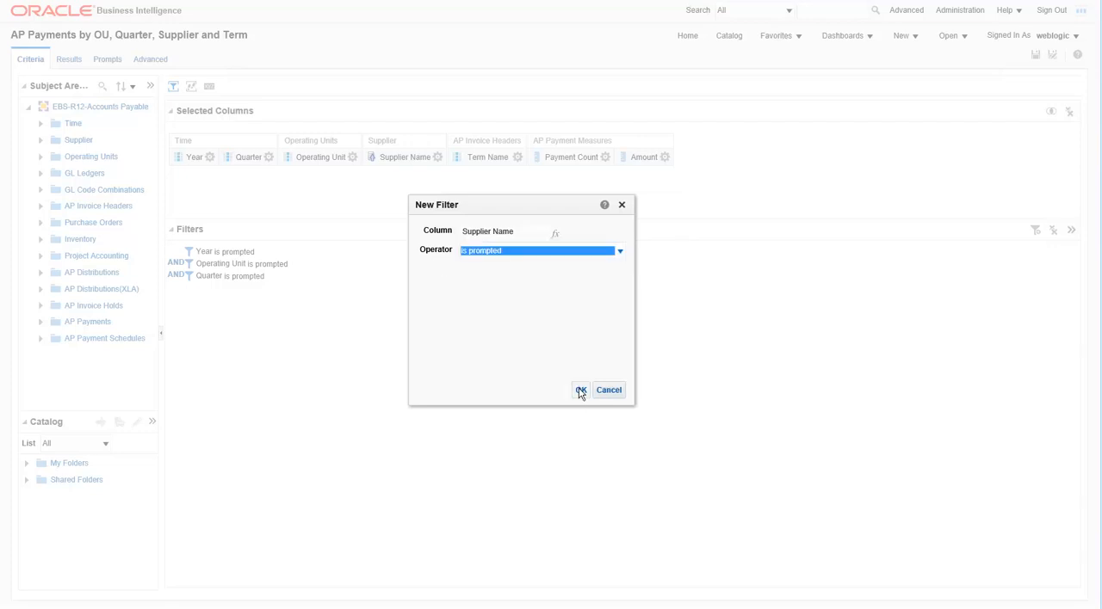
left_click(580, 389)
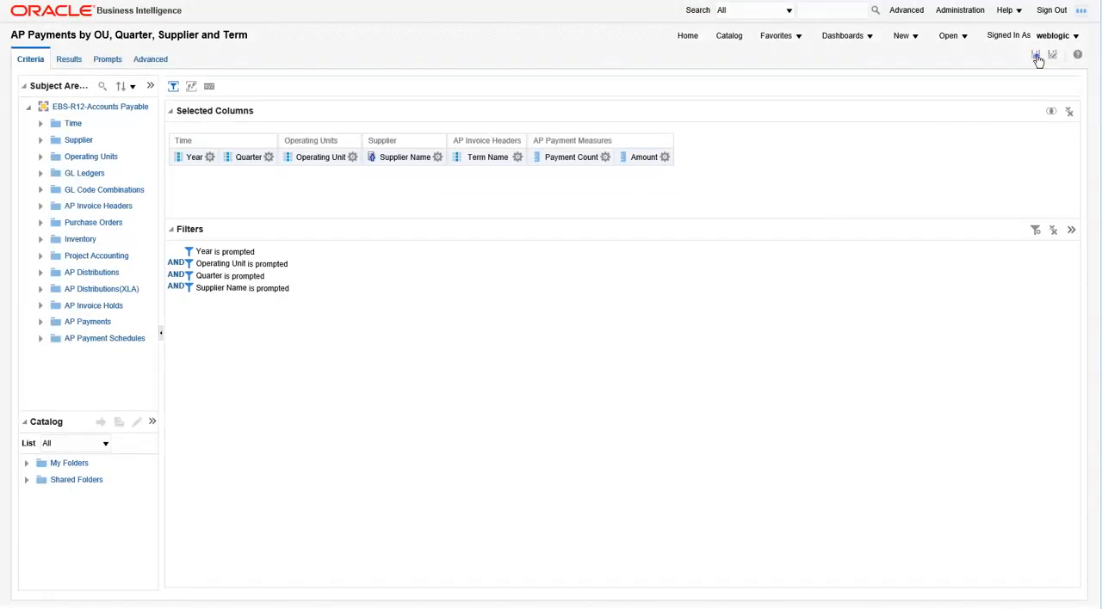
Step: Save the AP Payments analysis with its four prompted filters
left_click(1036, 55)
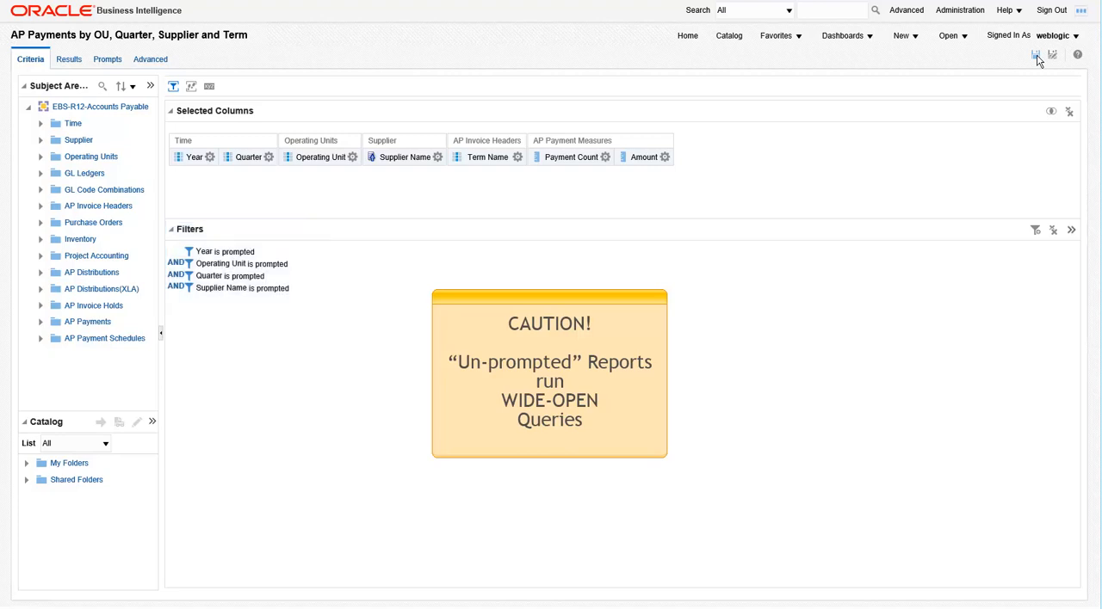
mouse_move(851, 40)
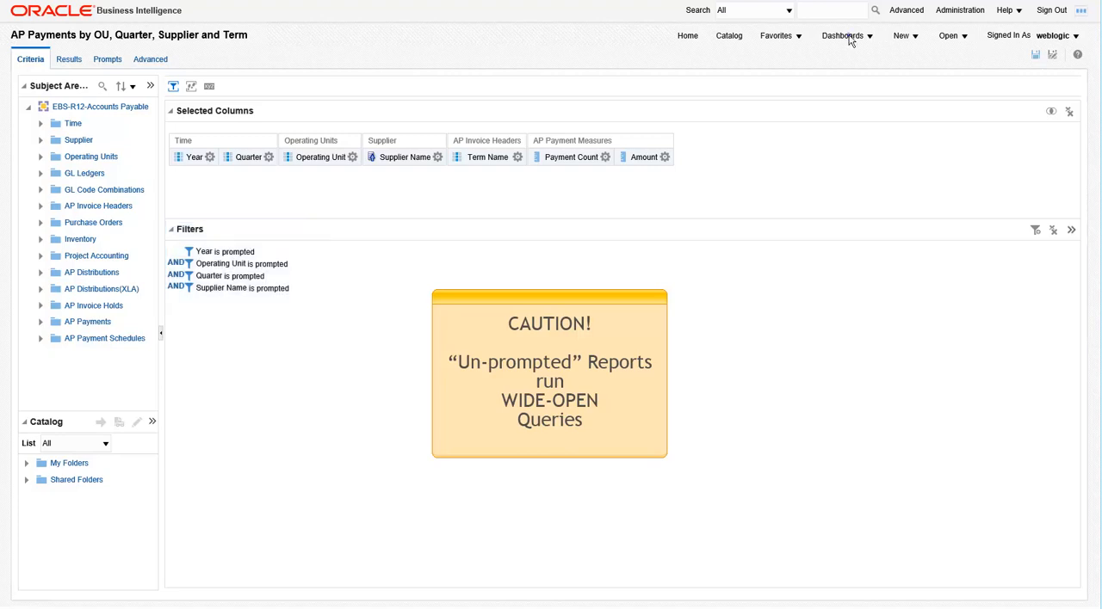
Step: Navigate to My Dashboard and switch its AP Payment Analysis page into Edit Dashboard mode
left_click(843, 35)
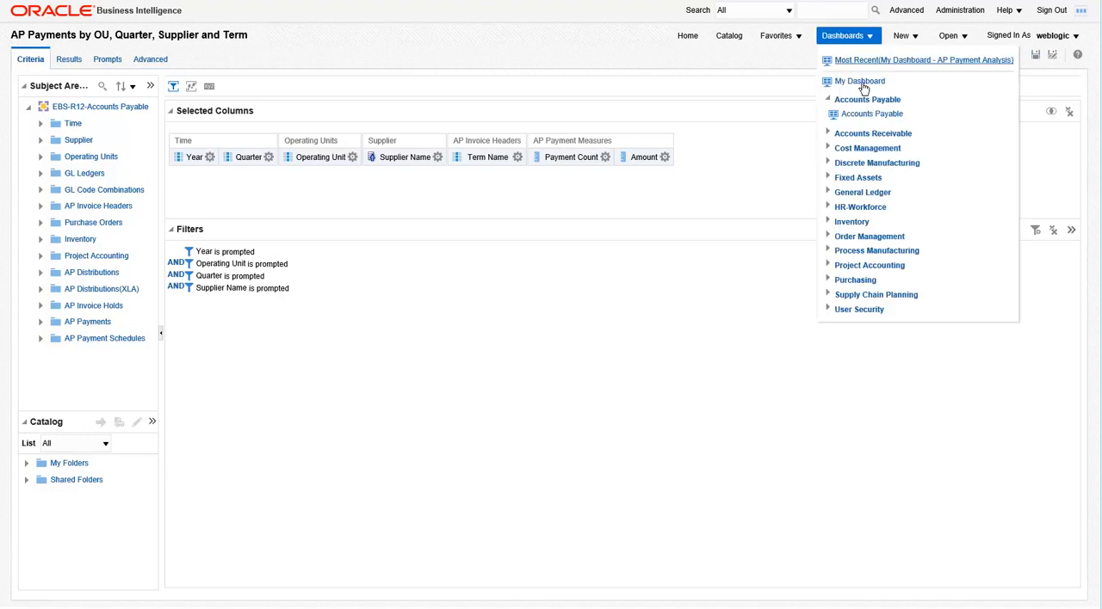
mouse_move(859, 81)
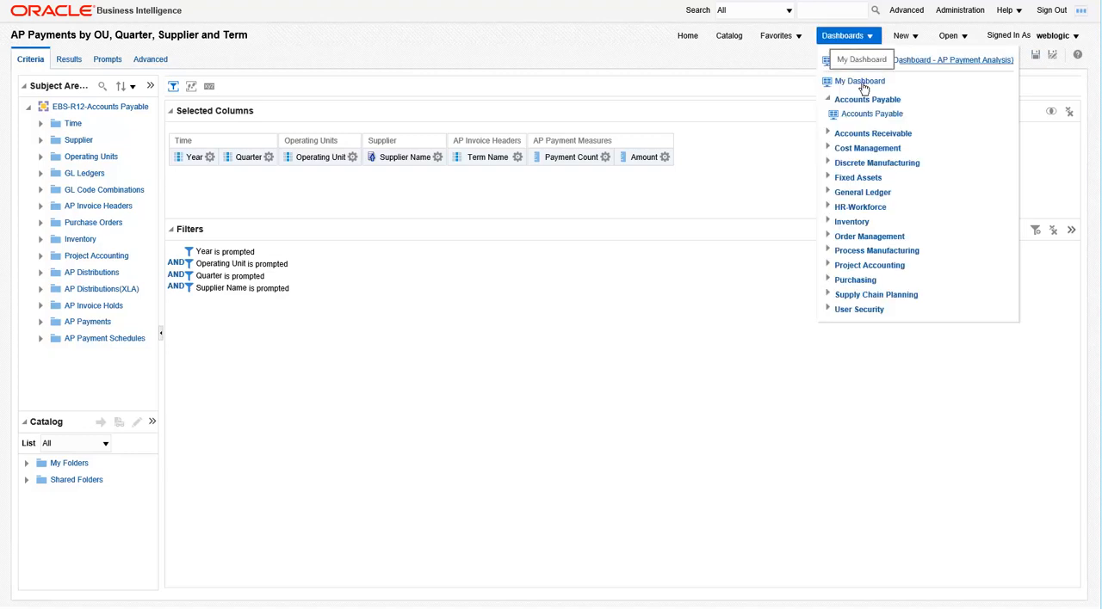
left_click(859, 81)
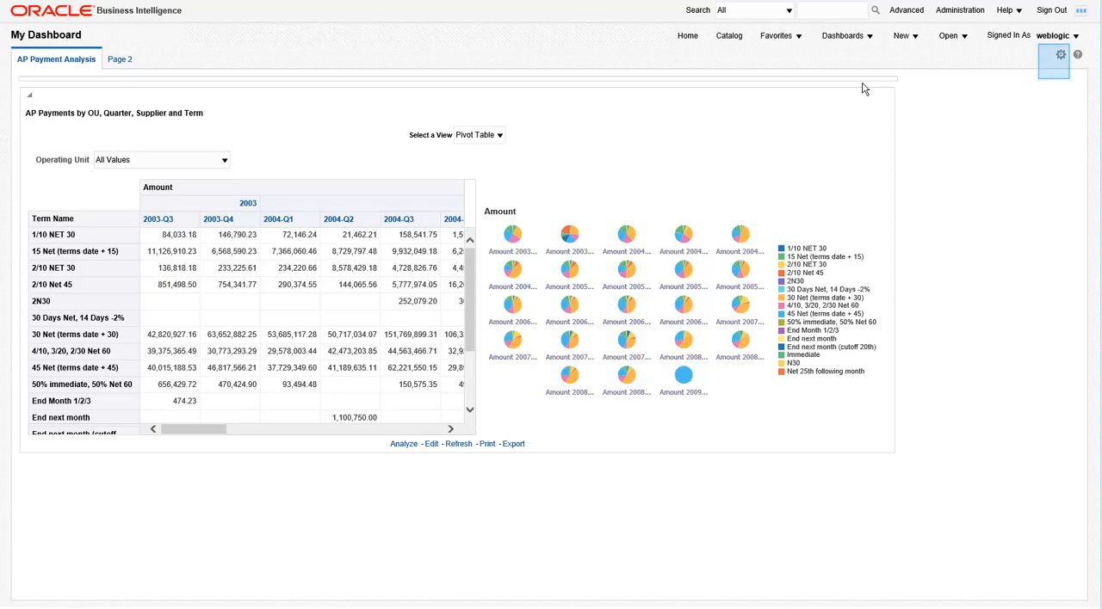
left_click(1060, 55)
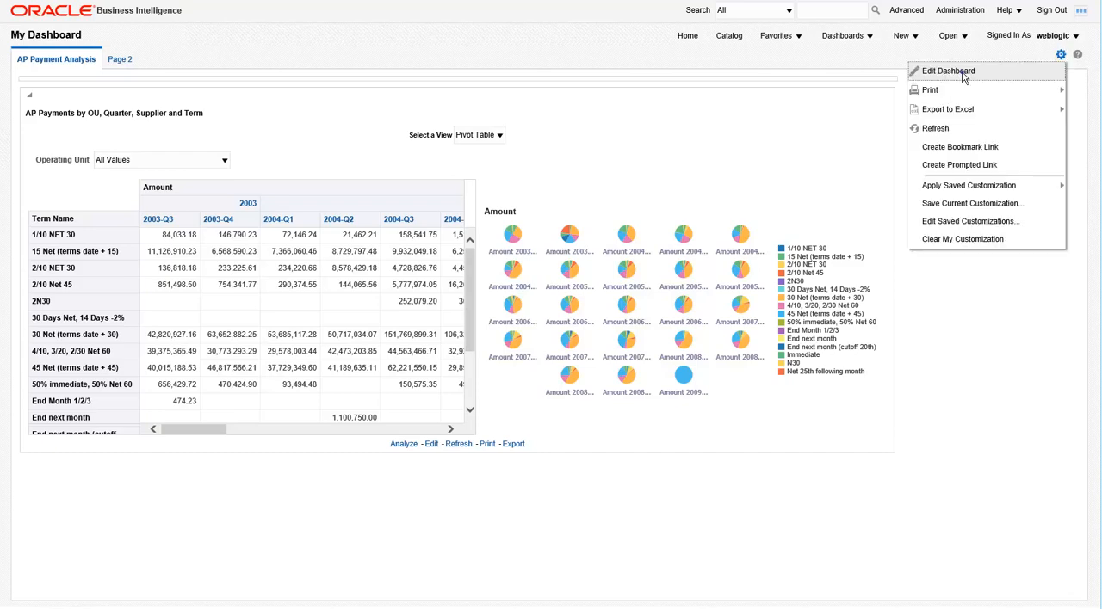
left_click(947, 71)
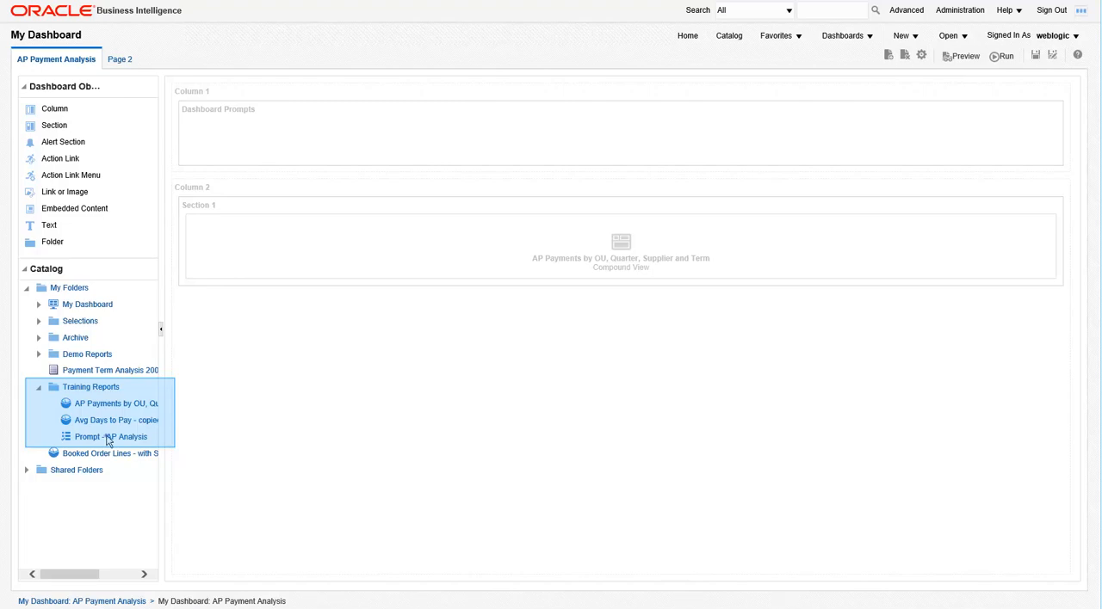
Step: Place 'Prompt - AP Analysis' into the Dashboard Prompt section, save the layout and run the dashboard
left_click_drag(111, 438, 289, 152)
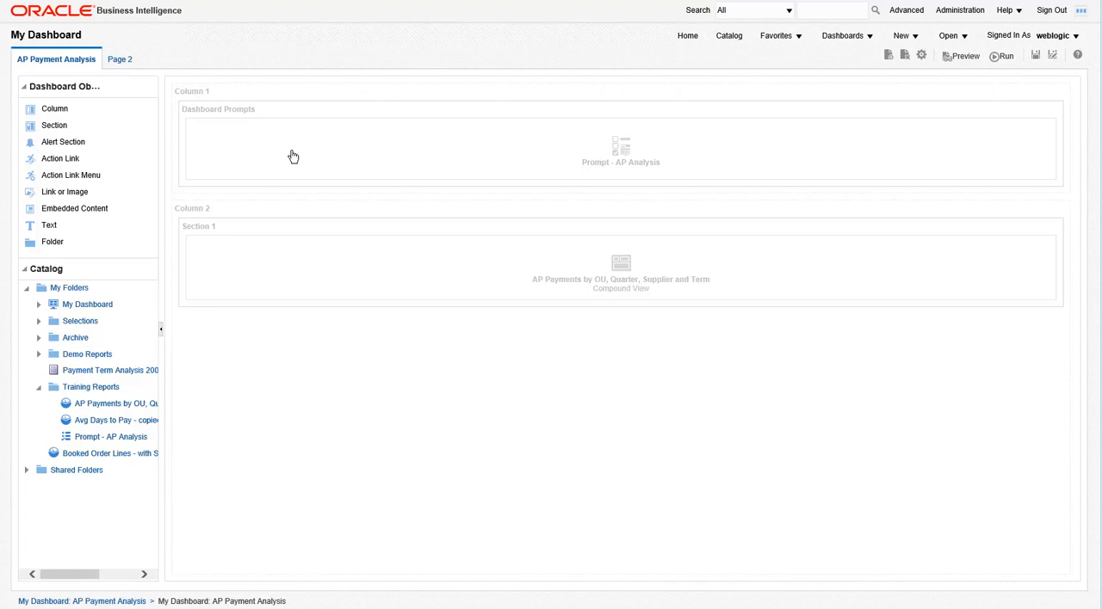
left_click(1036, 55)
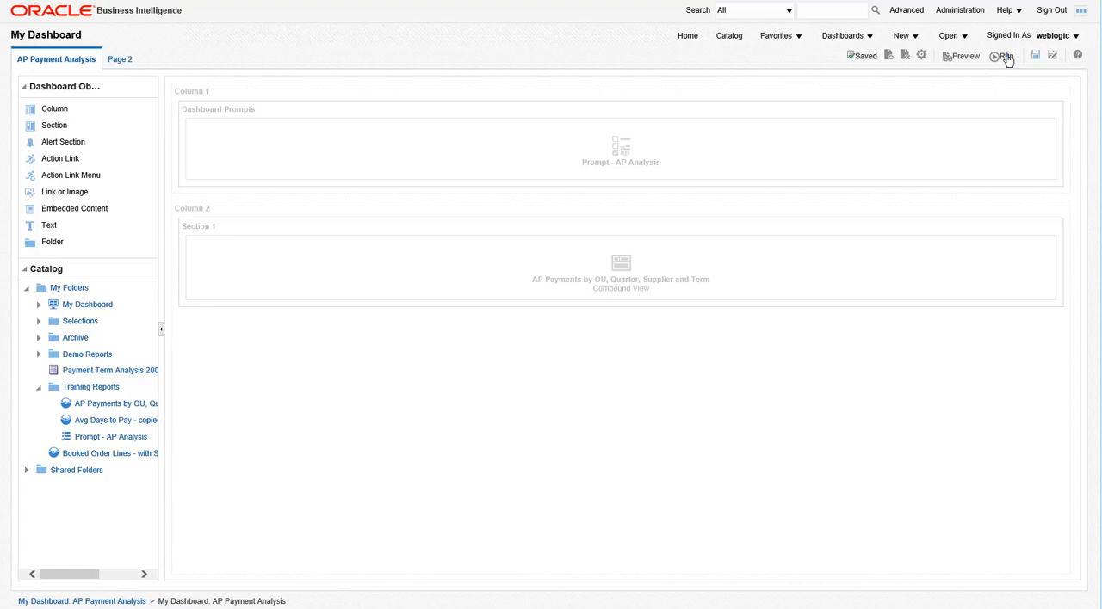
left_click(1002, 55)
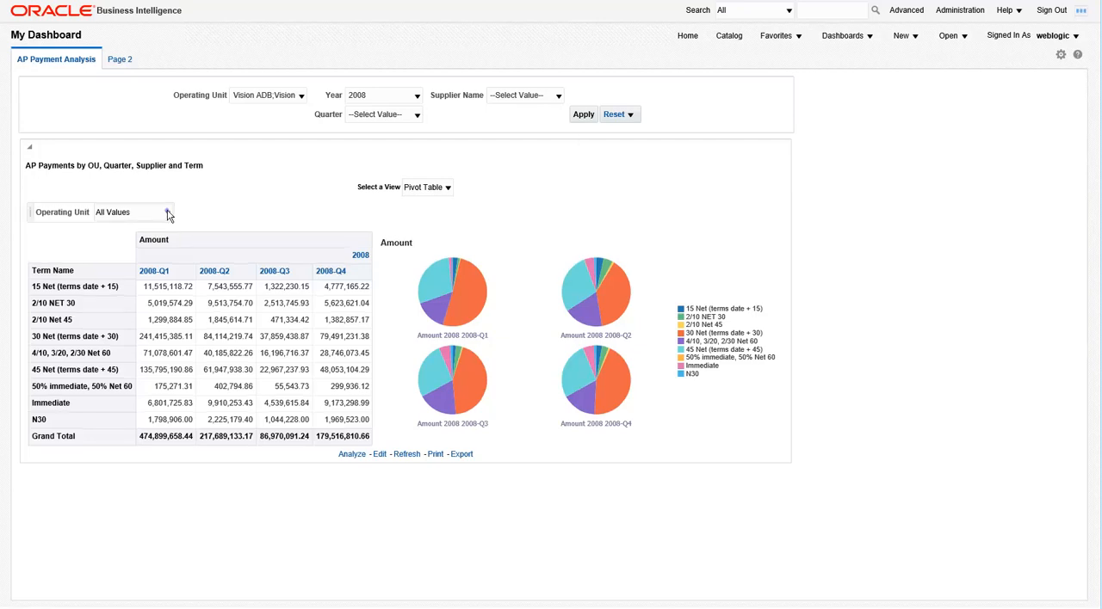
Step: Test the report's Operating Unit selector with a single unit, then return it to All Values
left_click(162, 212)
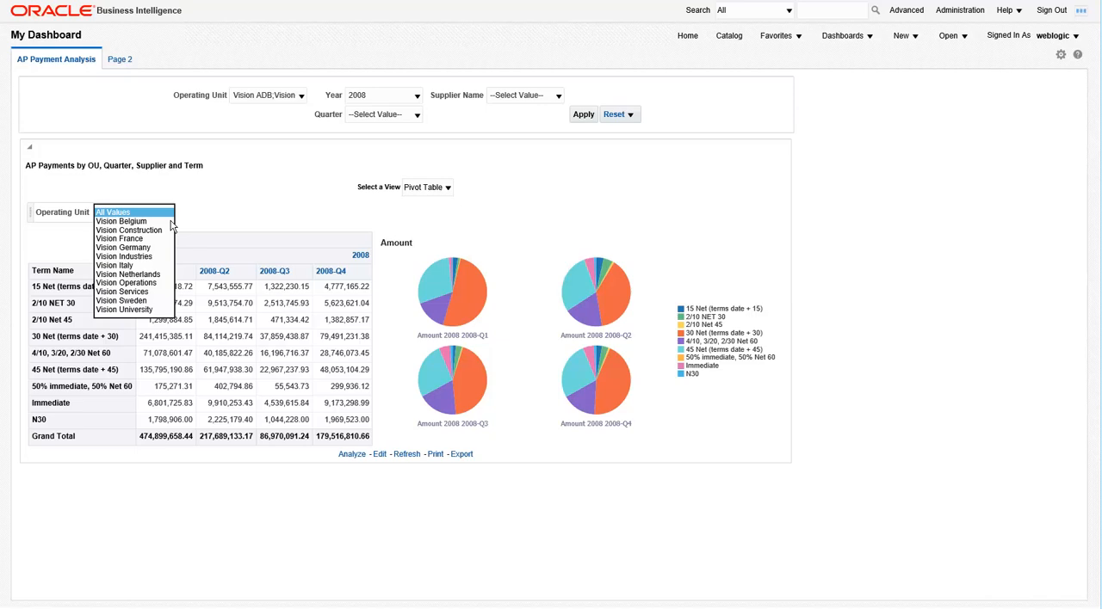
mouse_move(127, 293)
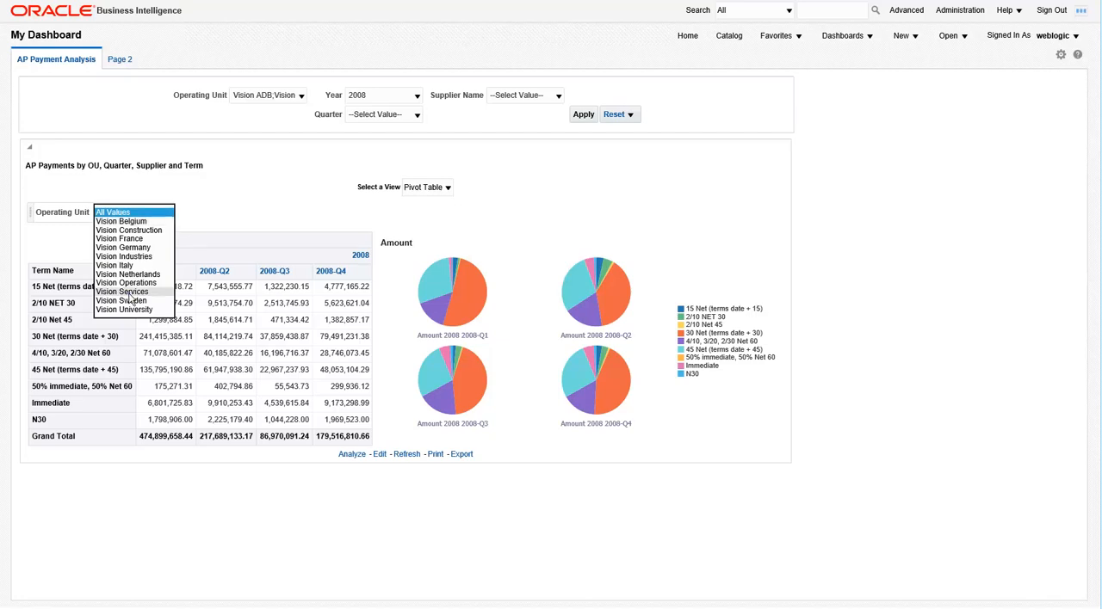
left_click(122, 293)
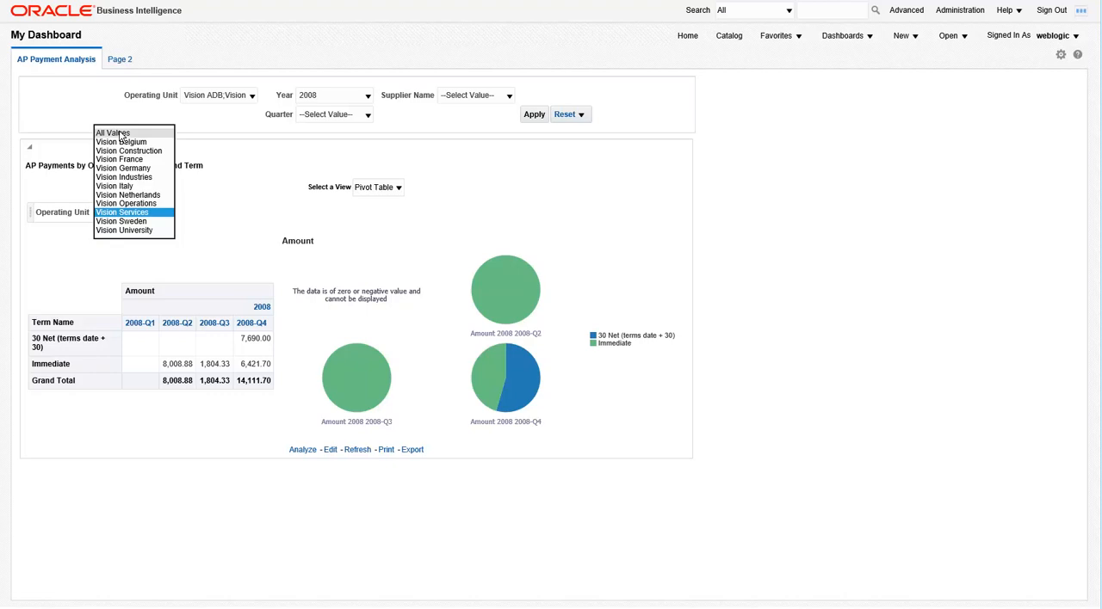
left_click(114, 135)
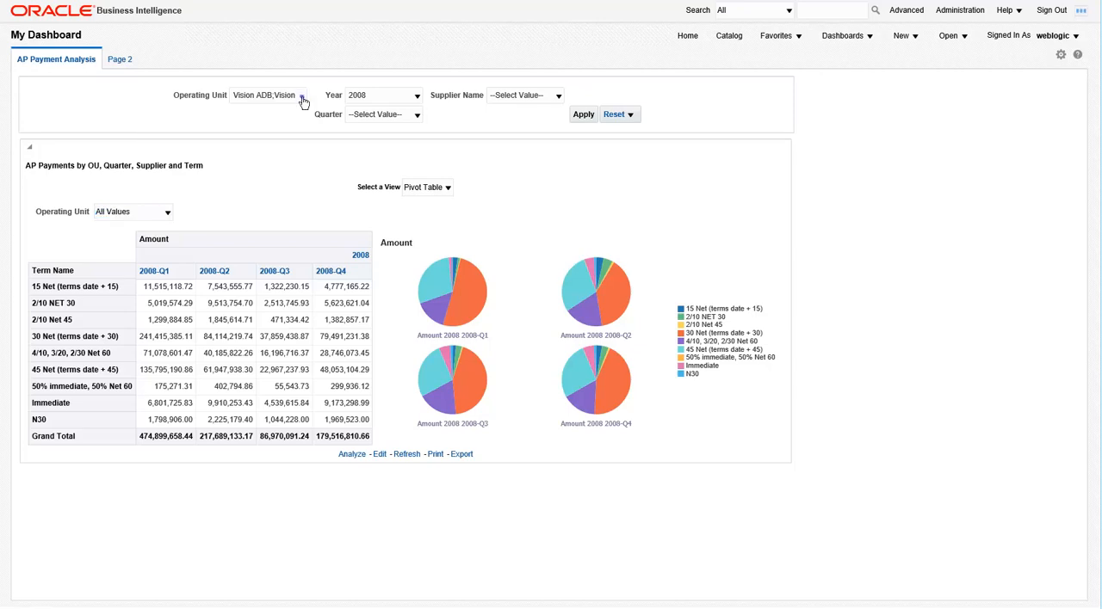
Step: Filter the prompt's operating unit to Vision Operations and Vision Services by searching 'Vision', then check the report's units
left_click(303, 96)
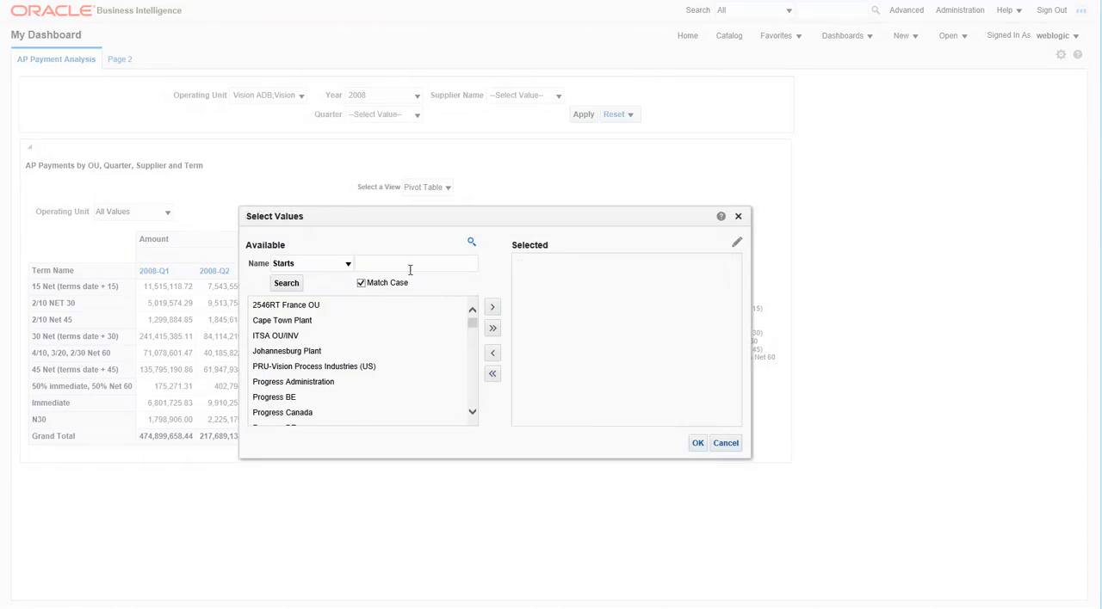
type("Vision")
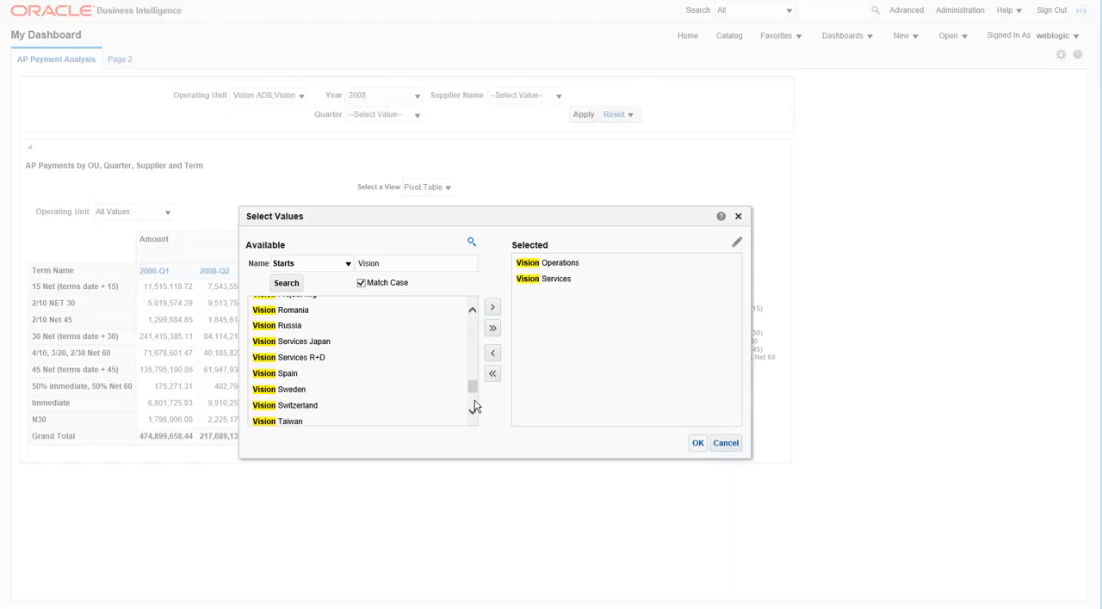
mouse_move(641, 437)
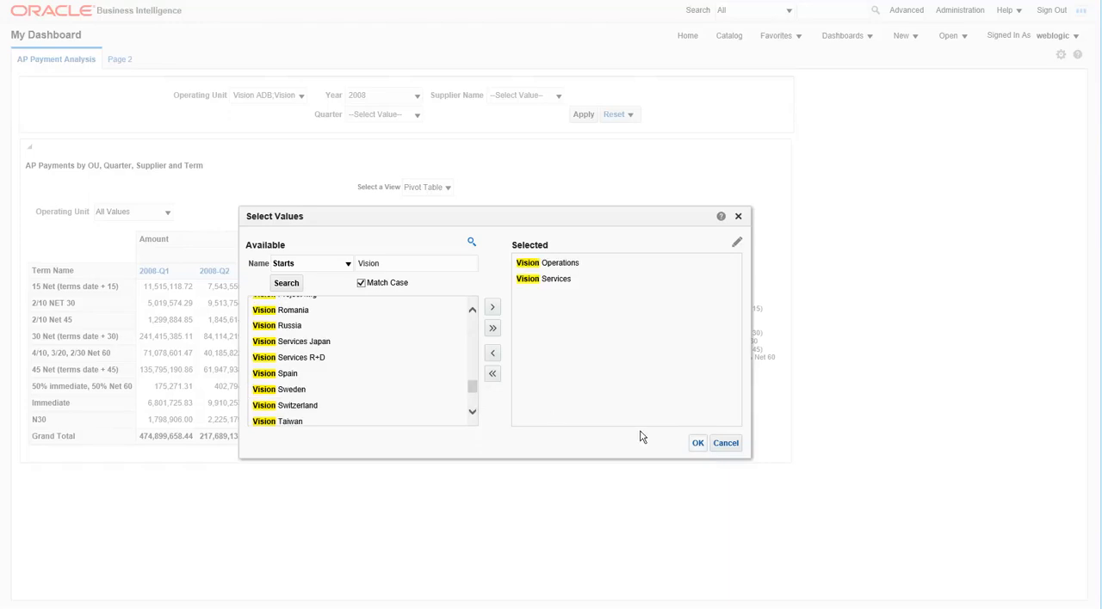
left_click(697, 444)
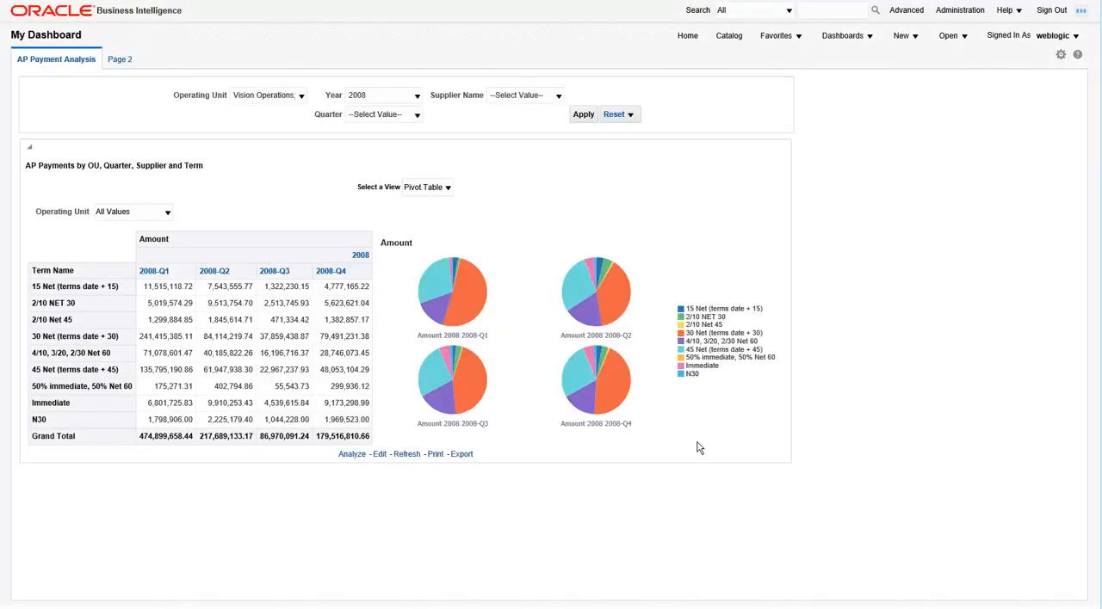
mouse_move(611, 200)
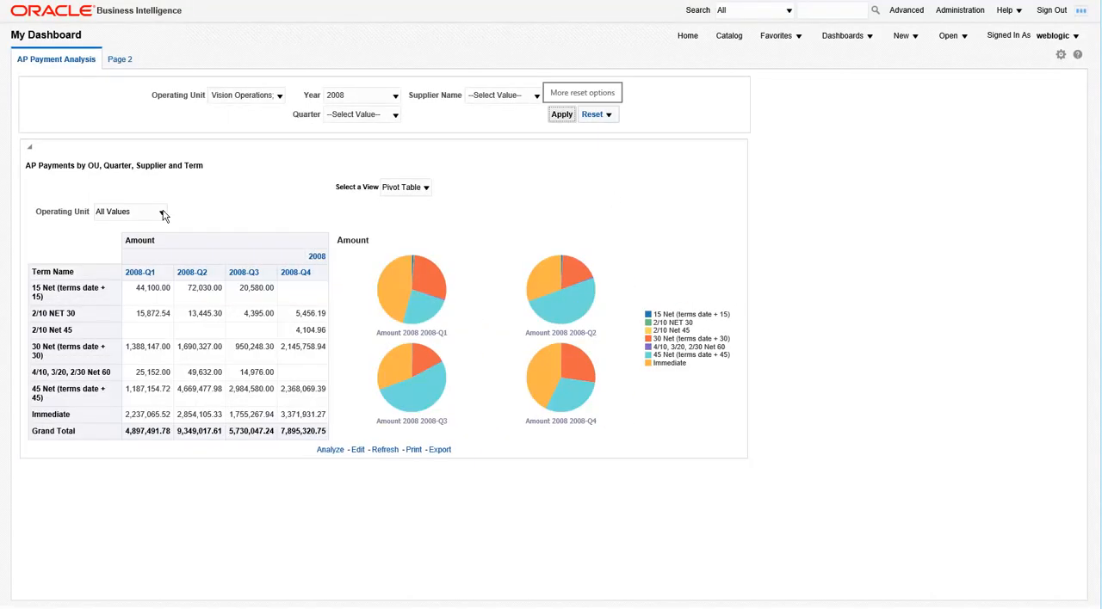
left_click(129, 211)
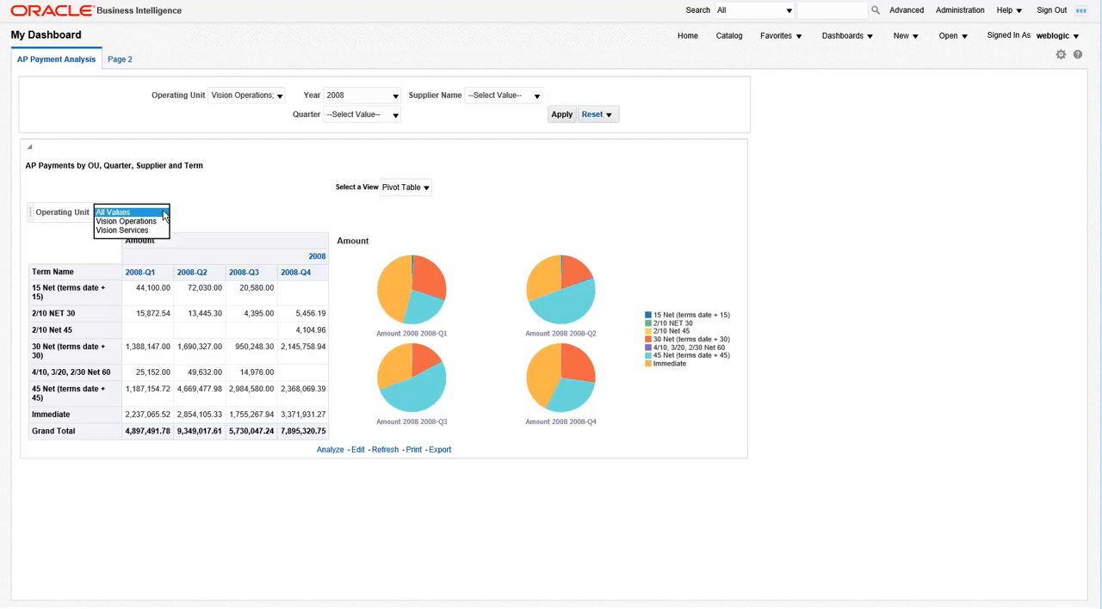
mouse_move(217, 217)
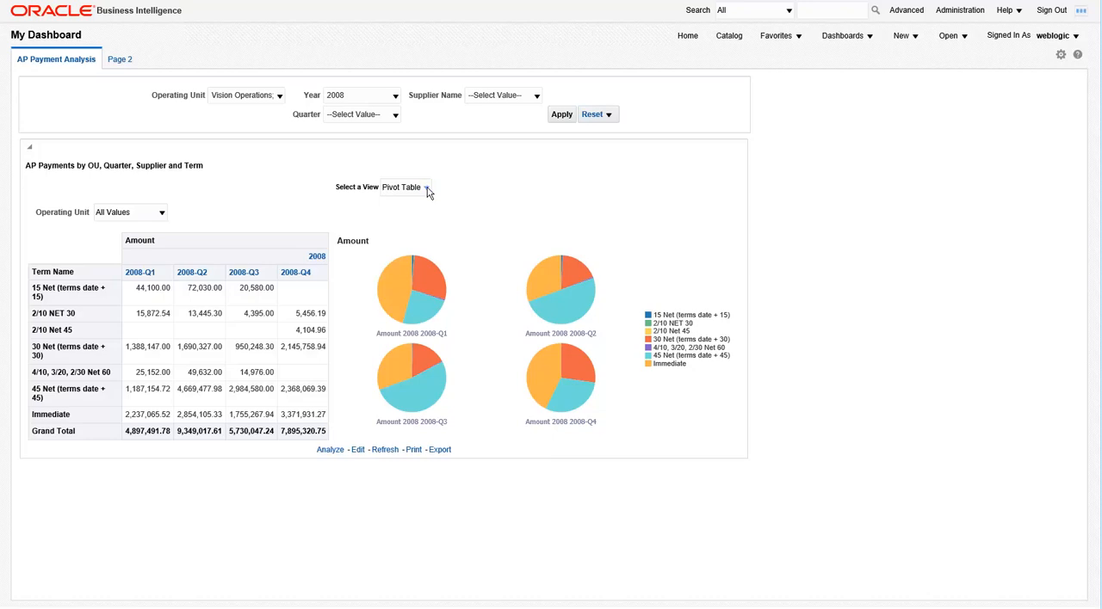
left_click(404, 186)
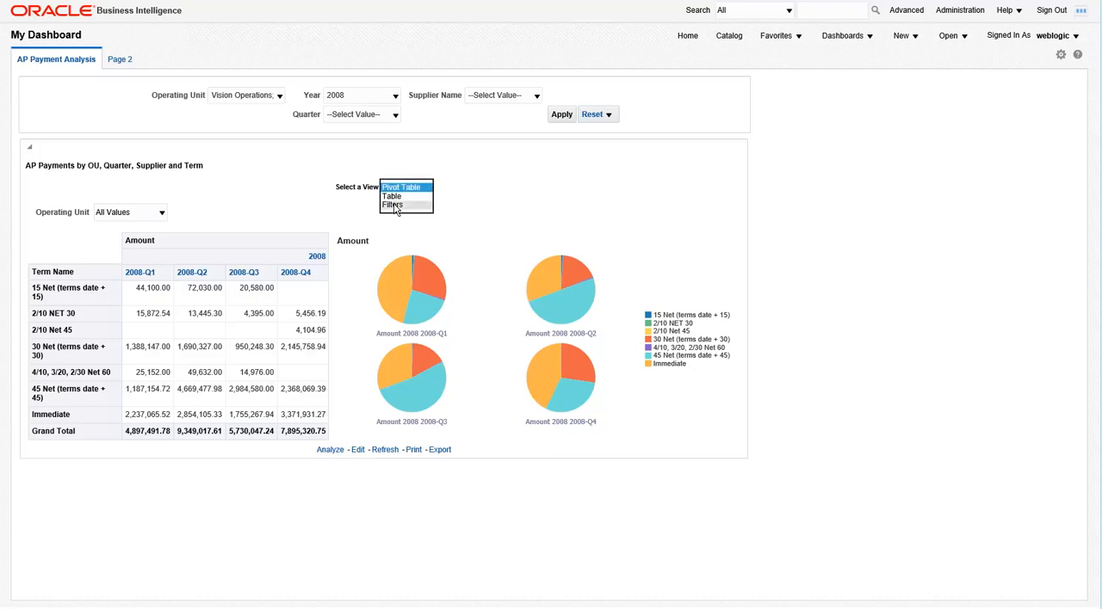
left_click(392, 205)
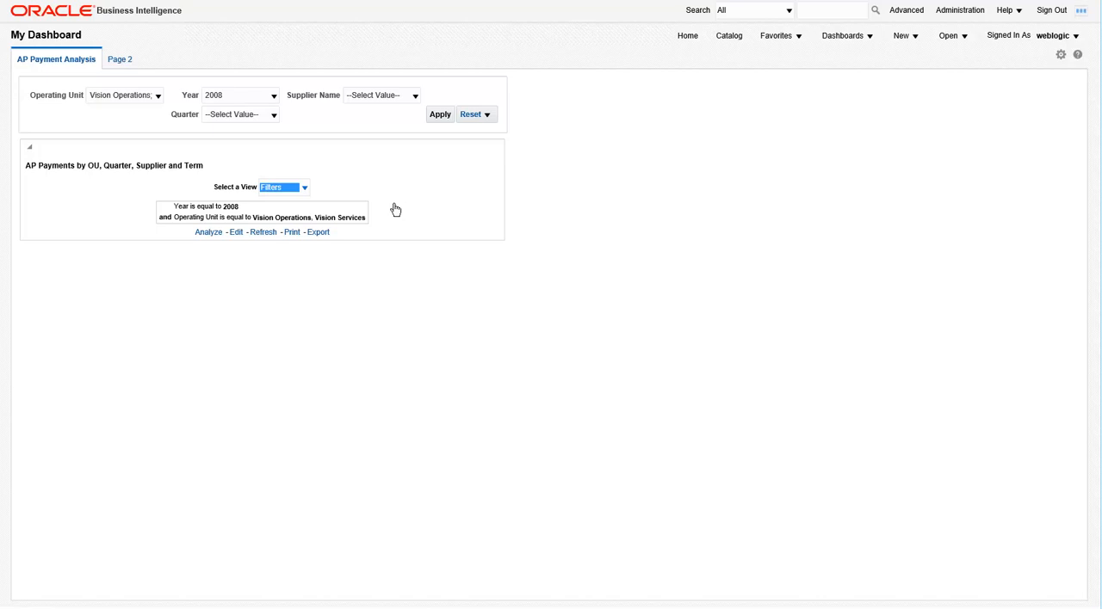
mouse_move(279, 118)
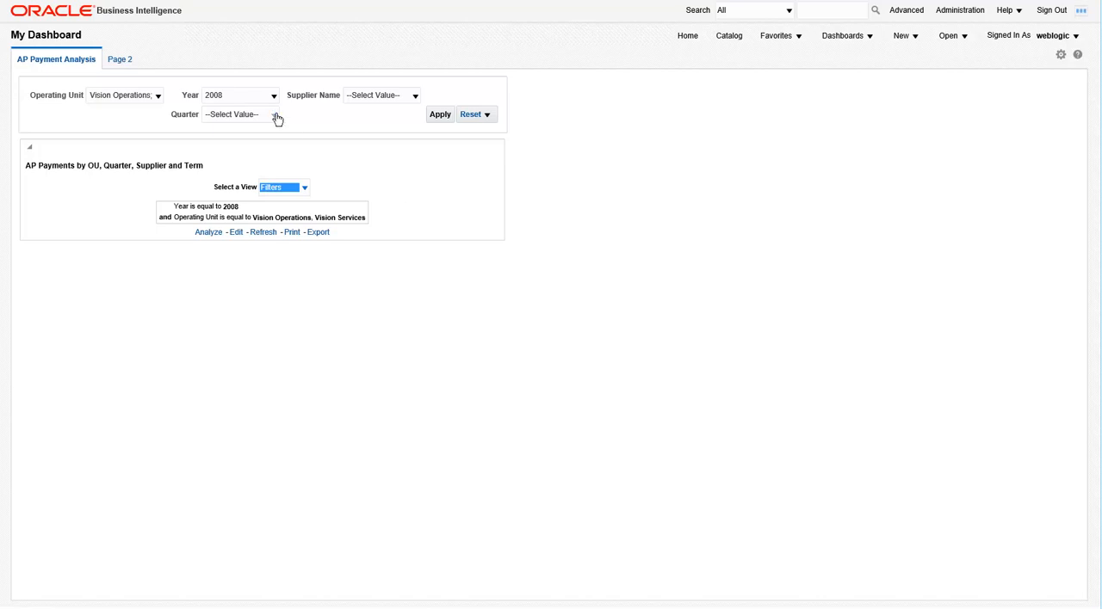
left_click(276, 114)
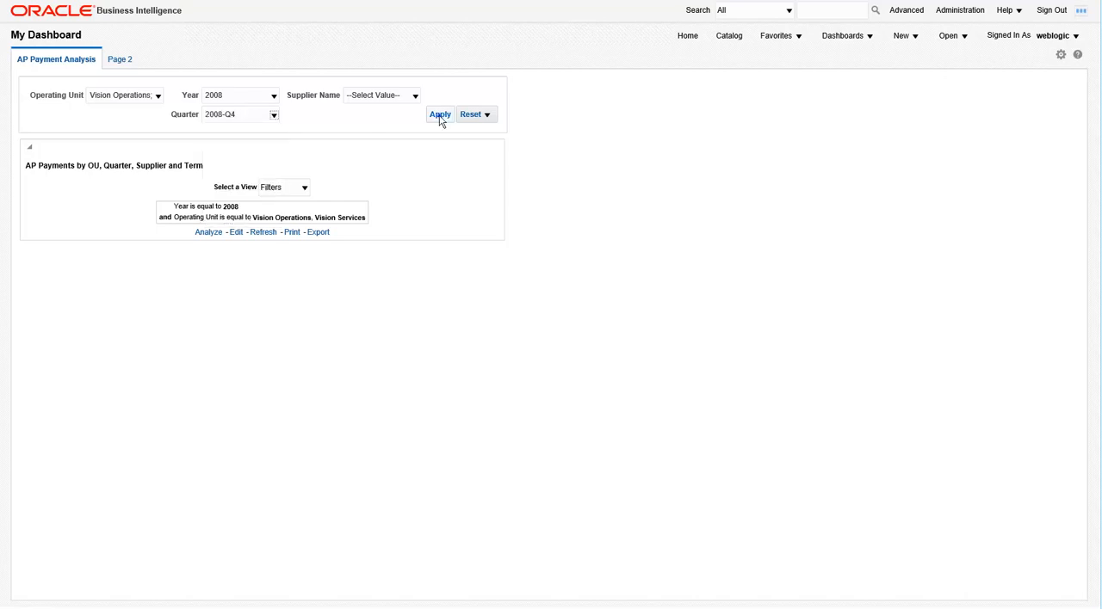
left_click(439, 113)
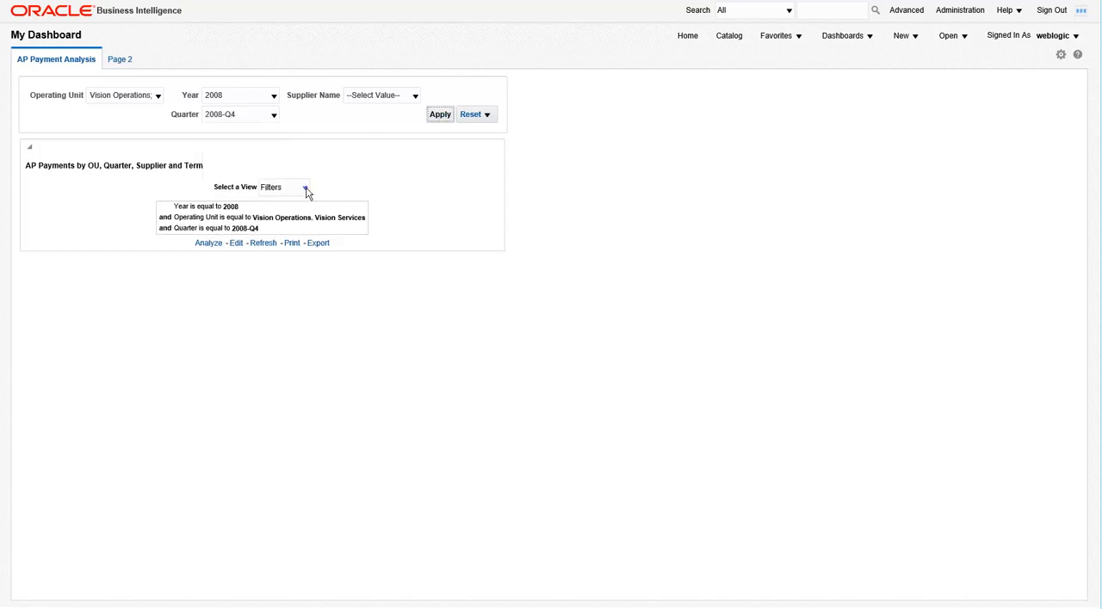
left_click(307, 188)
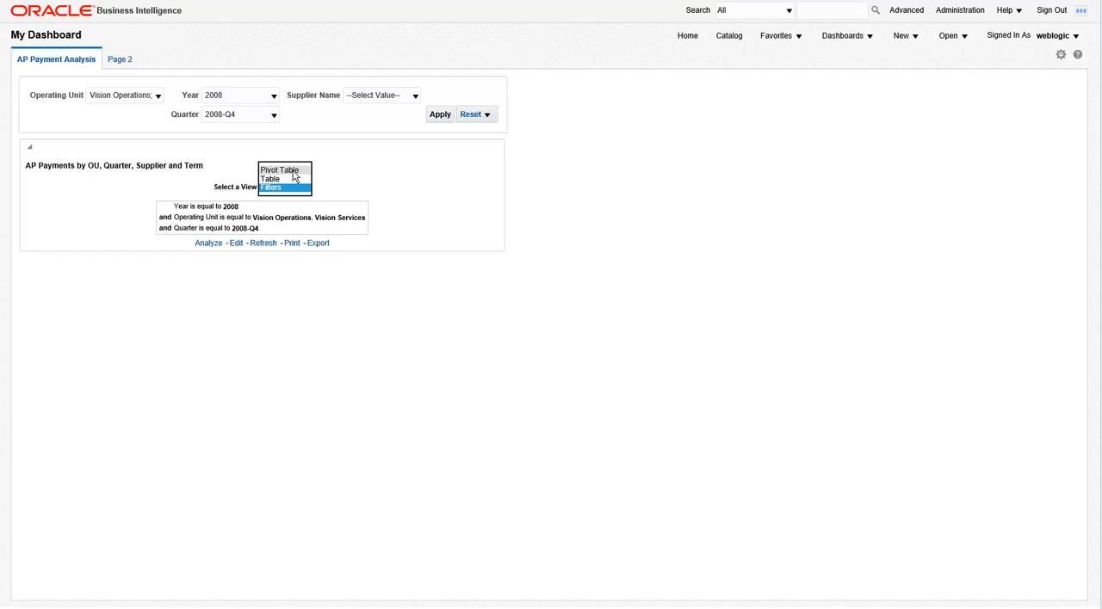
left_click(279, 169)
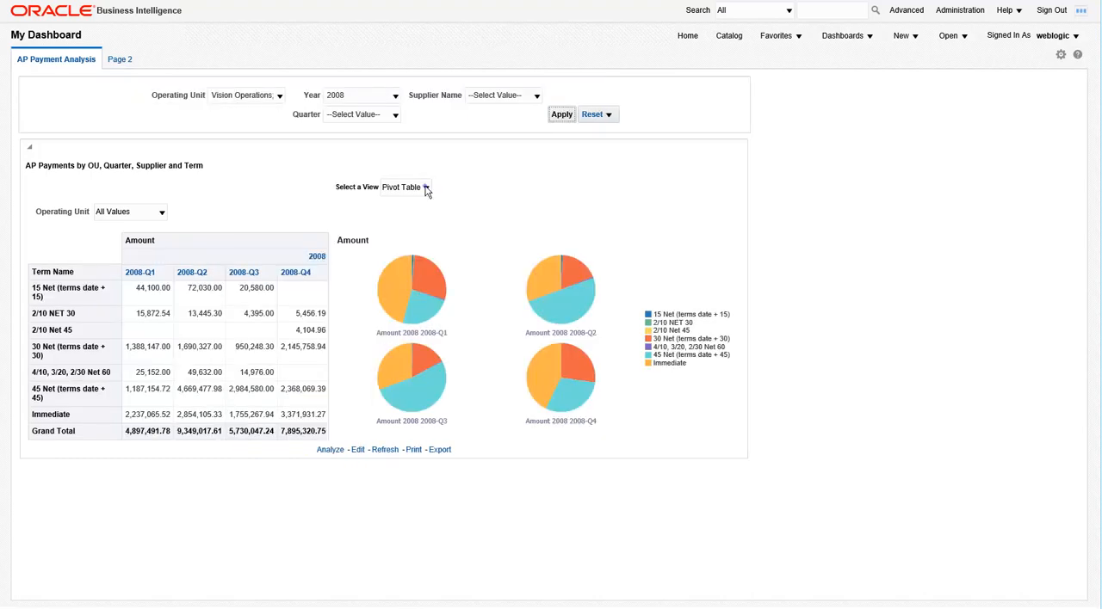
Step: Show the report as a Table and search the Supplier Name prompt for 'Advanced' to find Advanced Network Devices
left_click(406, 186)
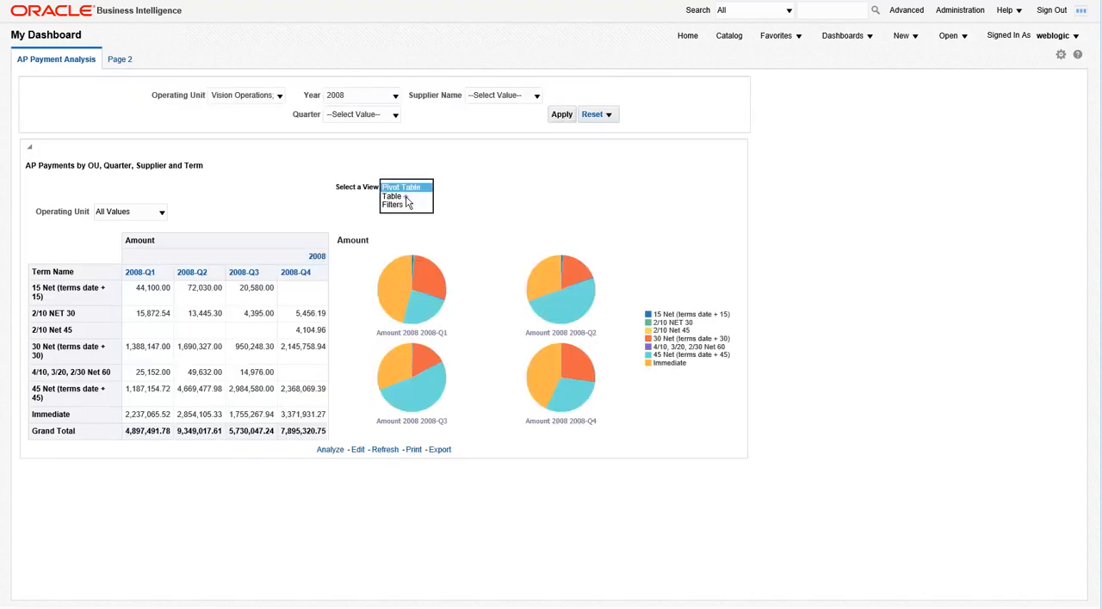
left_click(393, 196)
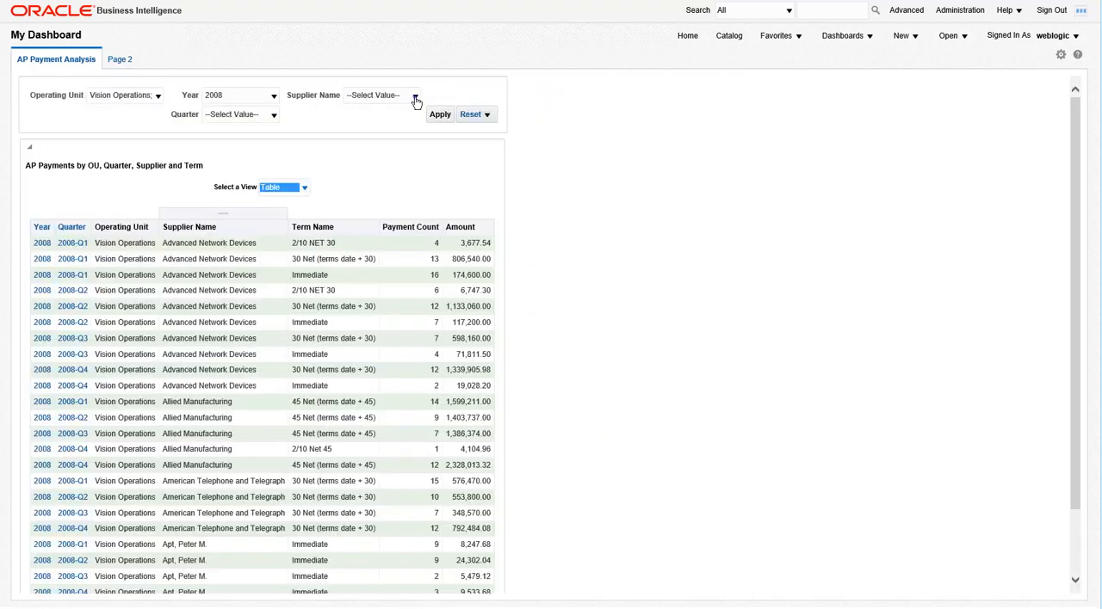
left_click(414, 95)
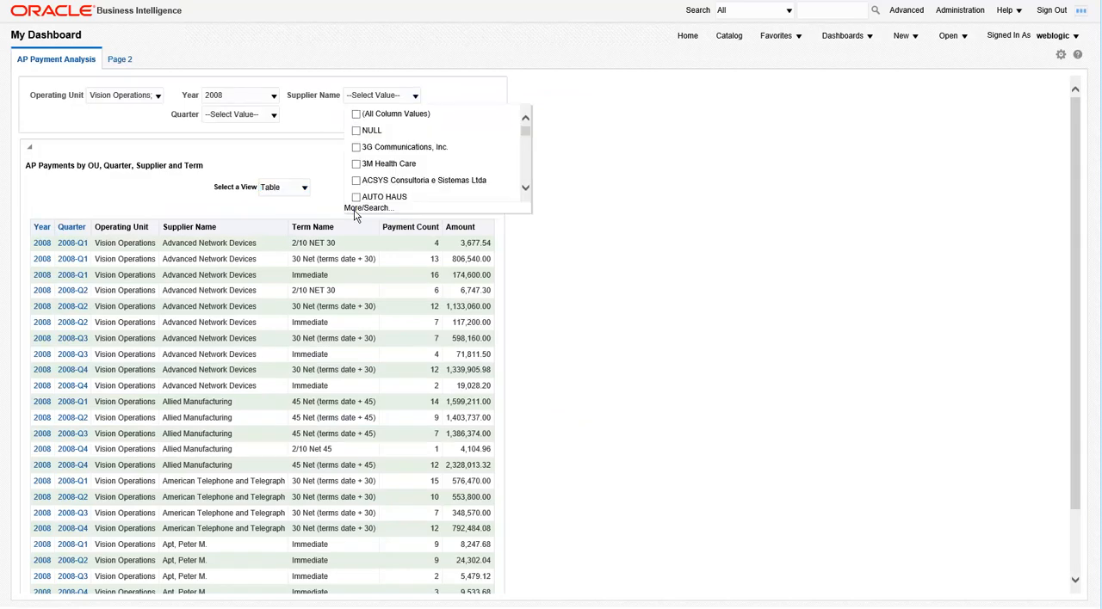
mouse_move(507, 264)
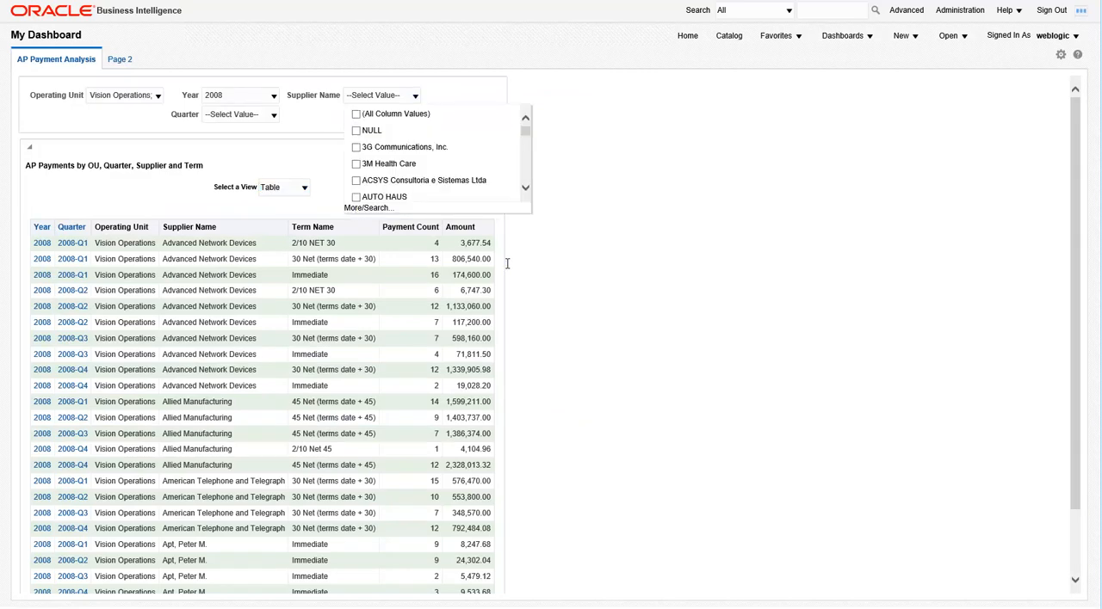
left_click(369, 207)
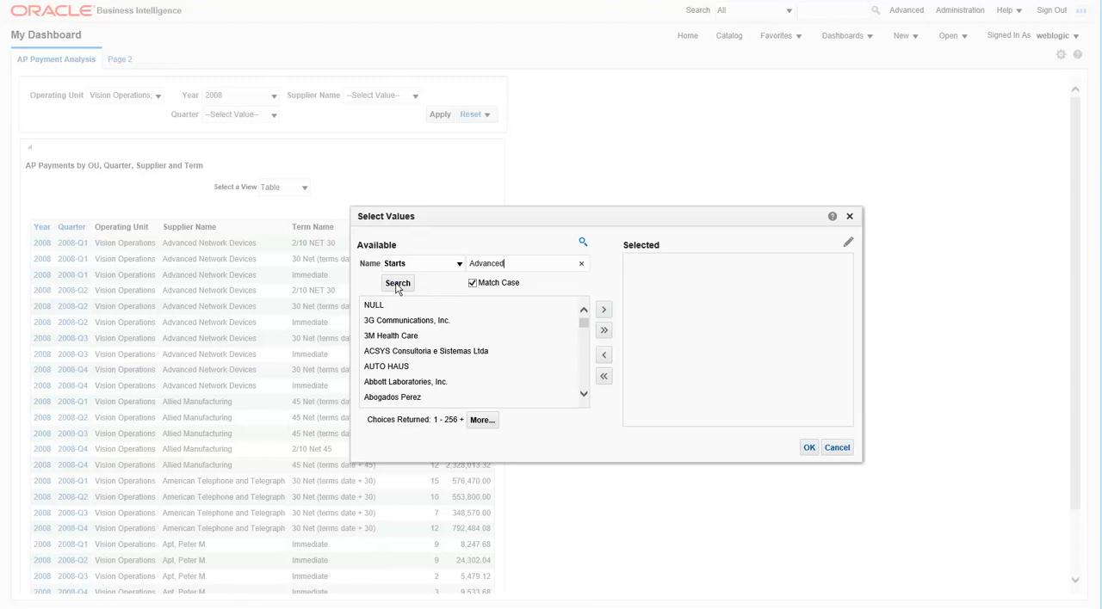
left_click(396, 283)
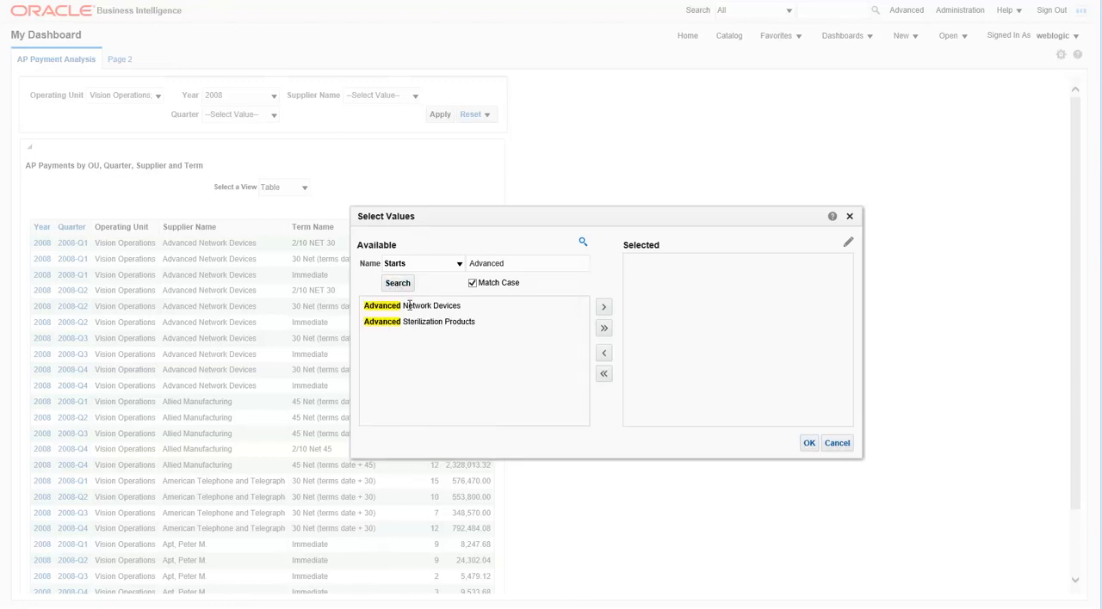
left_click(412, 305)
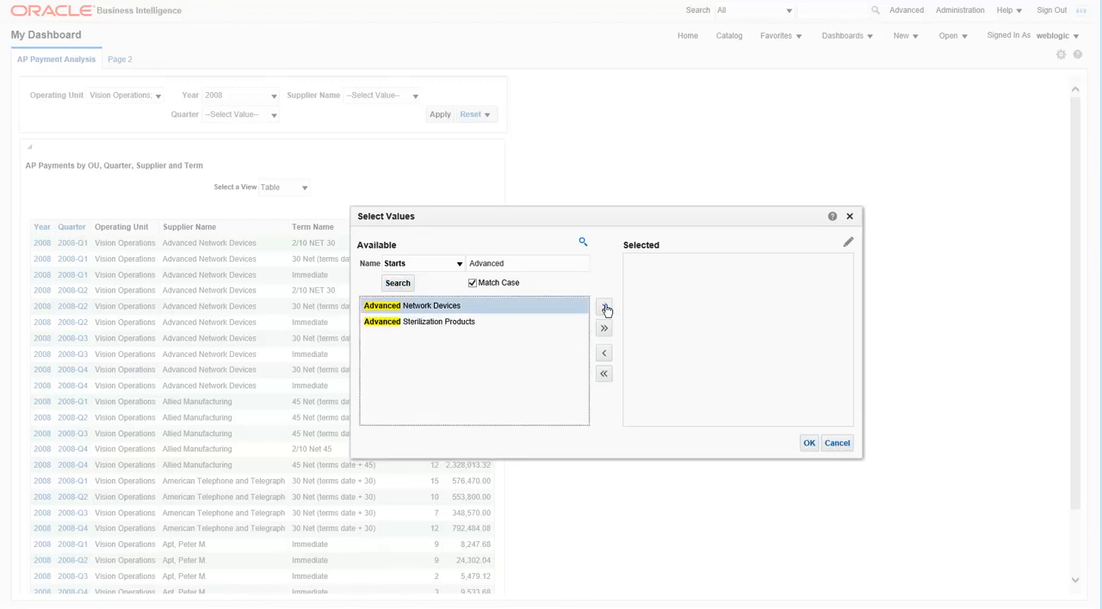
Step: Apply supplier Advanced Network Devices as the prompt filter and return the report to Pivot Table view
left_click(604, 306)
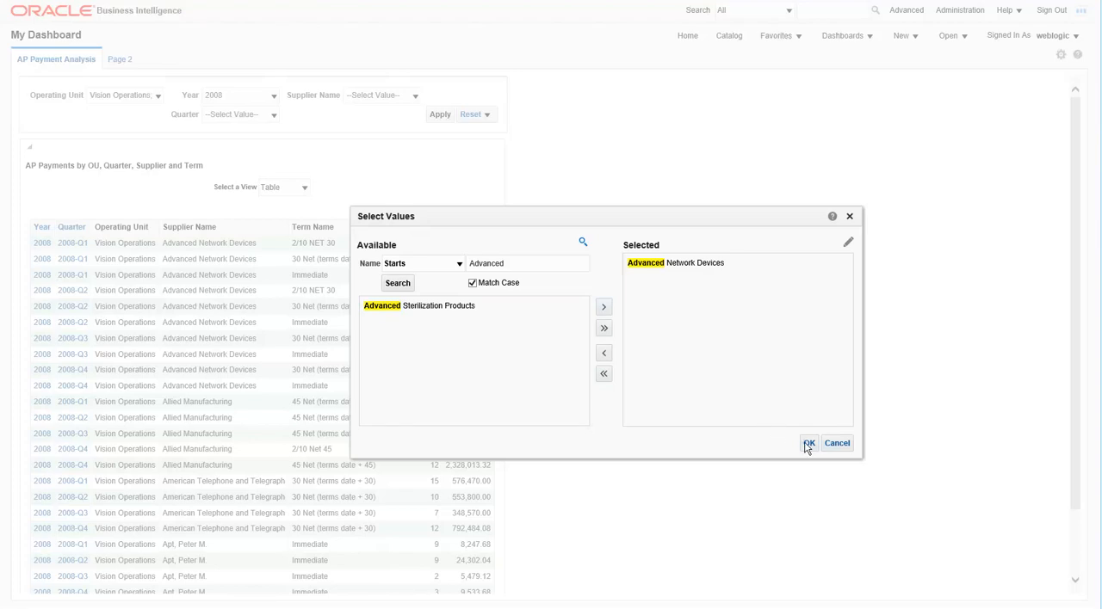
left_click(809, 444)
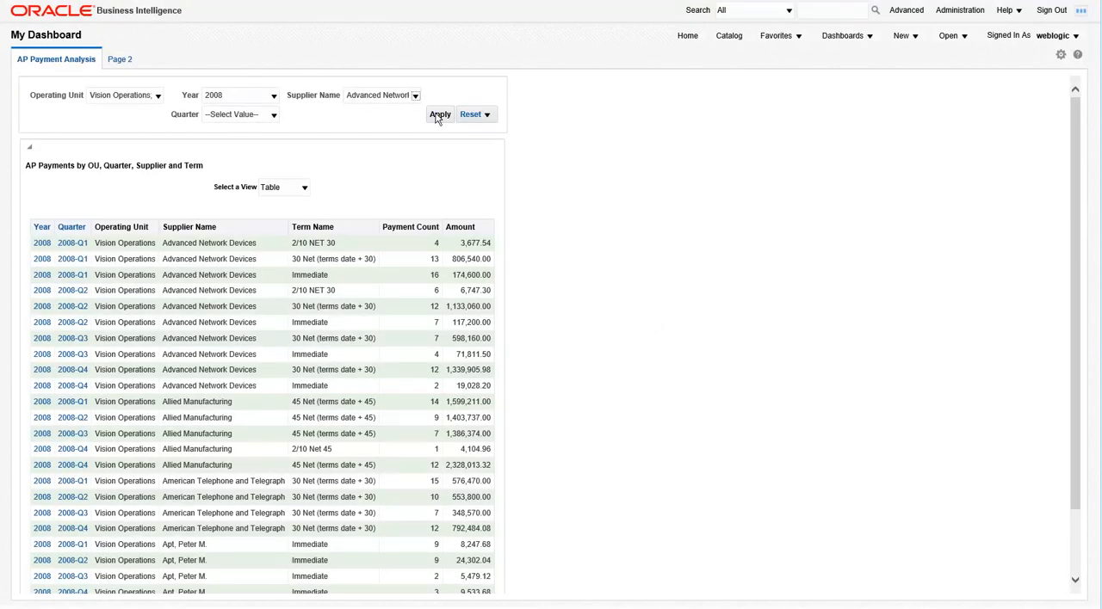
left_click(440, 113)
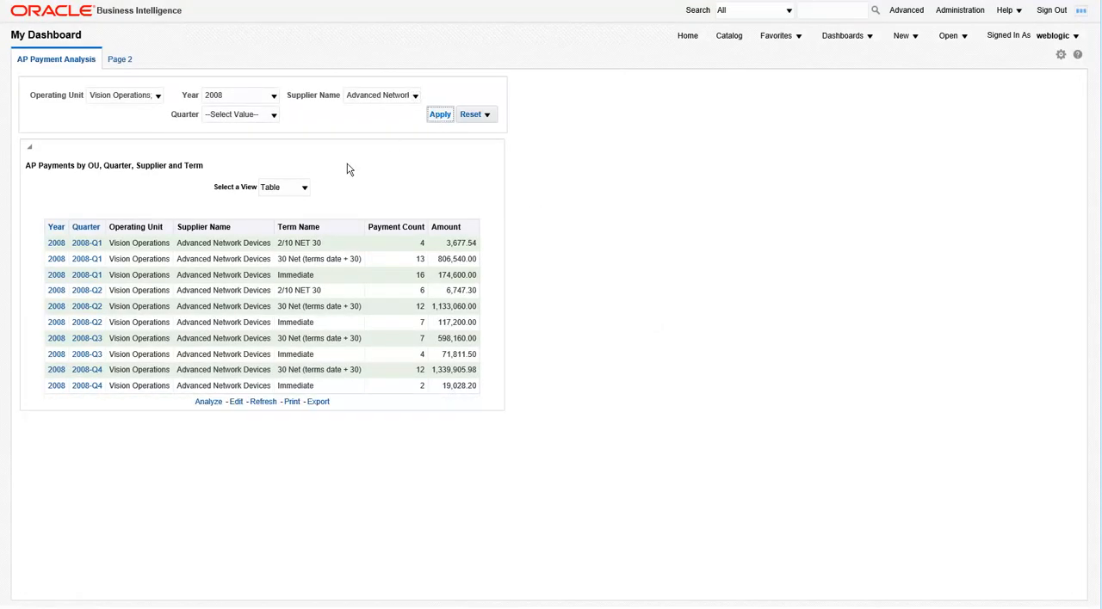
left_click(303, 186)
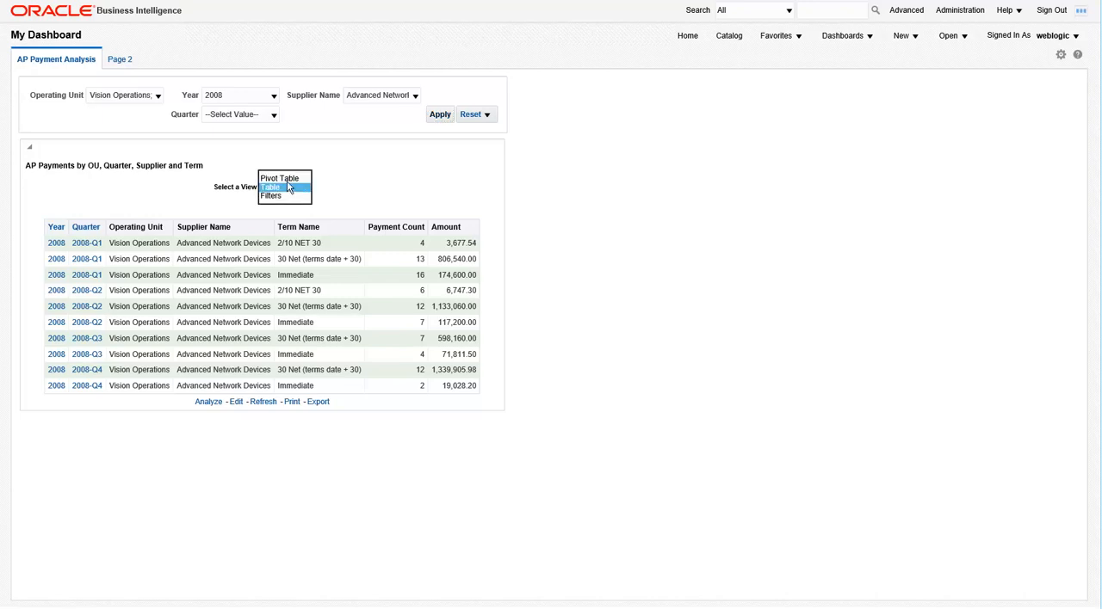
left_click(279, 179)
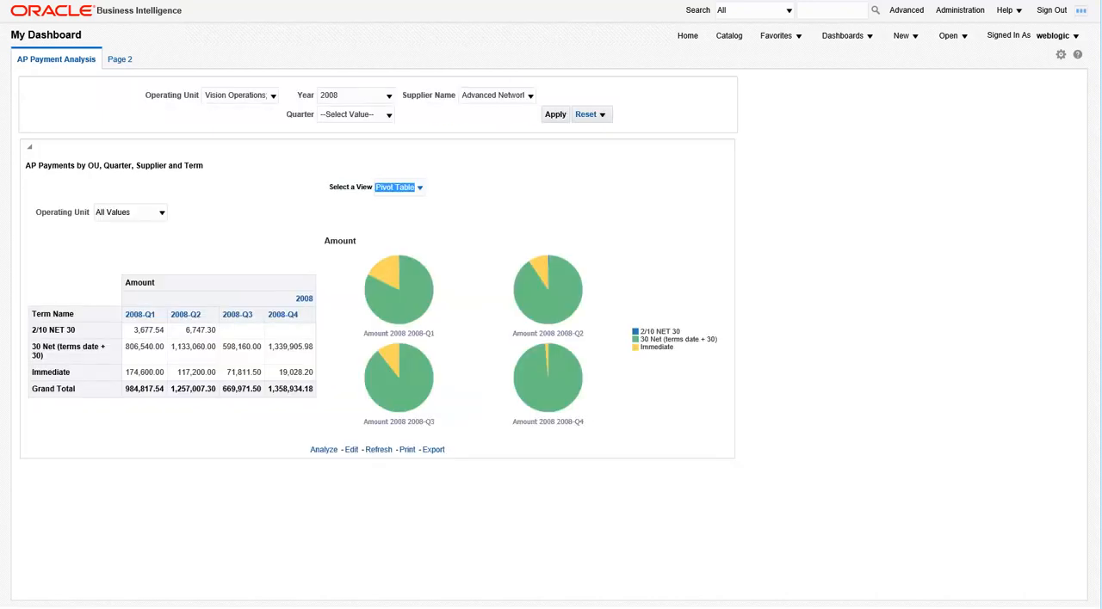